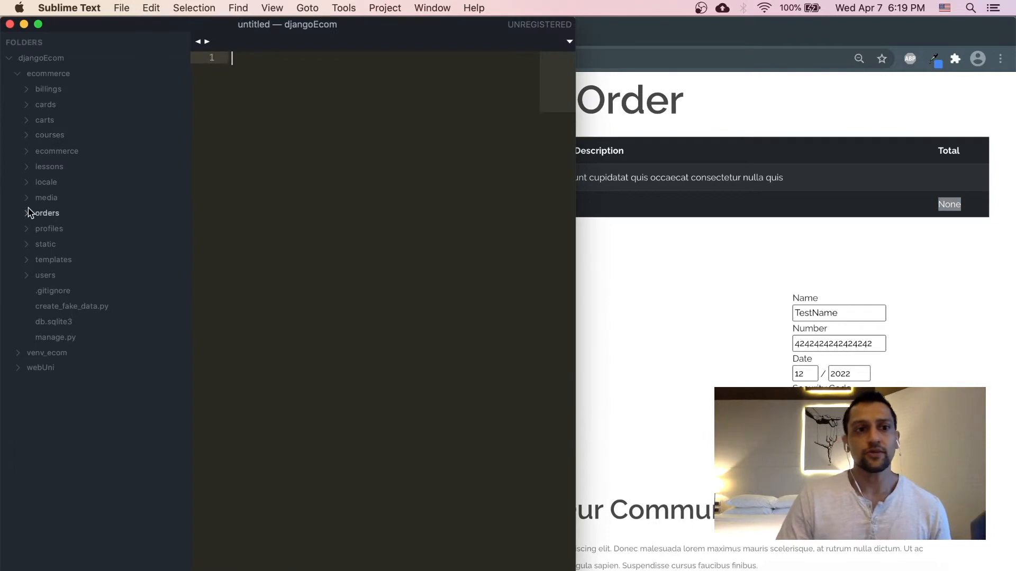
# Open the orders app's models.py from the sidebar.
pyautogui.click(47, 213)
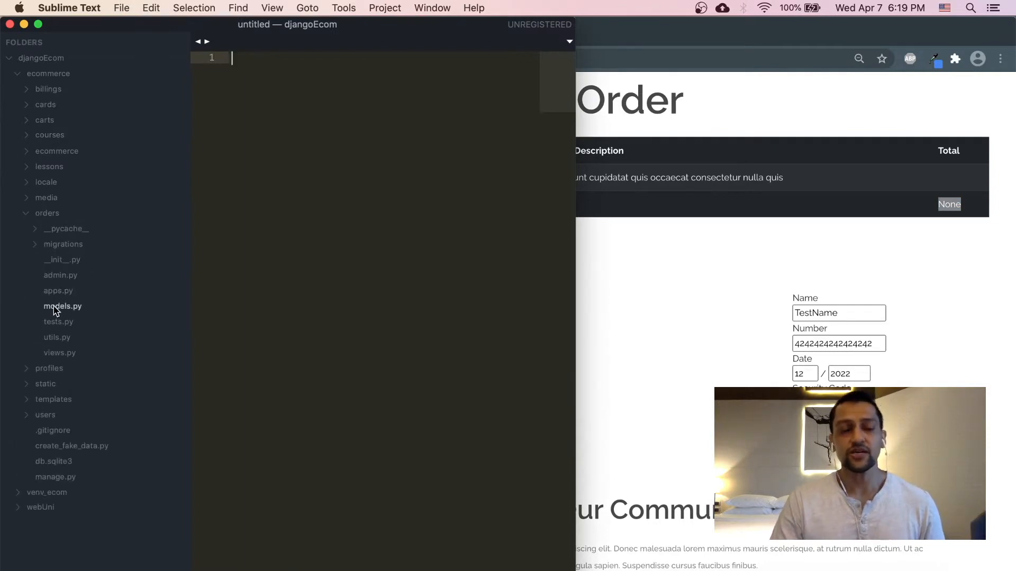
pyautogui.click(62, 306)
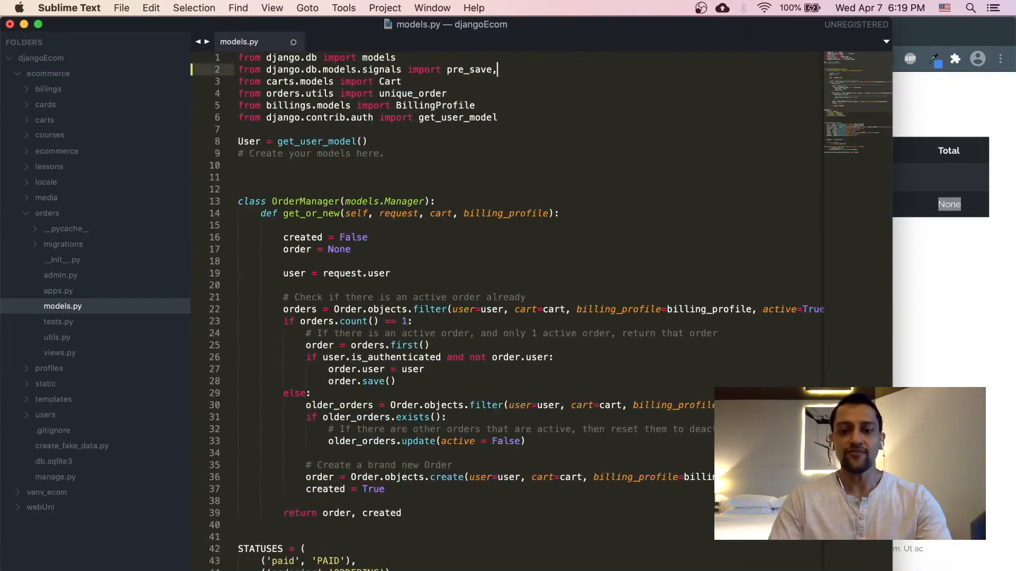
# Import post_save and add '# Post save when...' comments for the cart-updated and order-created handlers.
pyautogui.write('post_save')
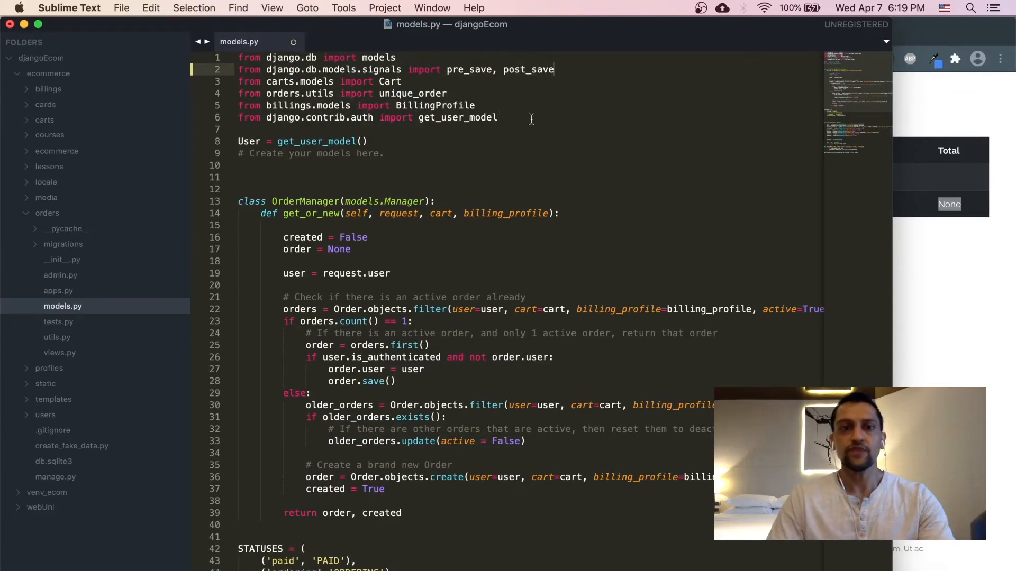
pyautogui.scroll(-3)
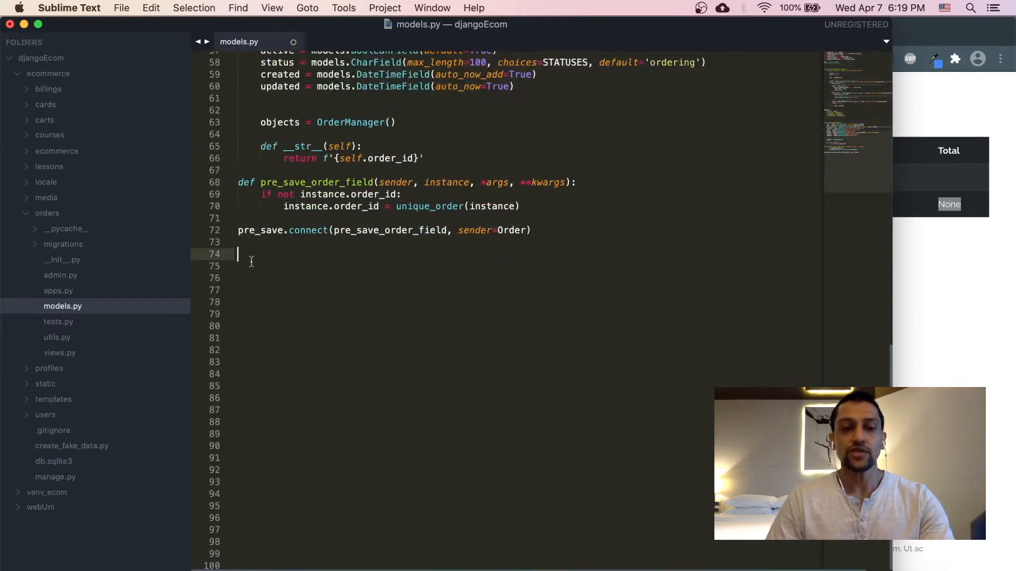
pyautogui.write('# Post')
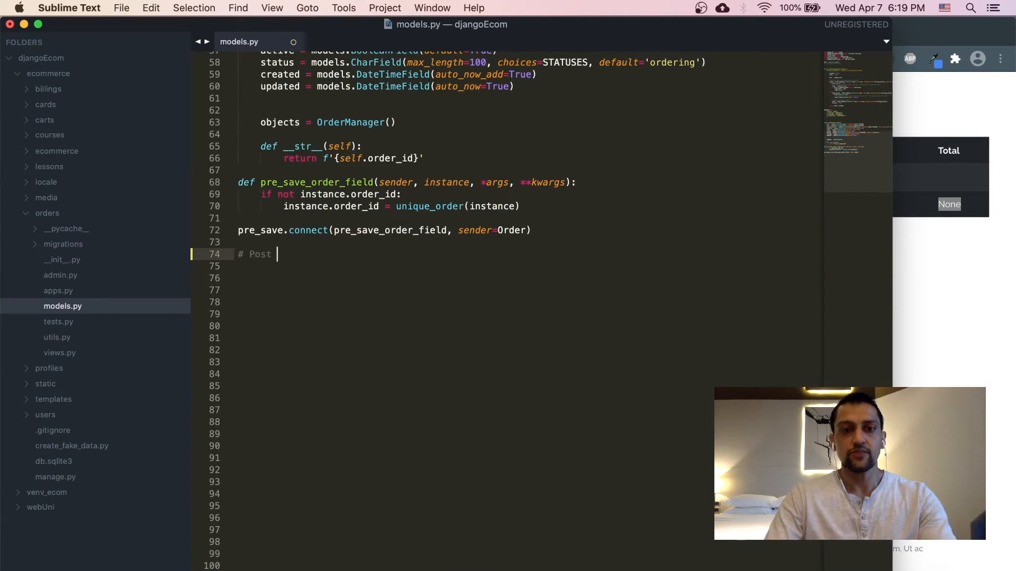
pyautogui.write('save when the cart us')
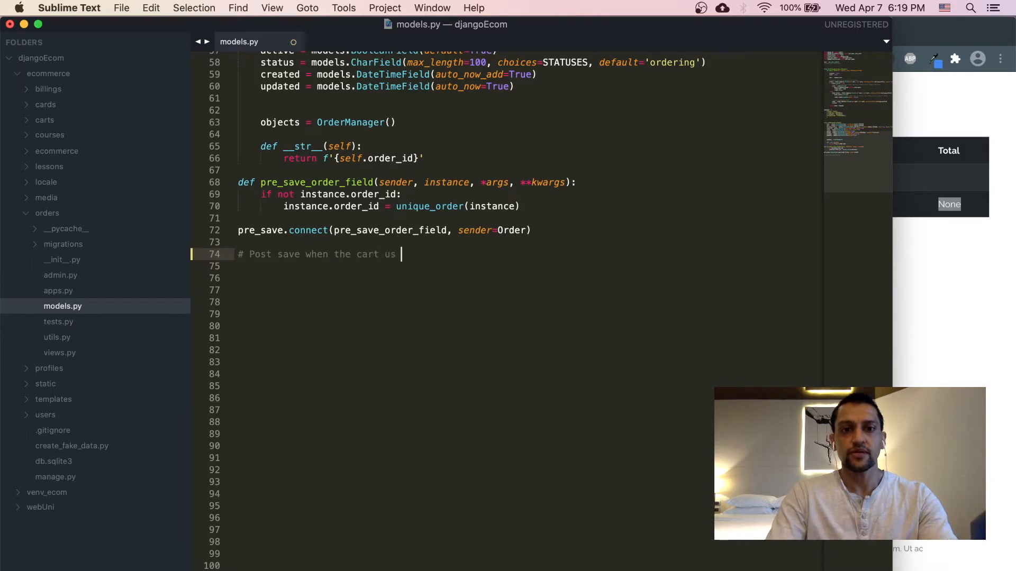
pyautogui.press('backspace')
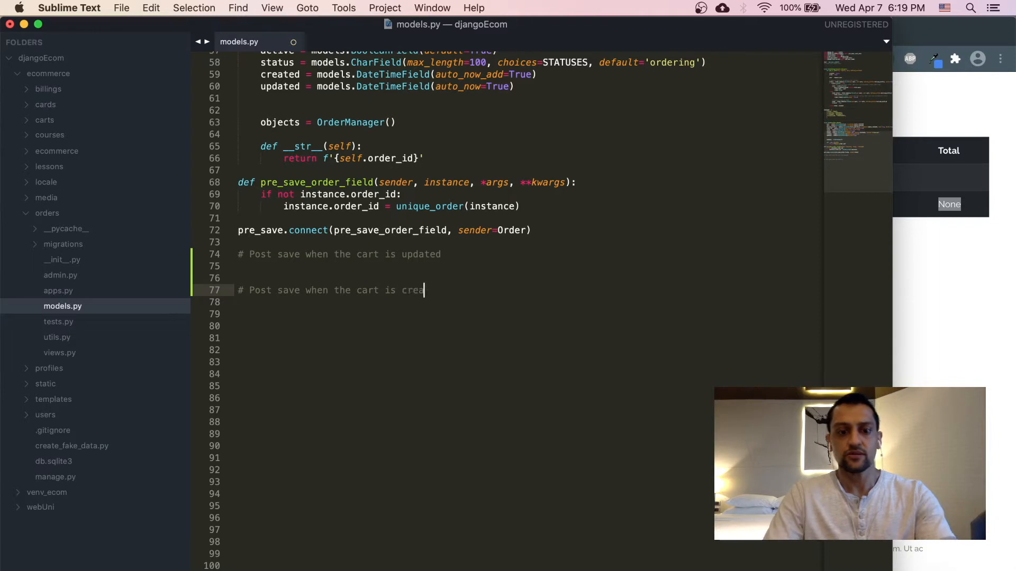
pyautogui.write('ted')
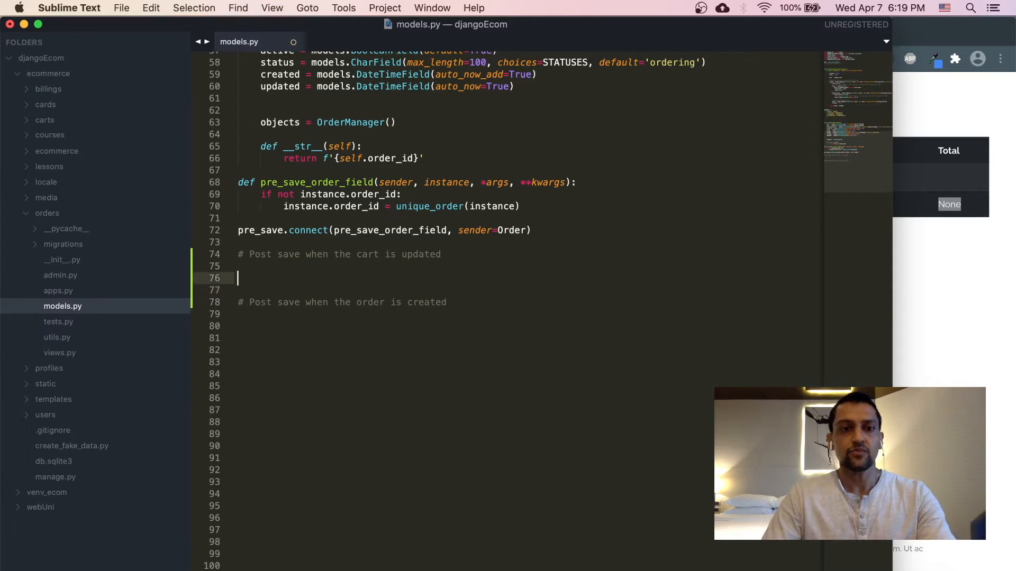
# Define post_save_order_created_update_total(sender, instance, created, *args, **kwargs).
pyautogui.write('post_save')
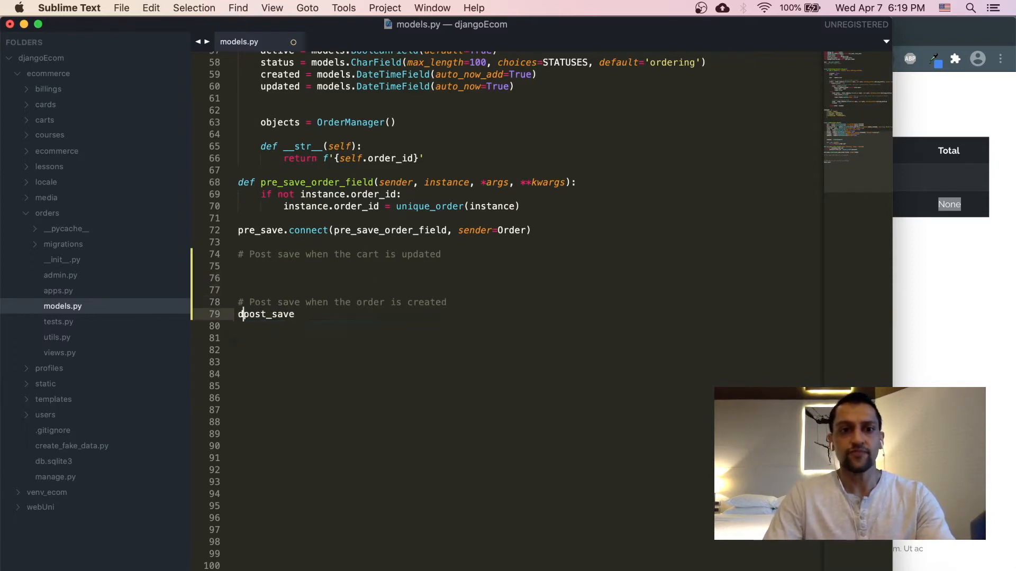
pyautogui.write('def post_save_order_')
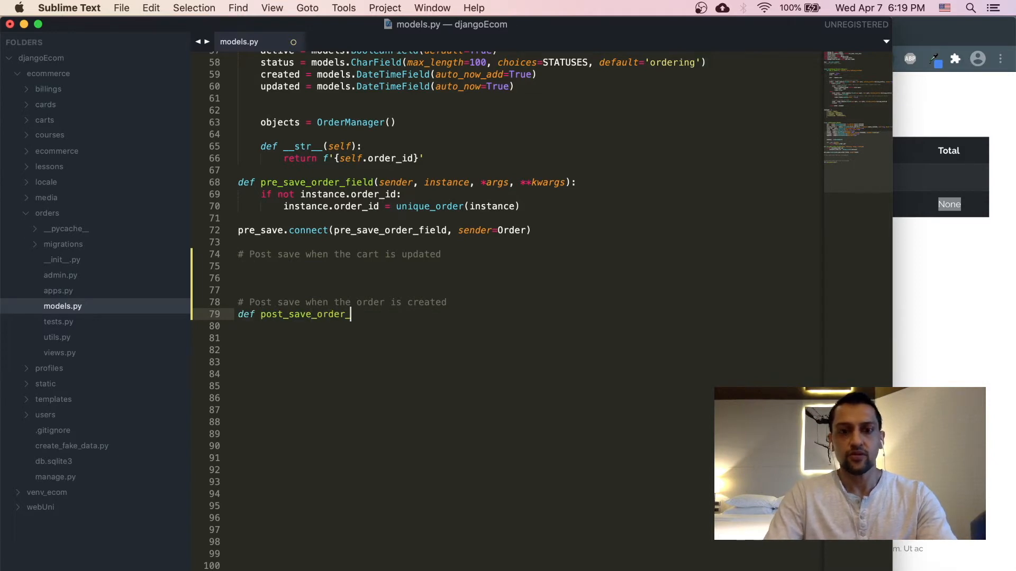
pyautogui.write('creat')
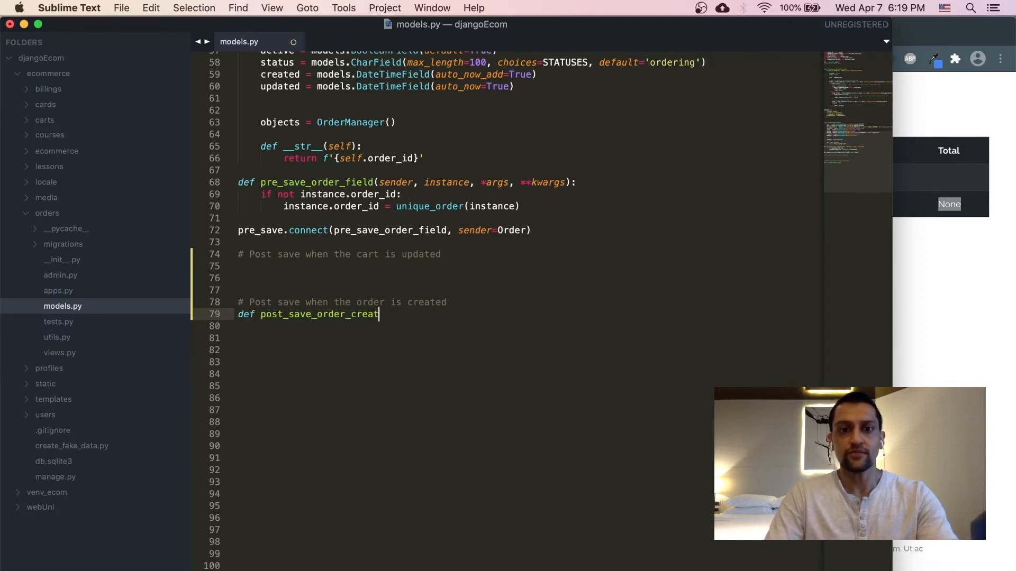
pyautogui.write('ed_update_')
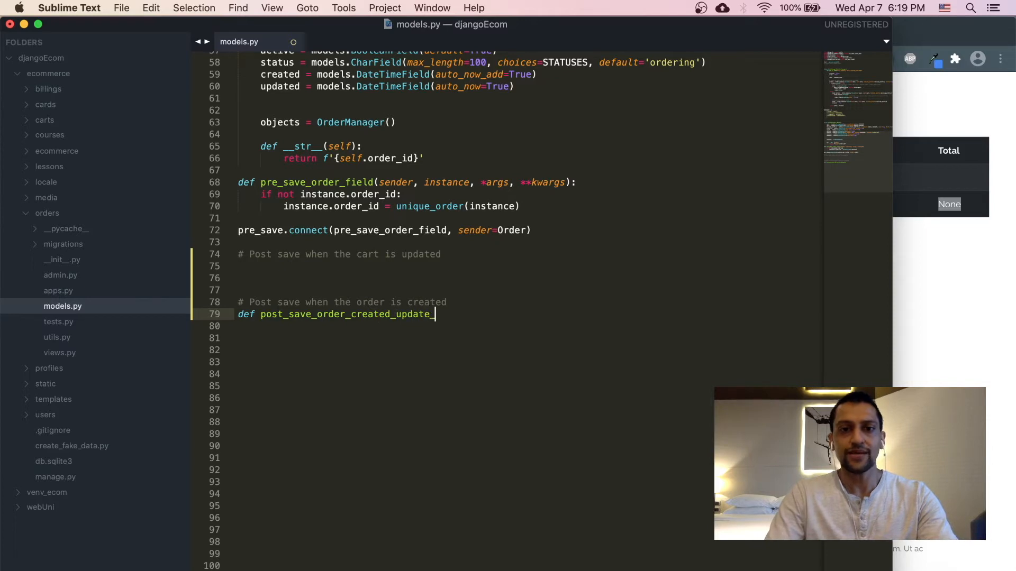
pyautogui.write('total(sender, instance, created')
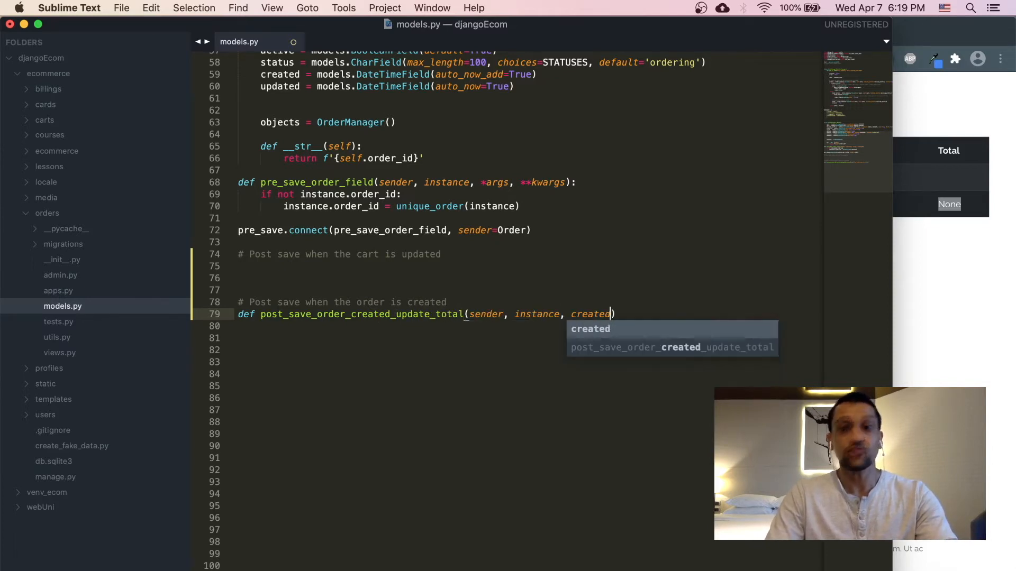
pyautogui.write('", "')
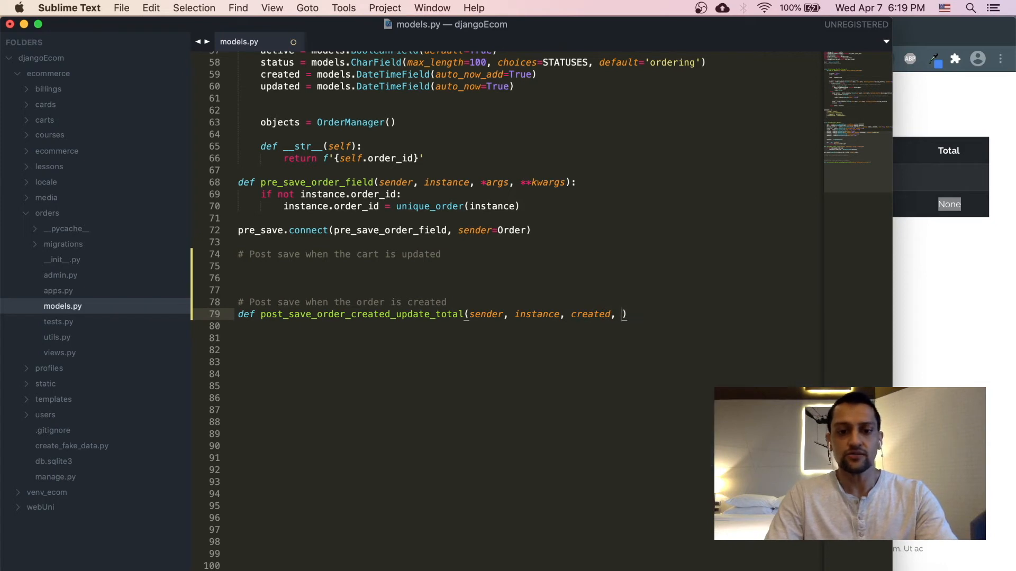
pyautogui.write('*args, **kw')
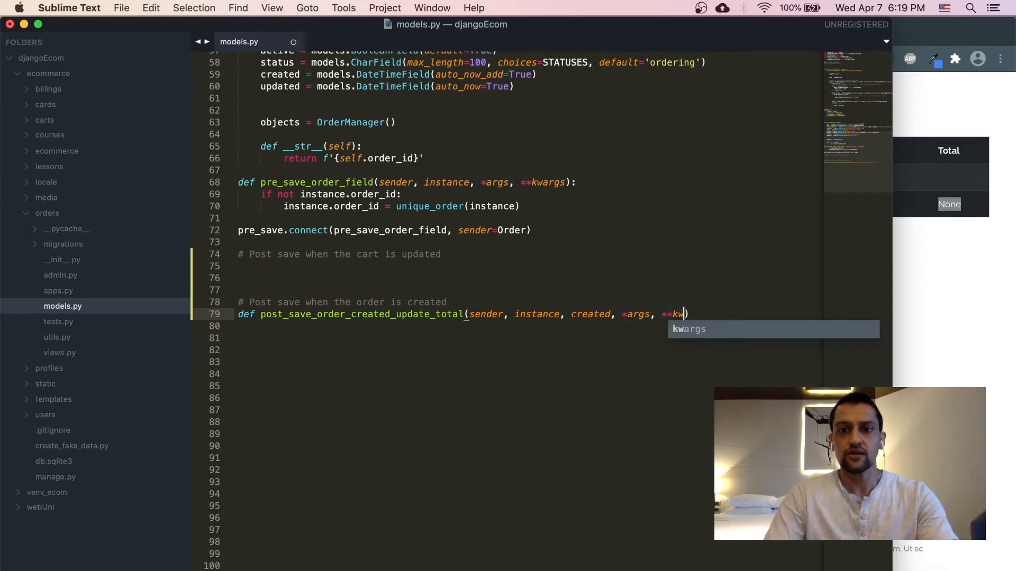
# When created, set instance.total = instance.cart.total and call instance.save().
pyautogui.write('if')
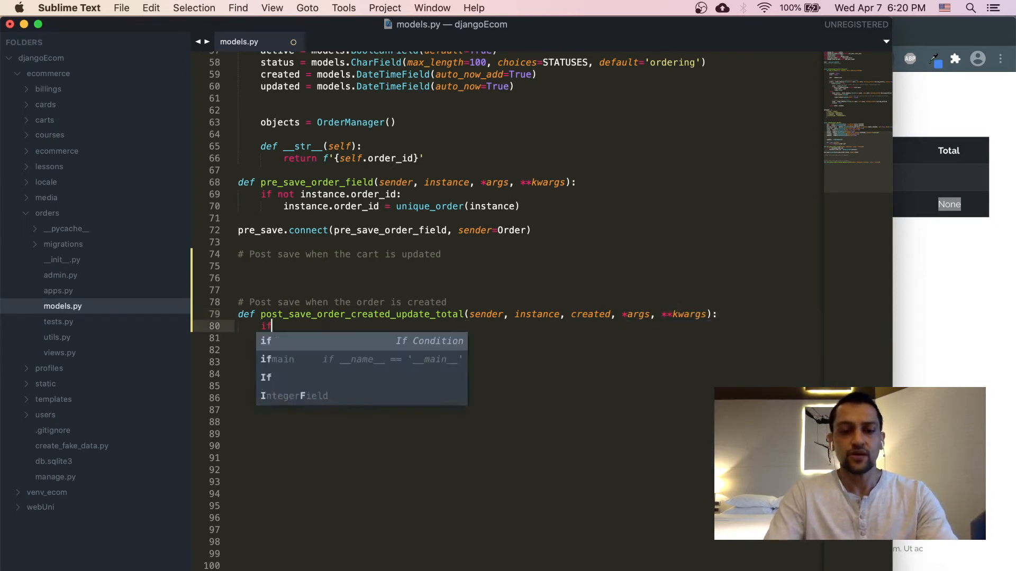
pyautogui.write('created:')
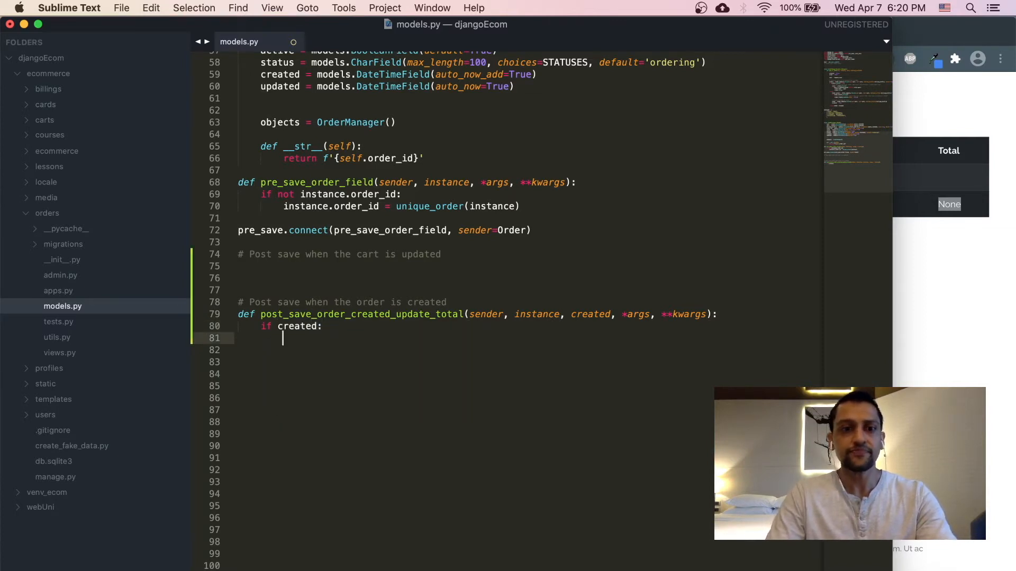
pyautogui.write('instance.')
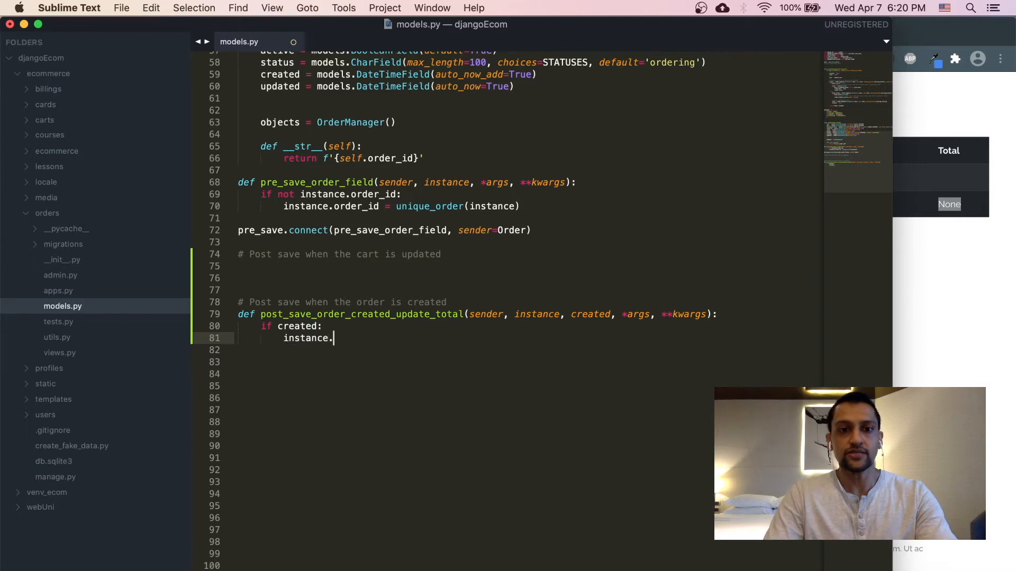
pyautogui.write('total =')
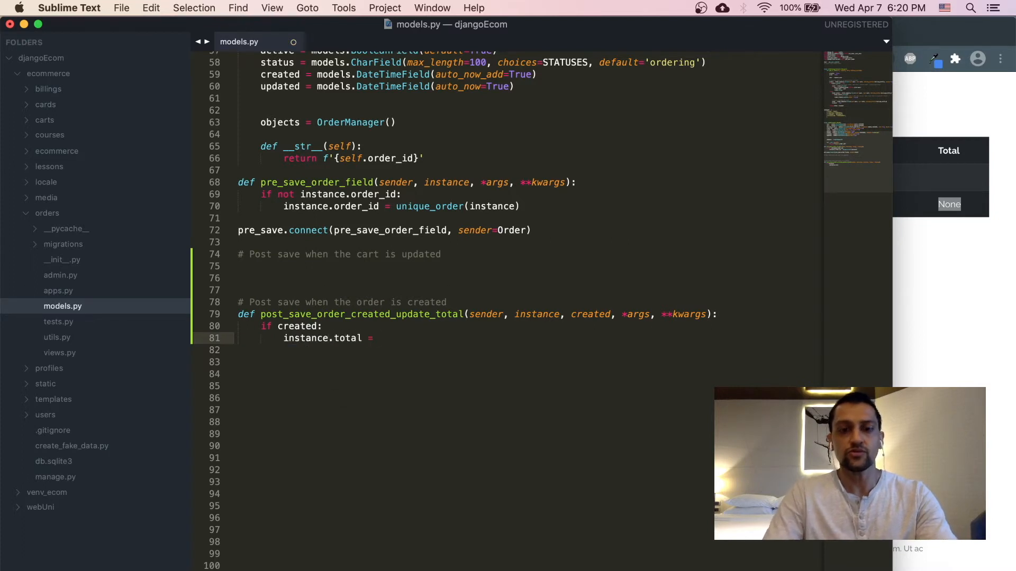
pyautogui.write('instance.cart.total')
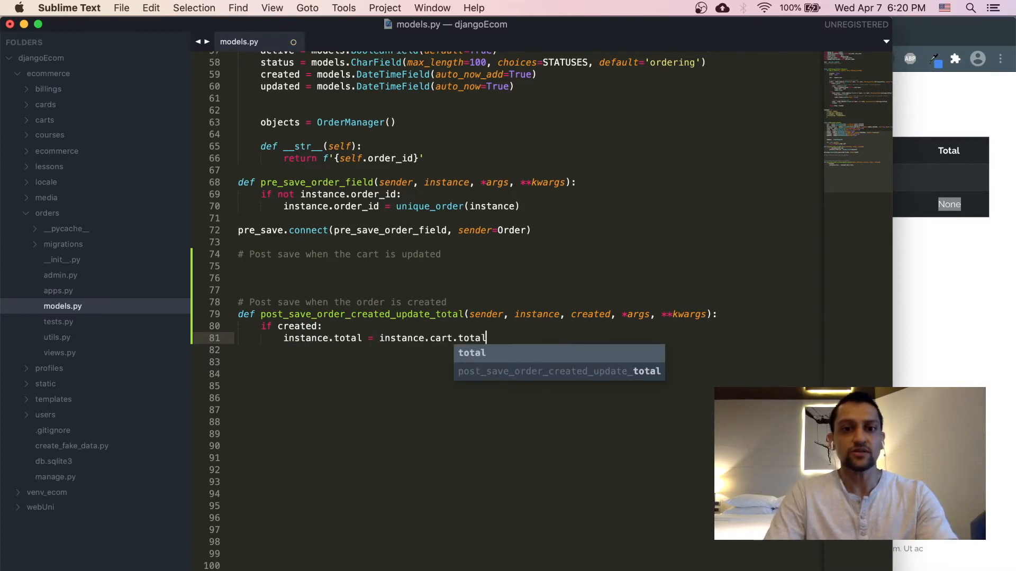
pyautogui.press('enter')
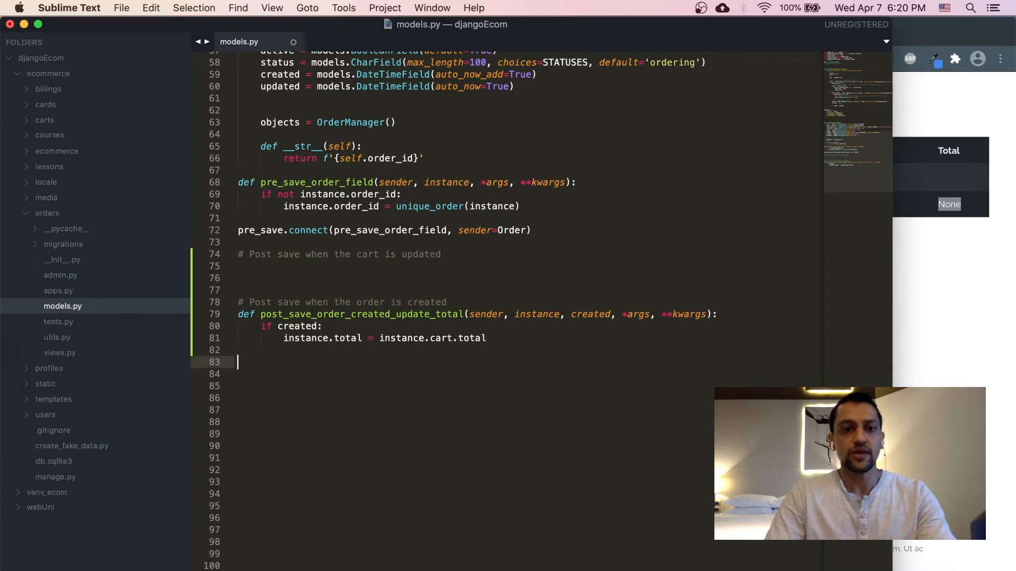
pyautogui.write('pos')
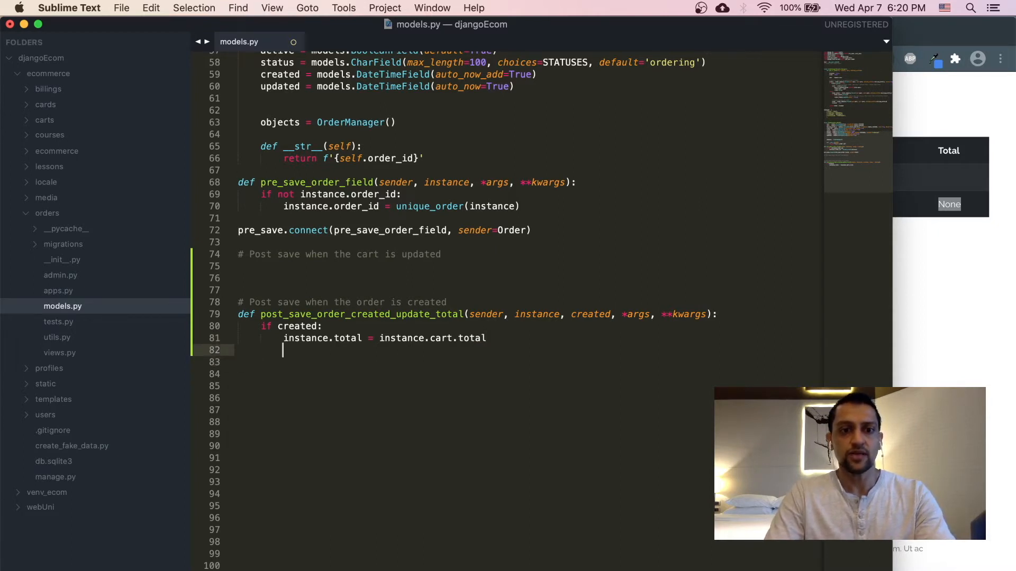
pyautogui.write('instance')
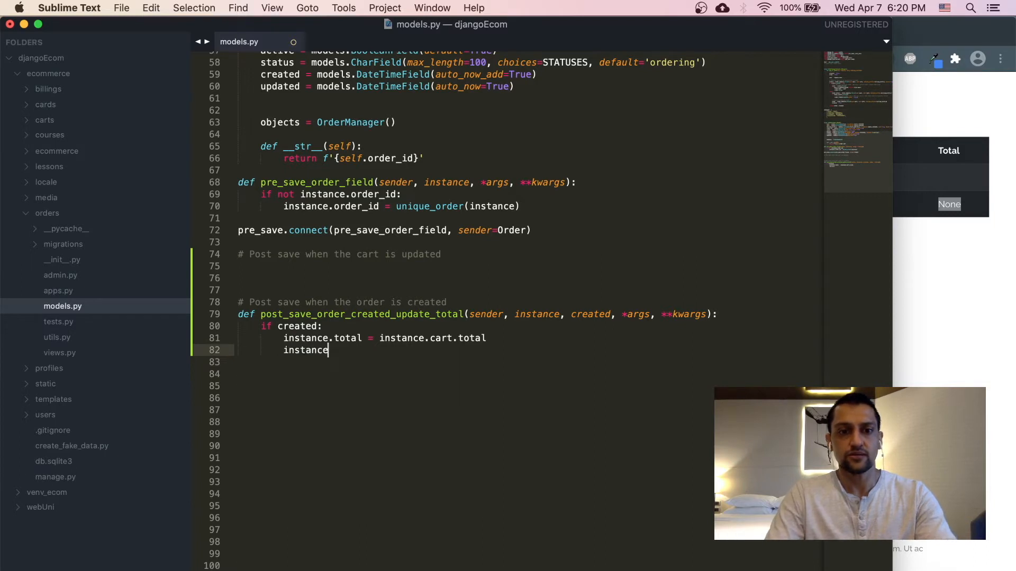
pyautogui.write('.save()')
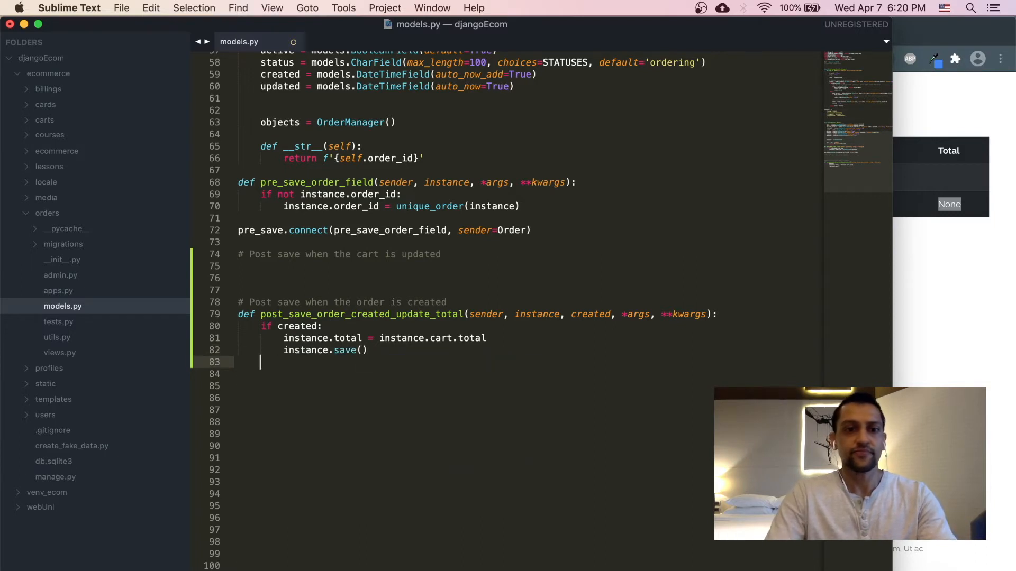
pyautogui.write('post_save.connect(o')
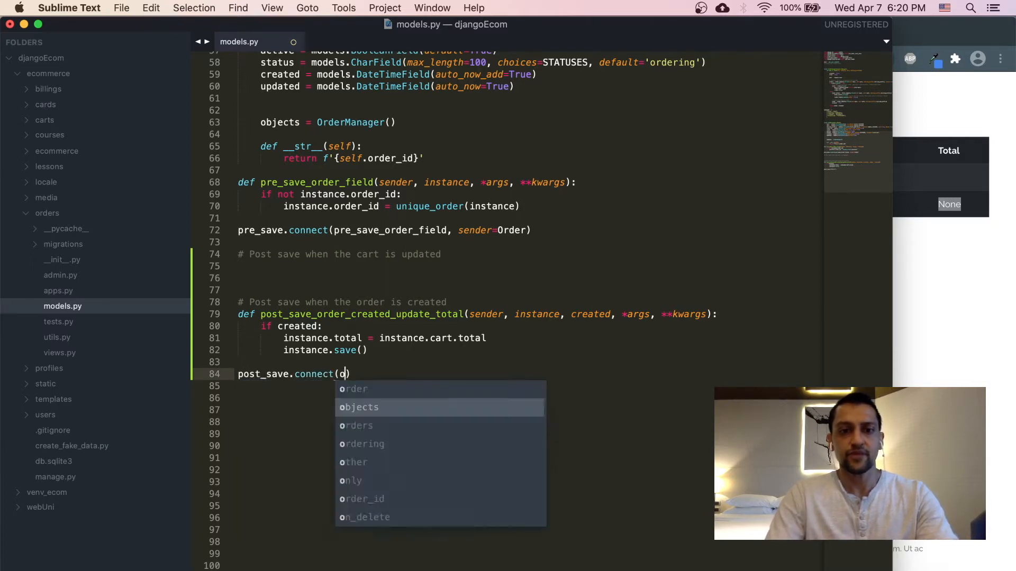
# Connect post_save_order_created_update_total to post_save with sender=Order.
pyautogui.write('post')
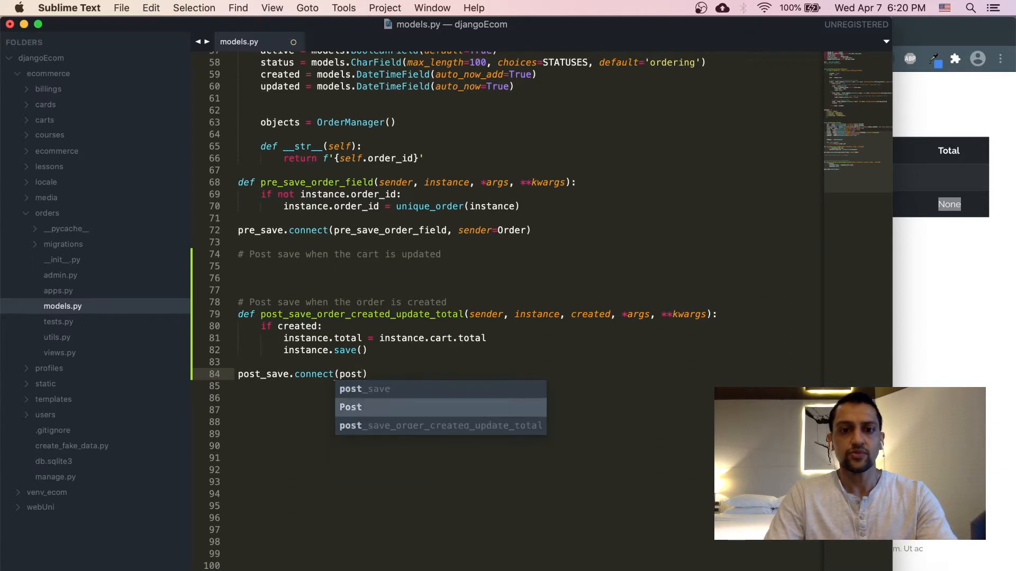
pyautogui.write('post_save_order_created_update_total, sender=Order')
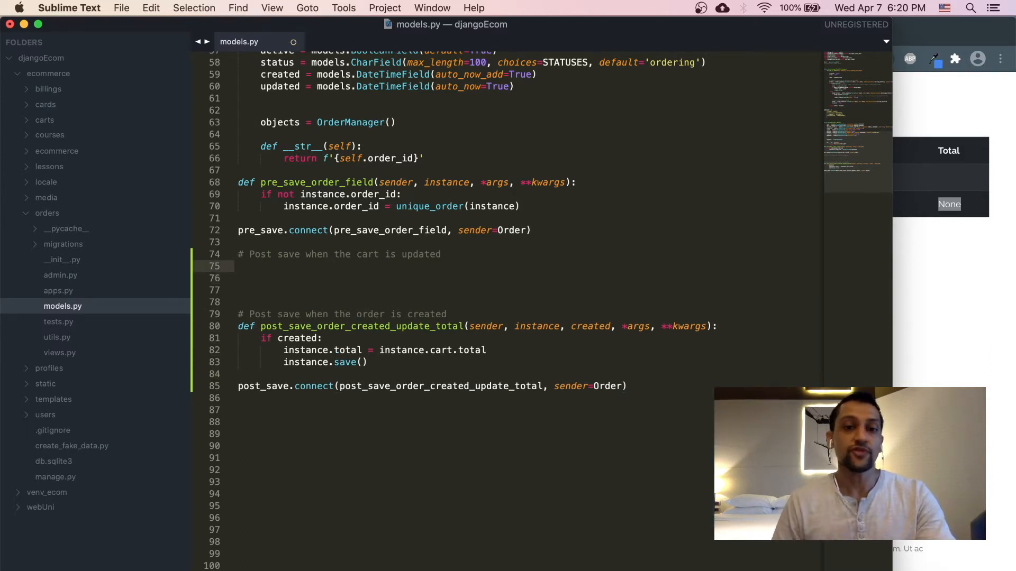
# Define post_save_cart_update_order_total(sender, instance, created, *args, **kwargs).
pyautogui.write('def')
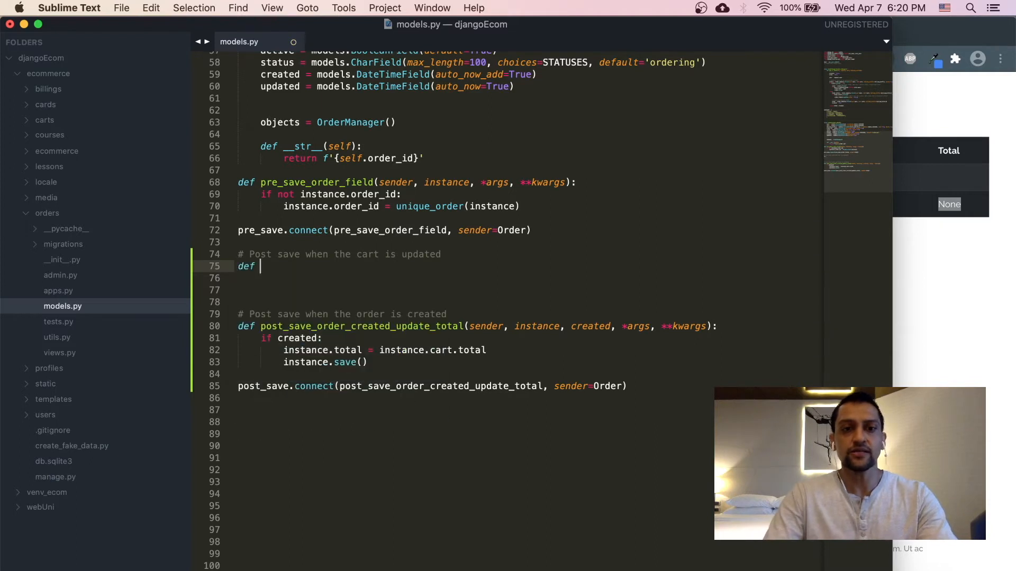
pyautogui.write('post_save_')
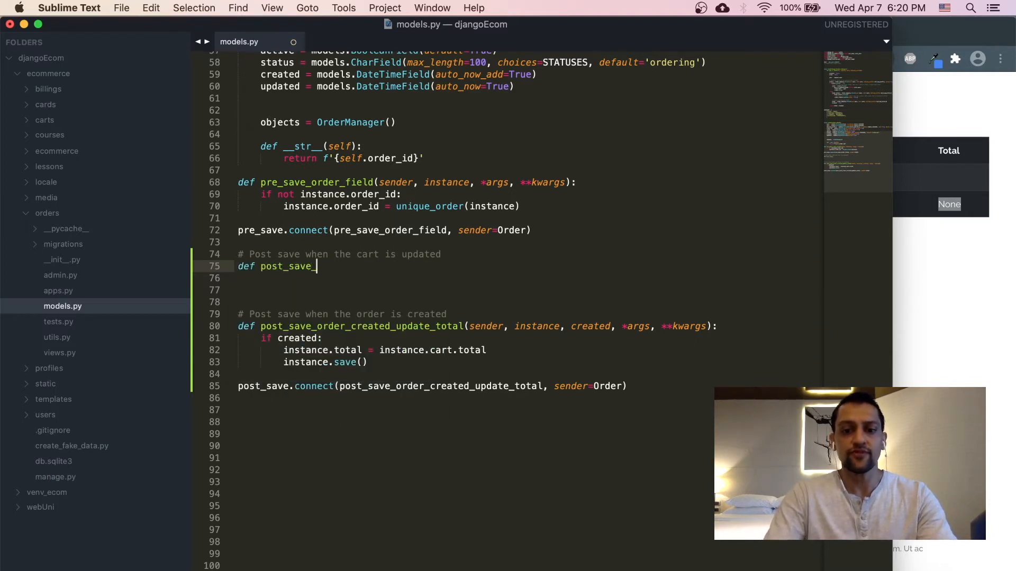
pyautogui.write('cart_ud')
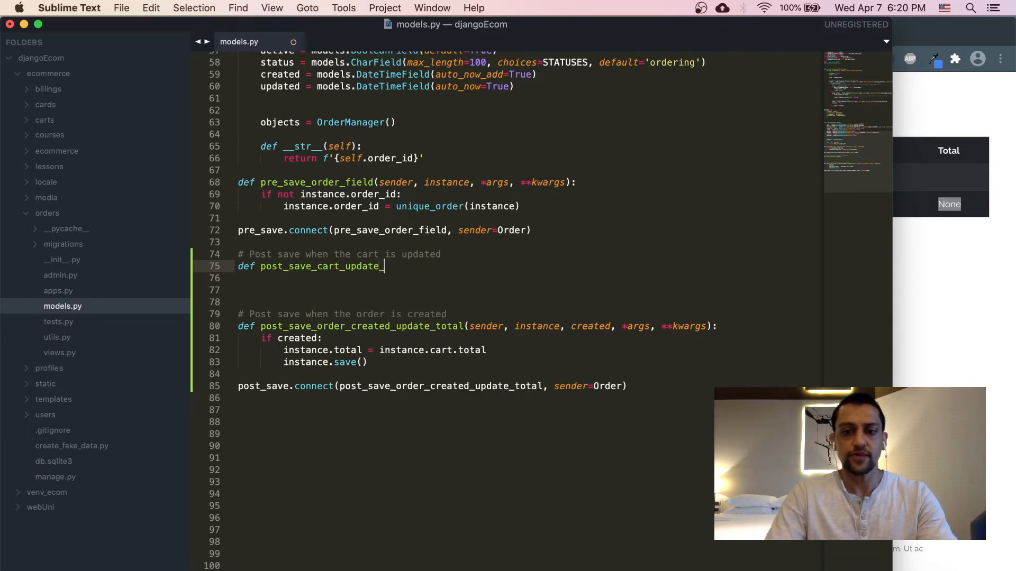
pyautogui.write('order_total')
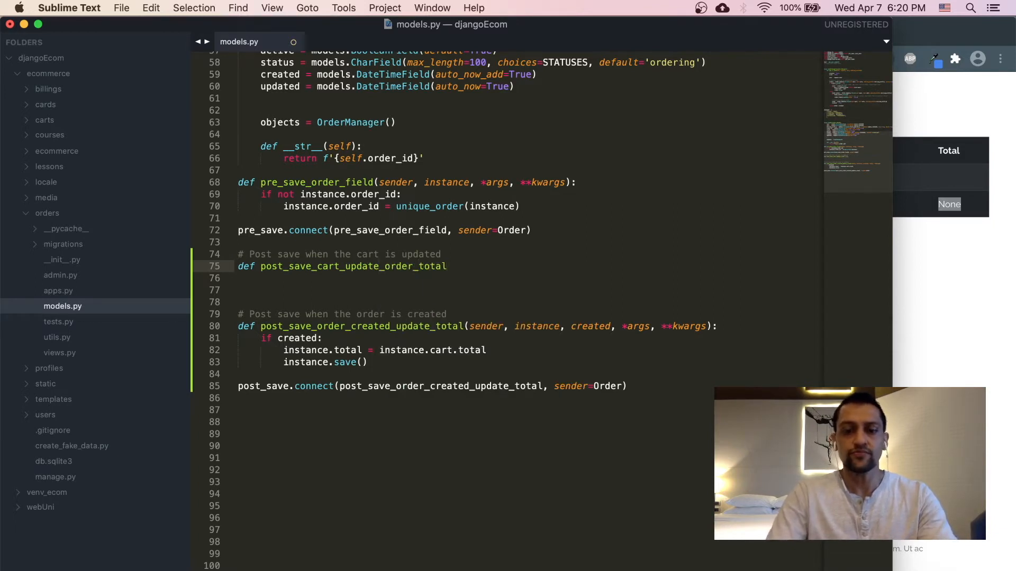
pyautogui.write('(sender,')
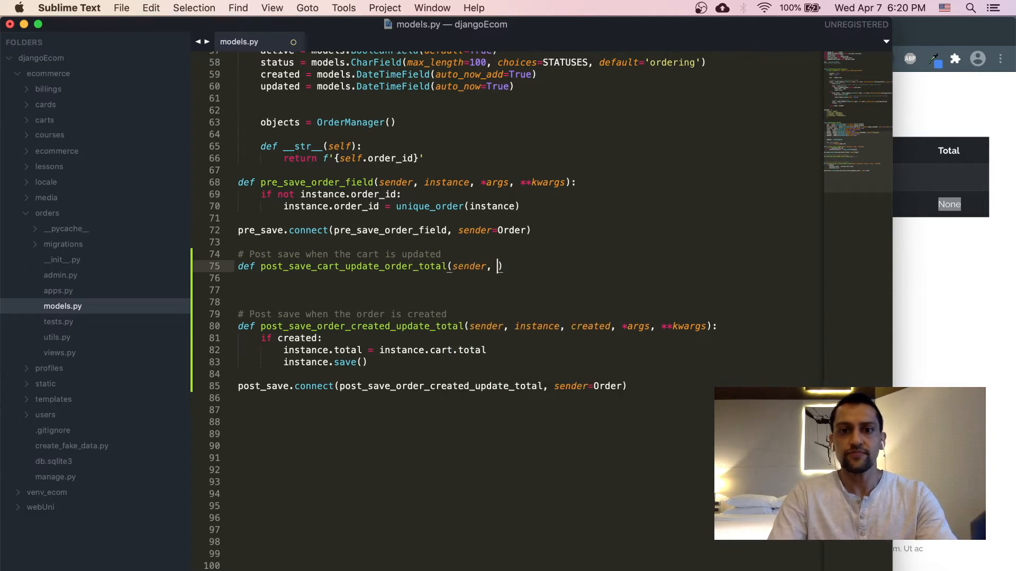
pyautogui.write('instance, created, *args,')
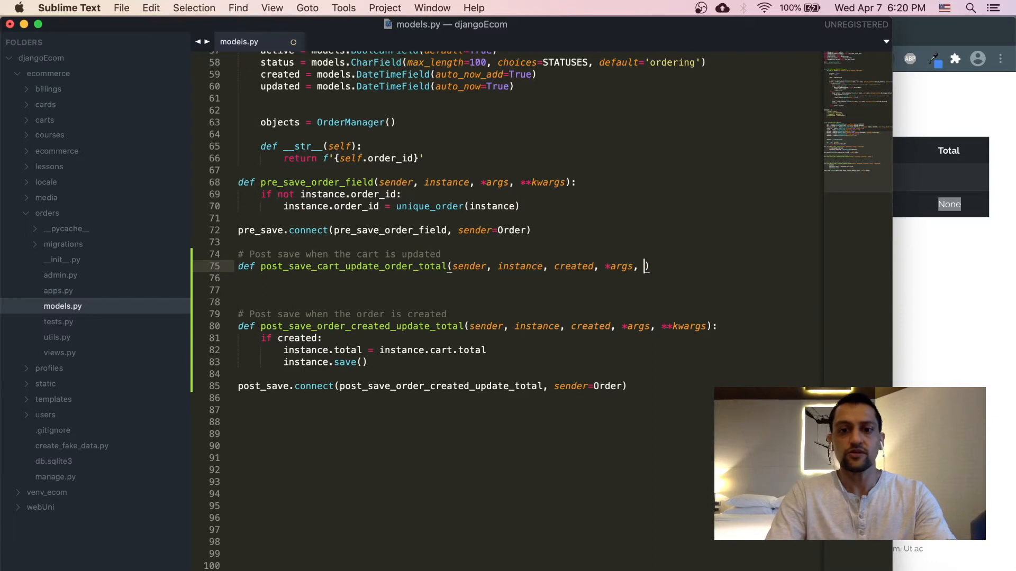
pyautogui.write('**kwargs)')
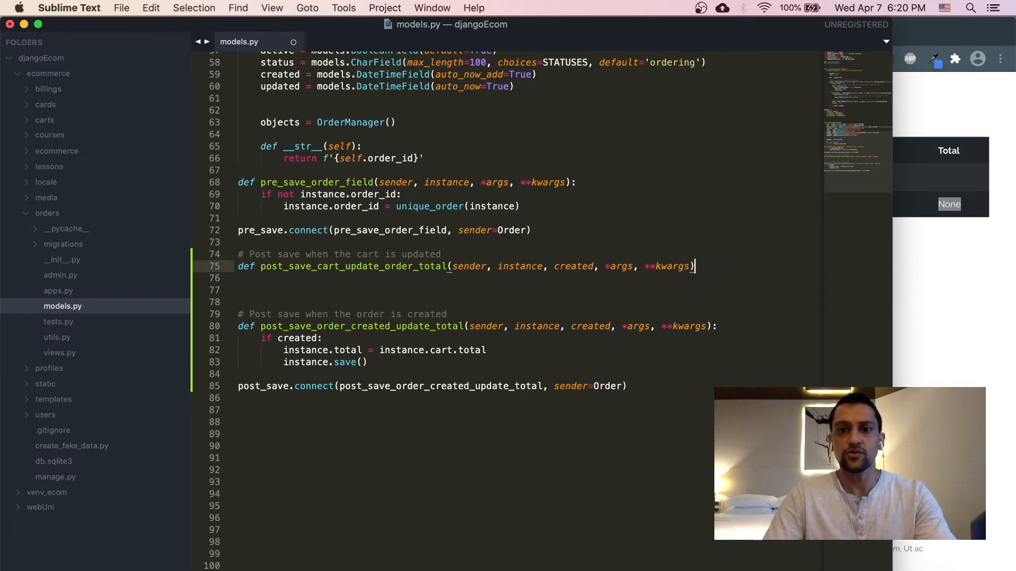
# When not created, look up order = Order.objects.get(cart=instance.id).
pyautogui.write('if n')
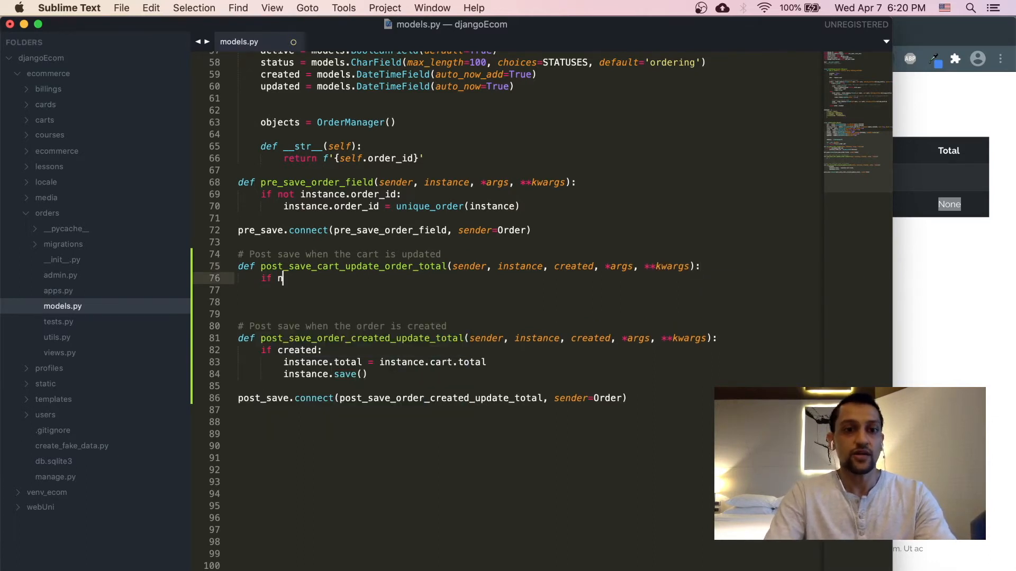
pyautogui.write('ot cra')
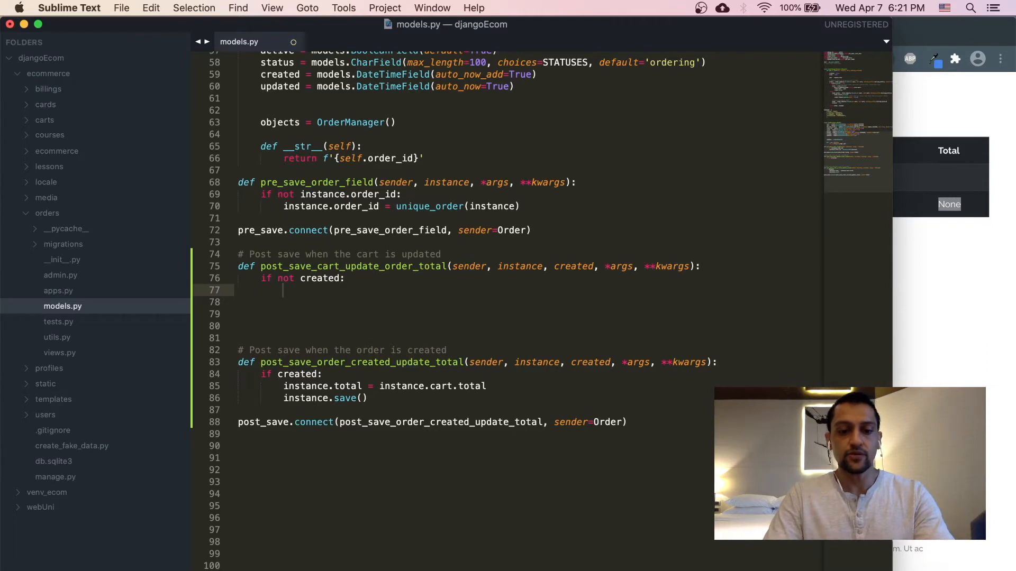
pyautogui.write('order =')
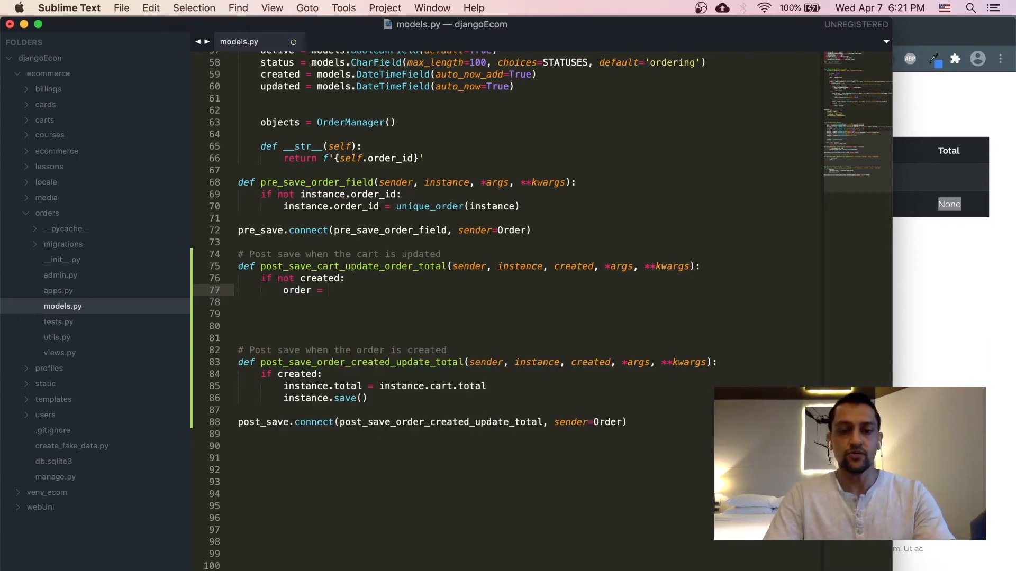
pyautogui.write('Order.objects.')
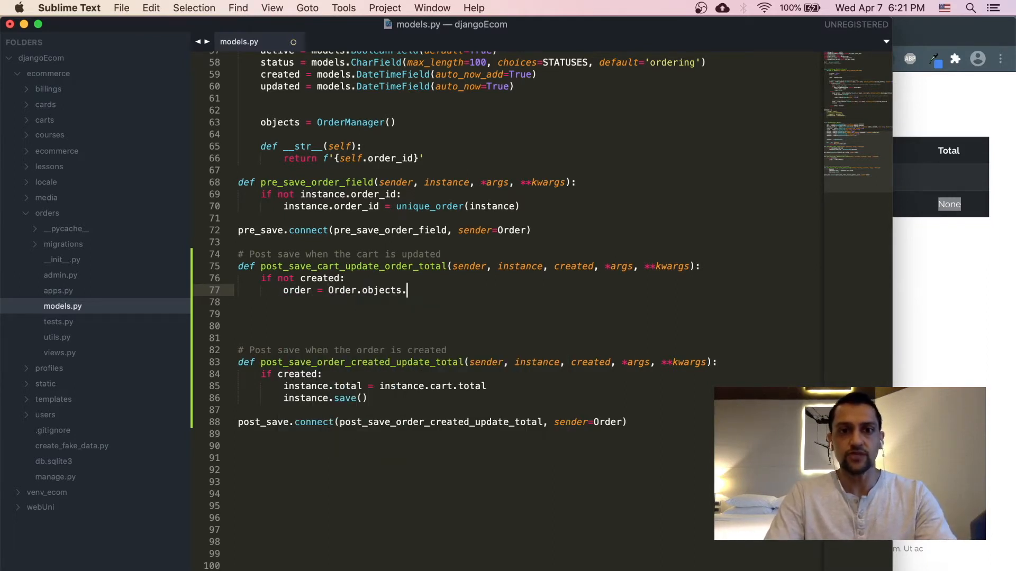
pyautogui.write('get()')
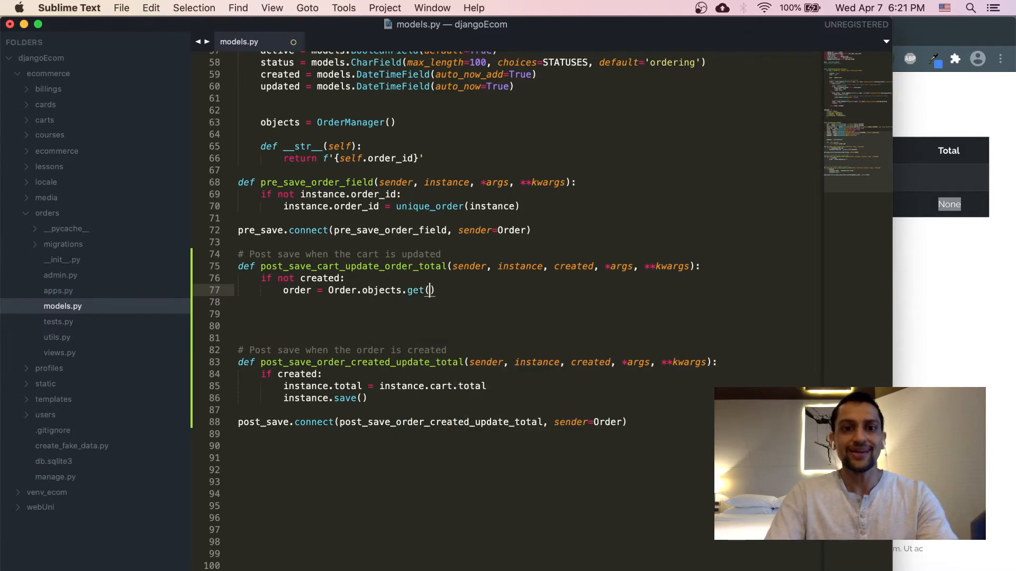
pyautogui.write('car')
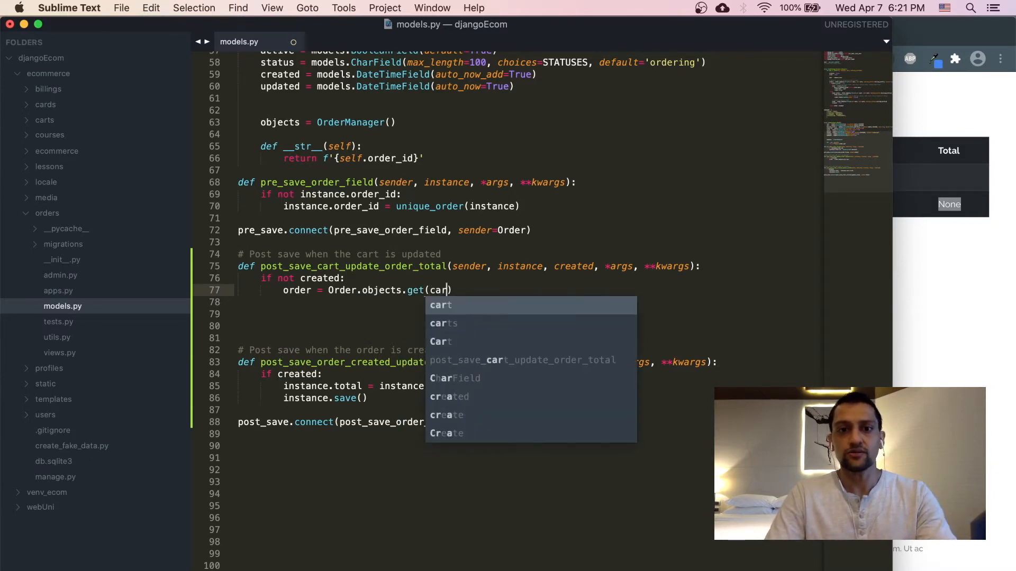
pyautogui.write('t=instance.')
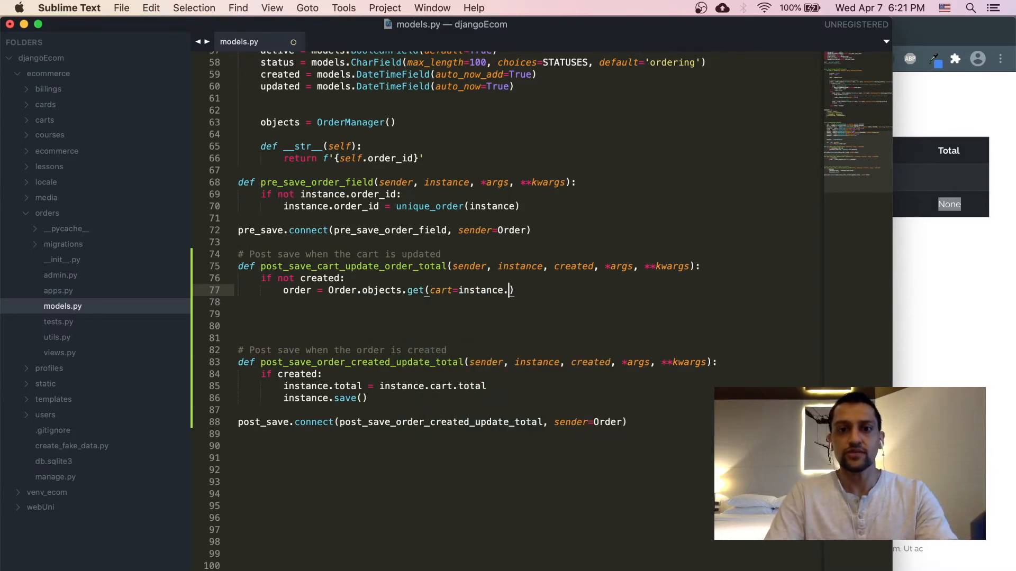
pyautogui.write('ca')
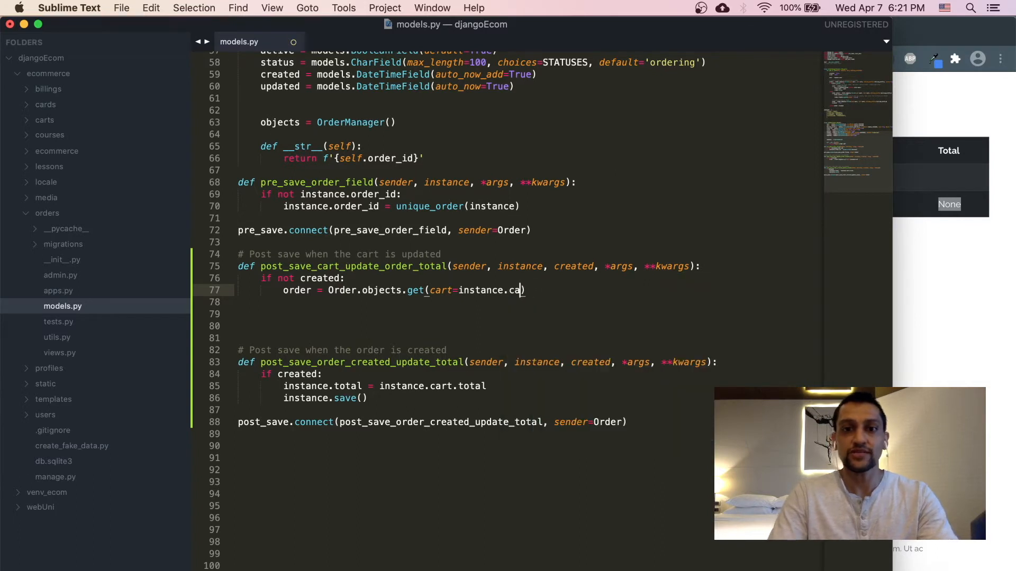
pyautogui.write('id')
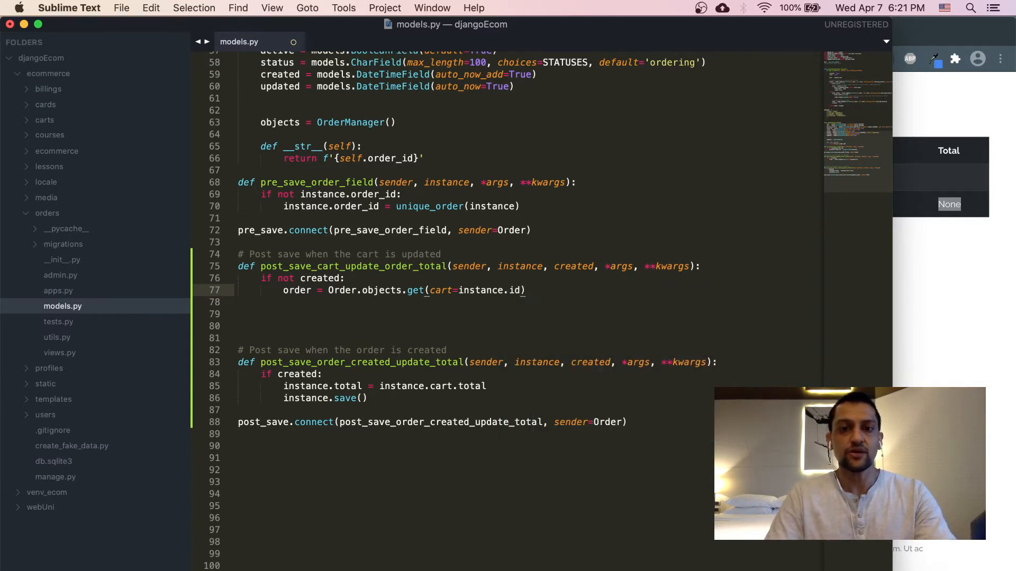
pyautogui.press('enter')
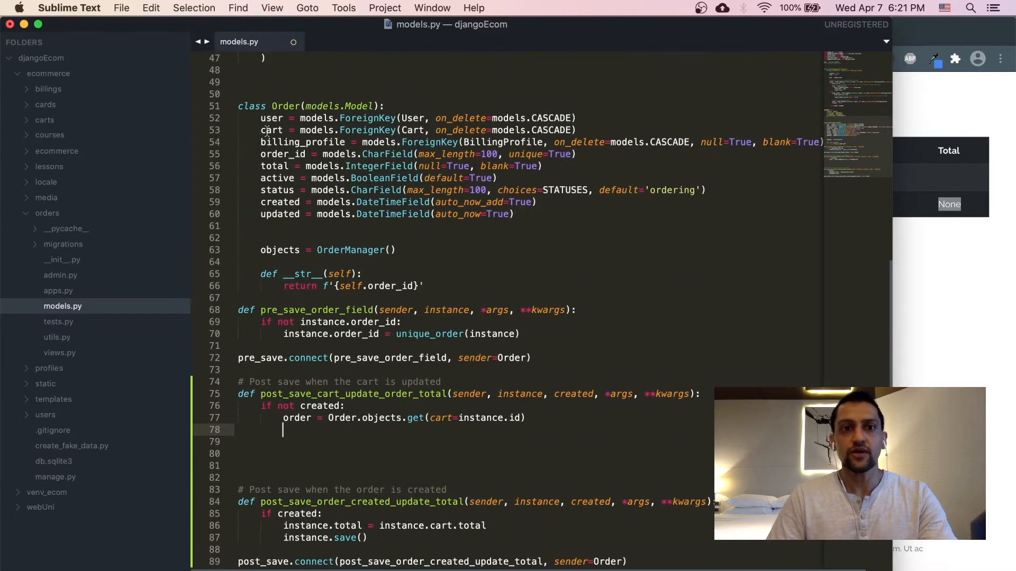
# Start the total and courses assignments inside the cart-update handler.
pyautogui.scroll(-3)
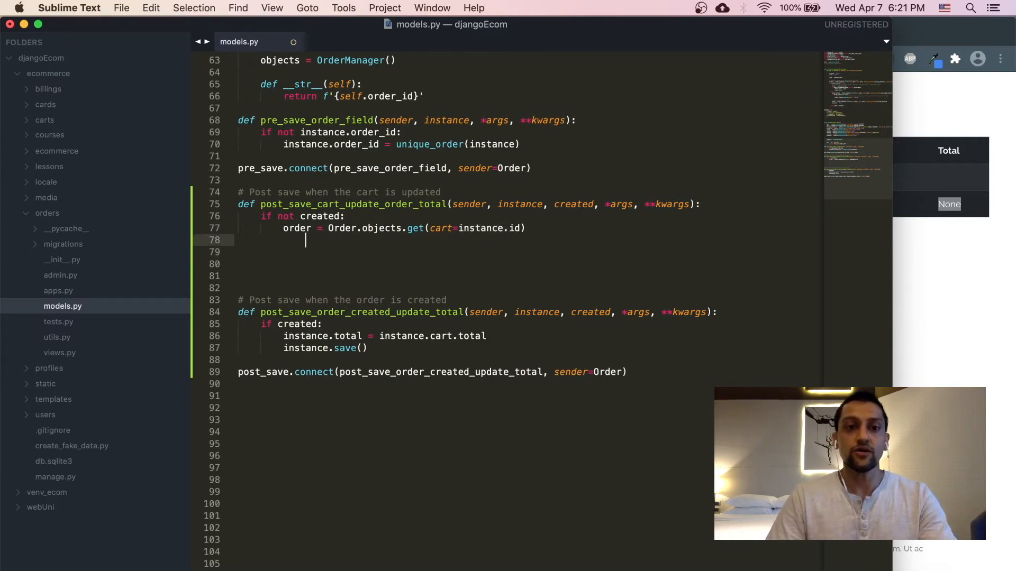
pyautogui.write('t')
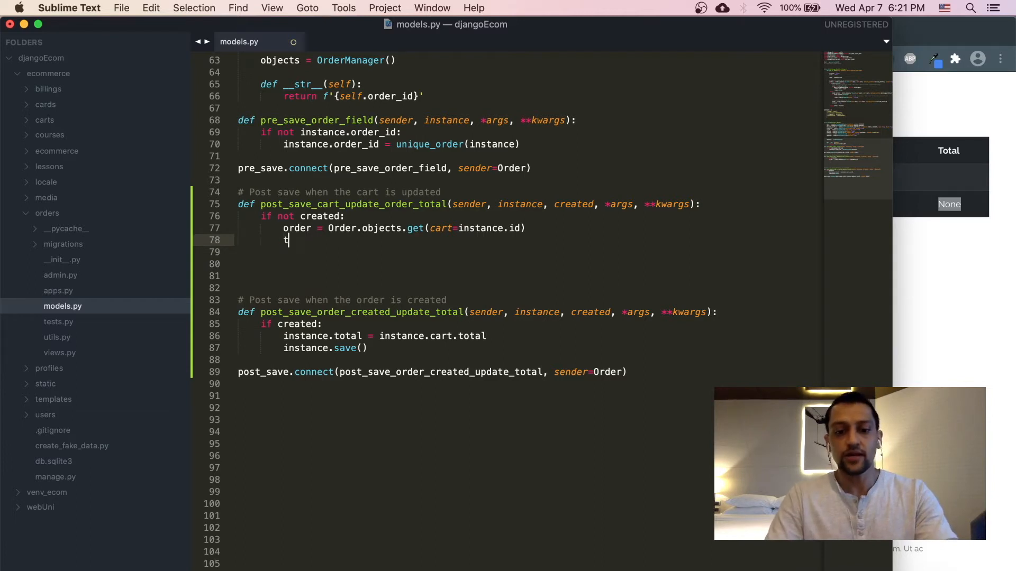
pyautogui.write('otal')
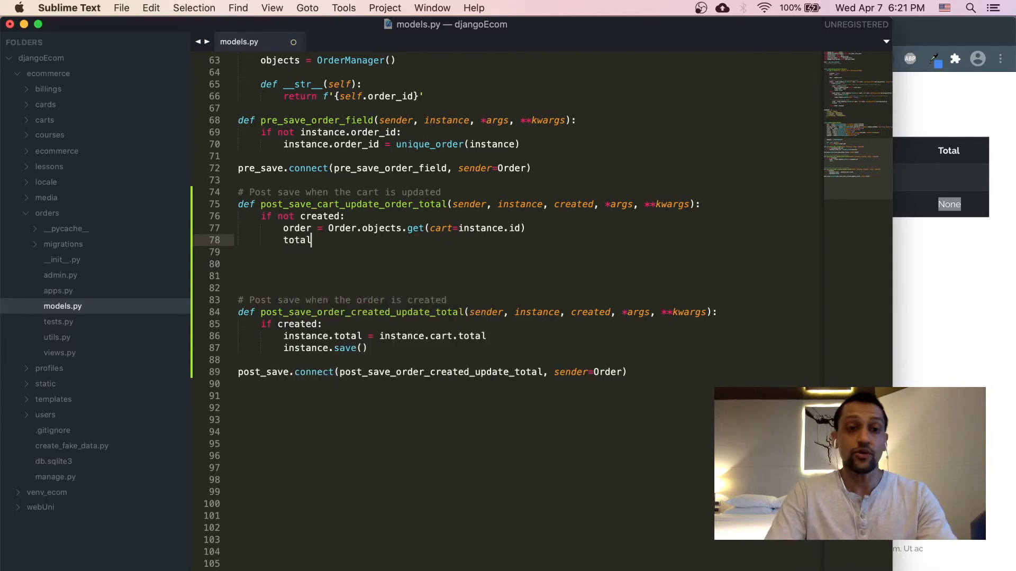
pyautogui.write('coures')
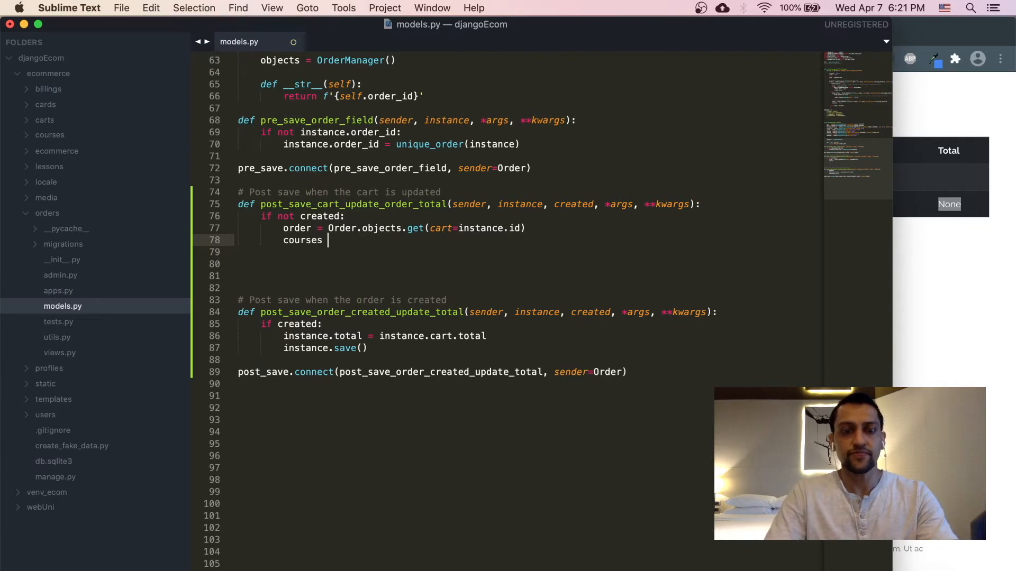
pyautogui.write('=')
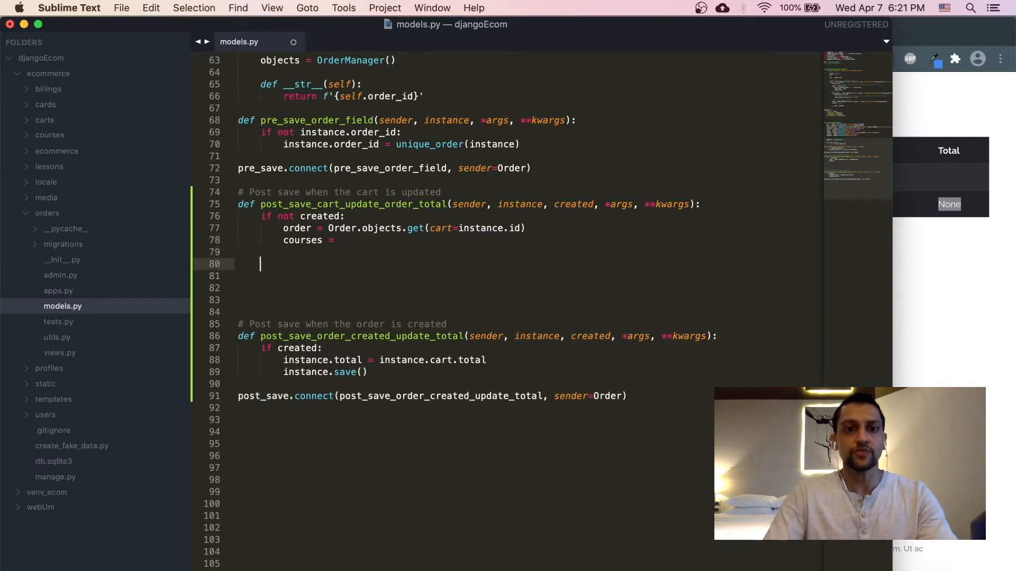
# Get the cart's courses, set total = 0 and loop adding each course to total.
pyautogui.write('post_save.connect(')
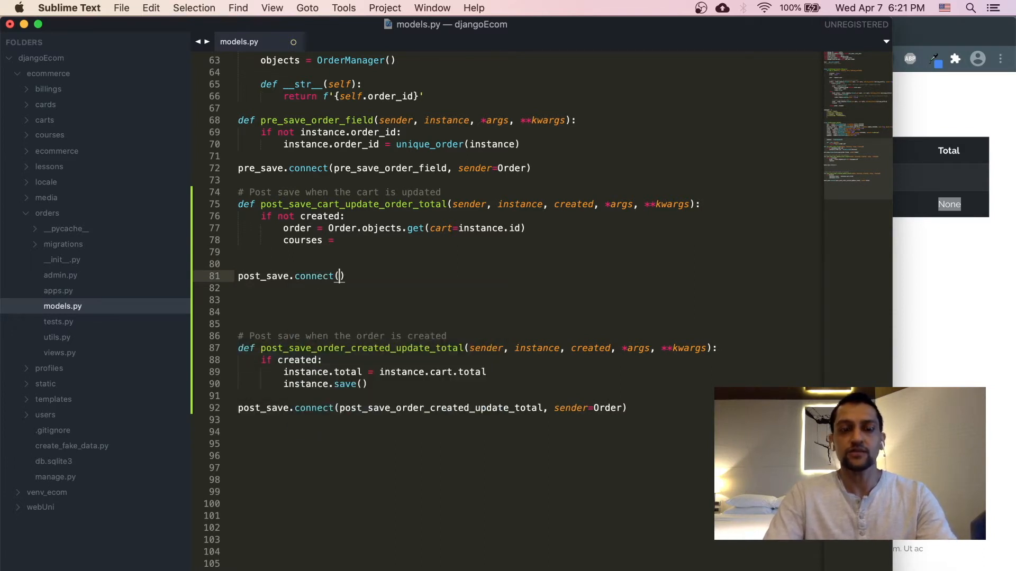
pyautogui.write('post_save_cart_update_order_total, sender=Cart')
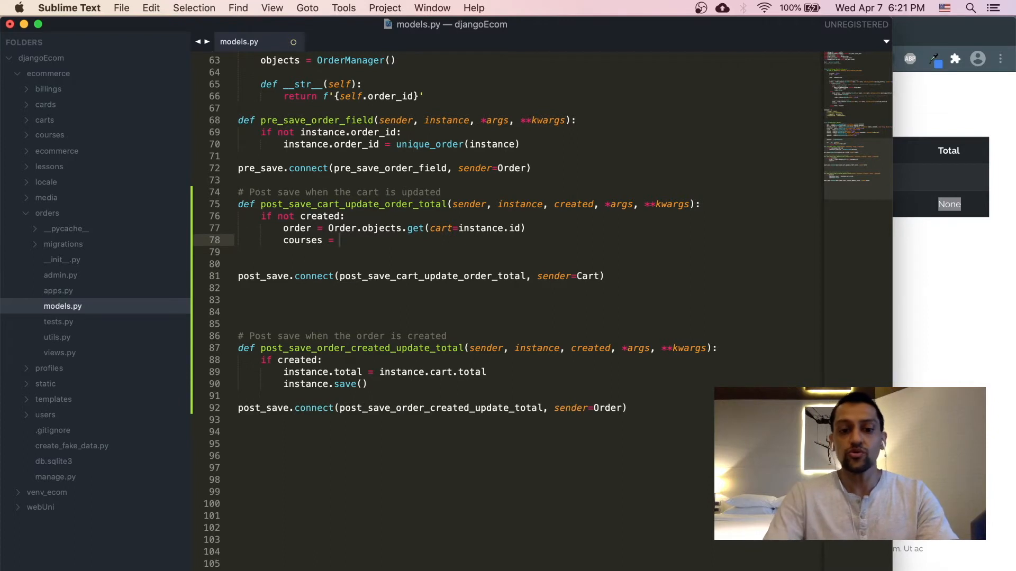
pyautogui.write('instance.car')
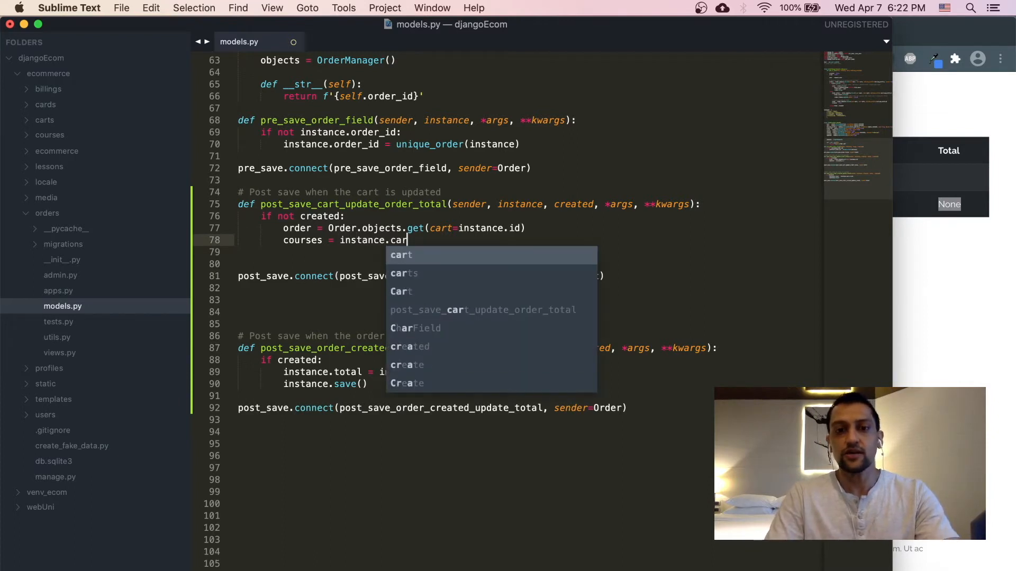
pyautogui.write('ourses.all(')
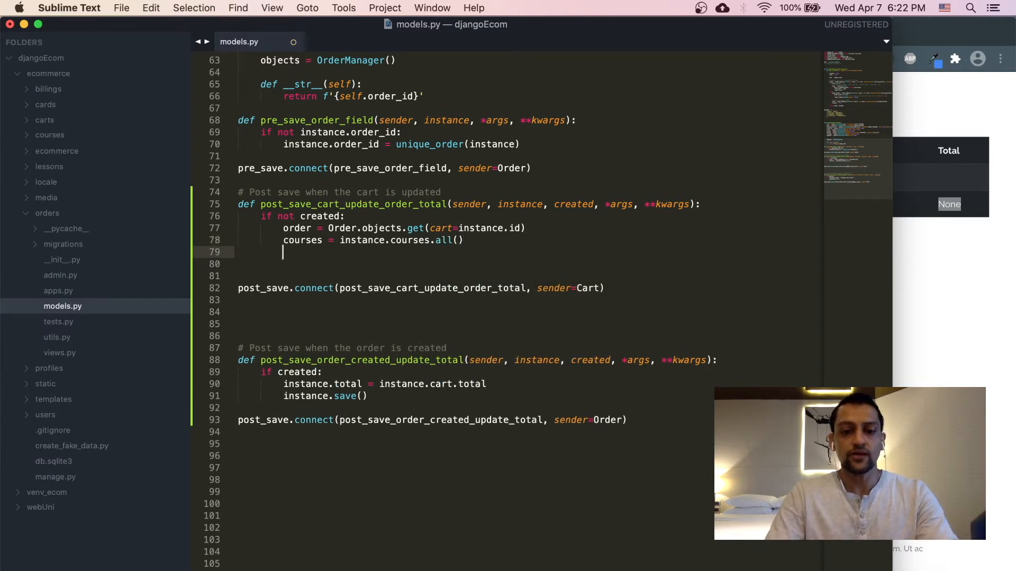
pyautogui.write('total = 0')
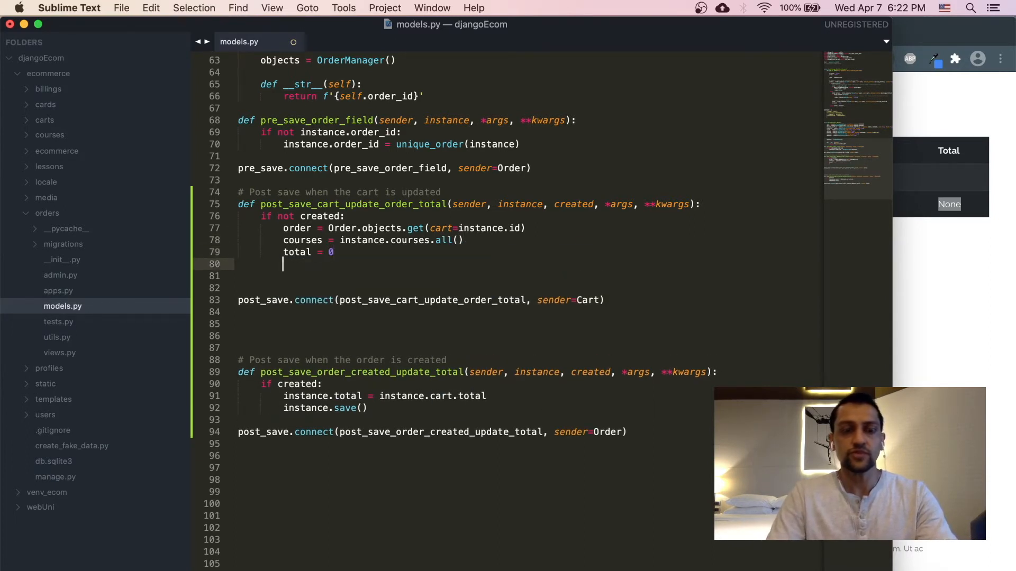
pyautogui.write('for course in courses:')
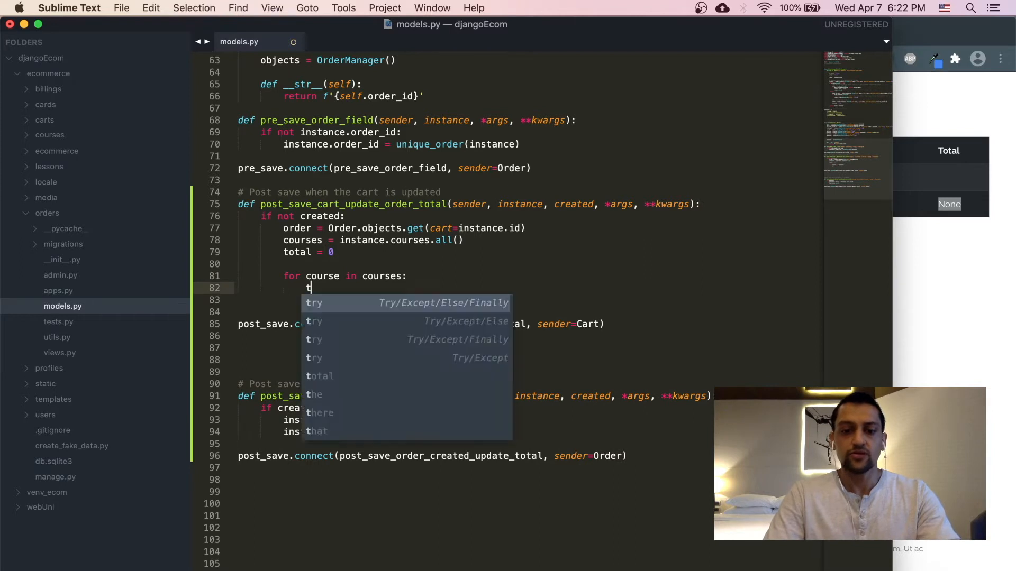
pyautogui.write('otal += course')
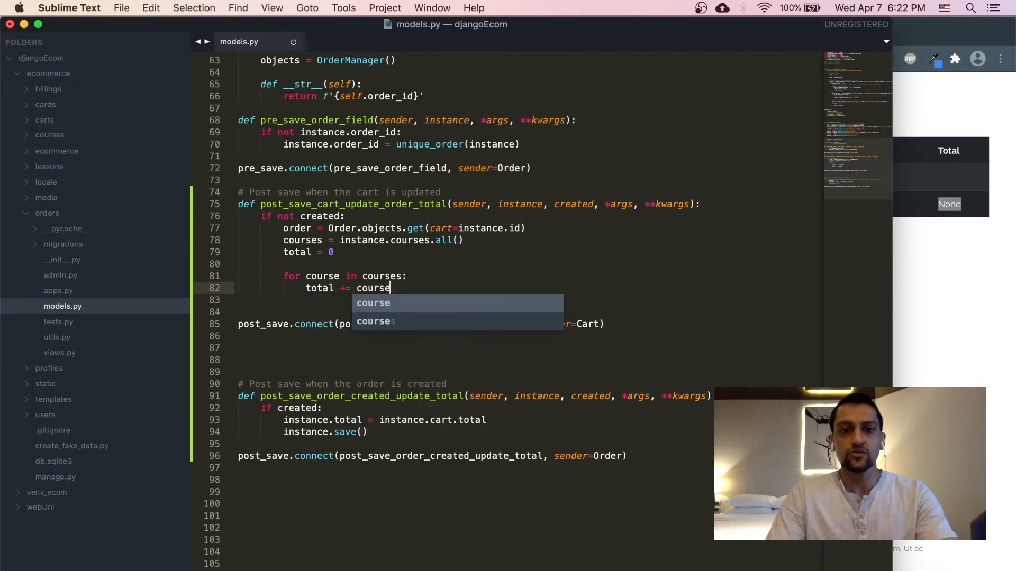
pyautogui.write('ints')
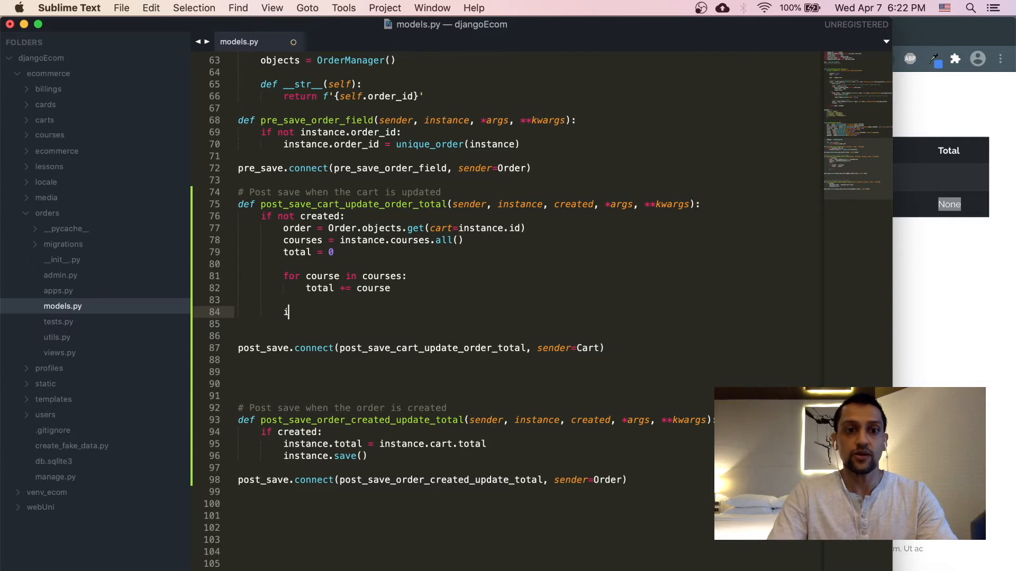
# Set order.total = total and call order.save().
pyautogui.write('order.tot')
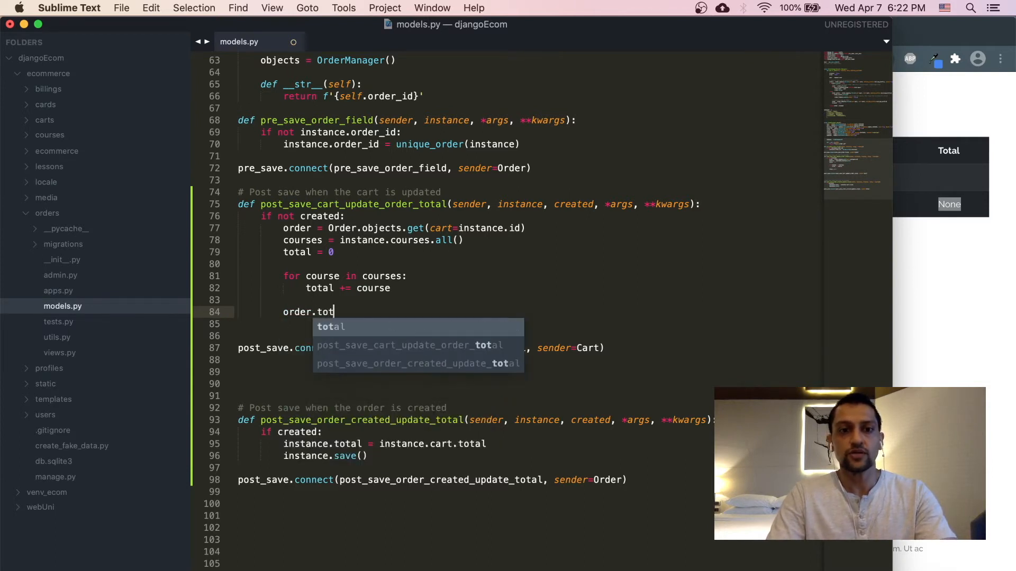
pyautogui.write('al = tota')
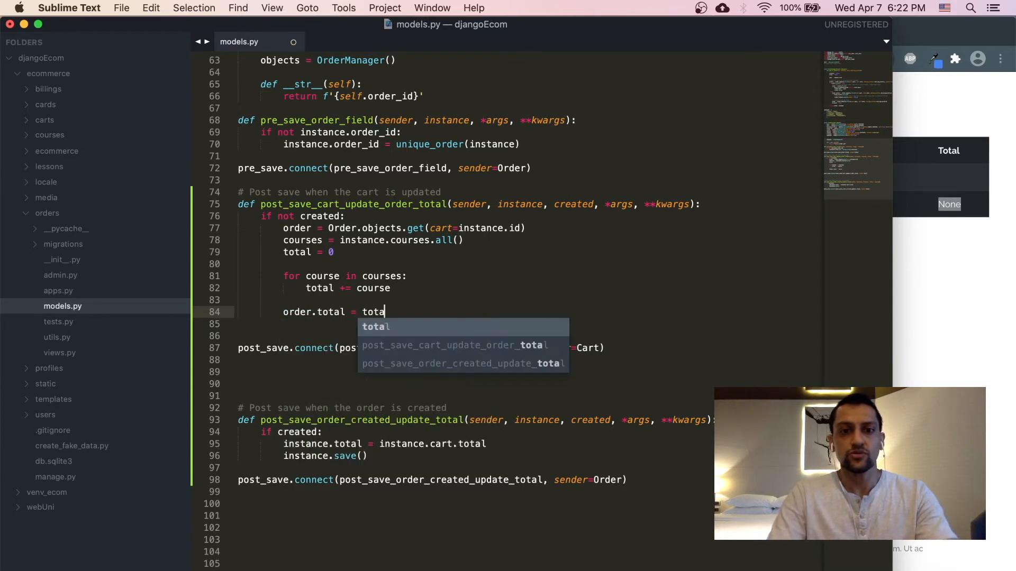
pyautogui.write('order.sa')
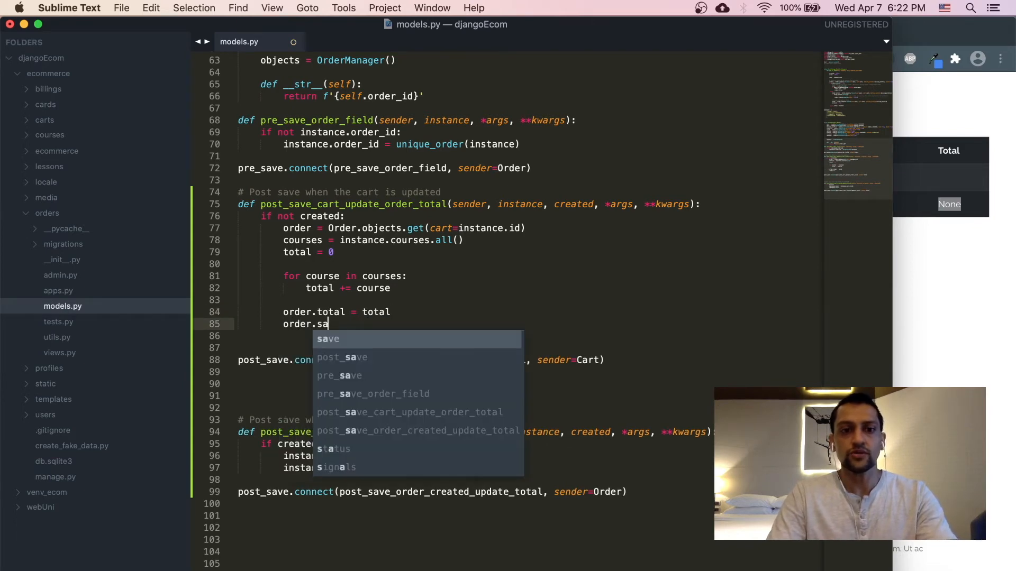
pyautogui.press('tab')
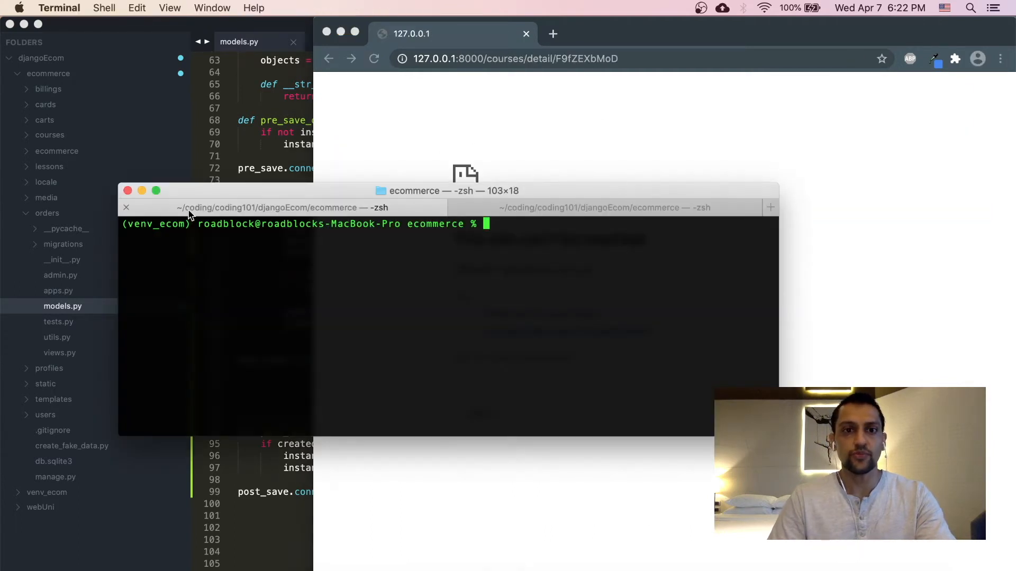
# Run python manage.py runserver and change the loop to total += course.price.
pyautogui.write('python m')
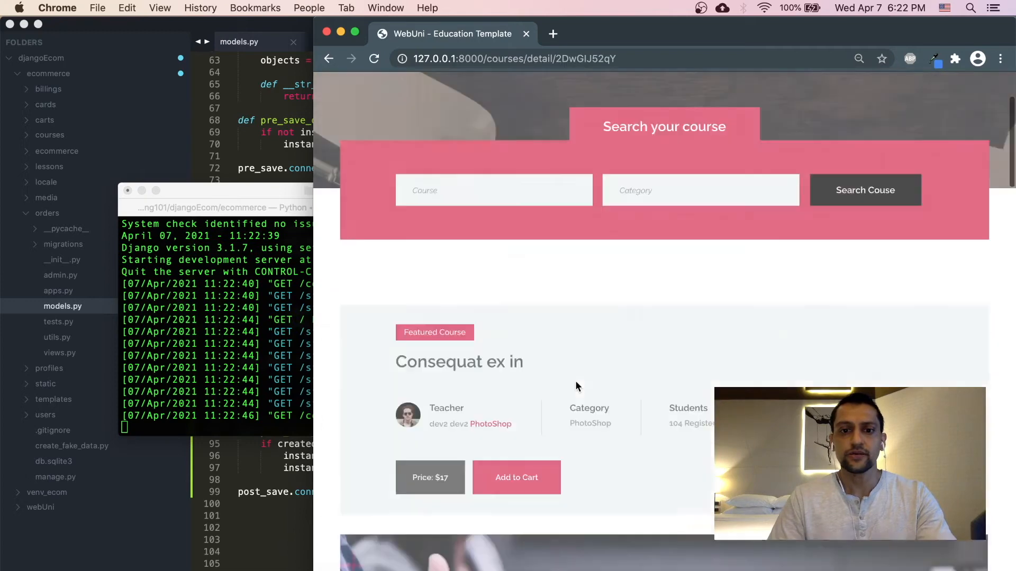
pyautogui.click(517, 478)
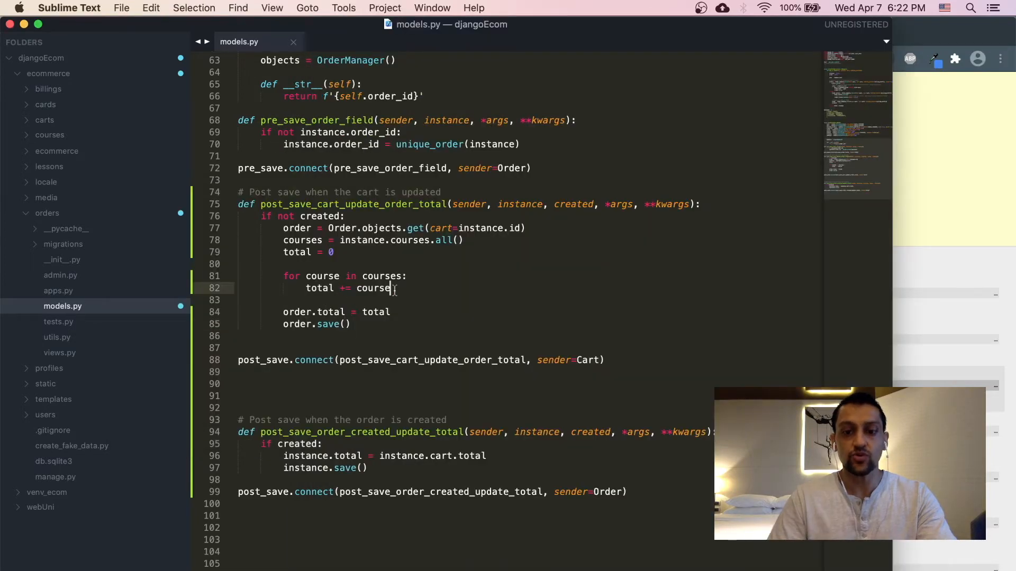
pyautogui.write('.price')
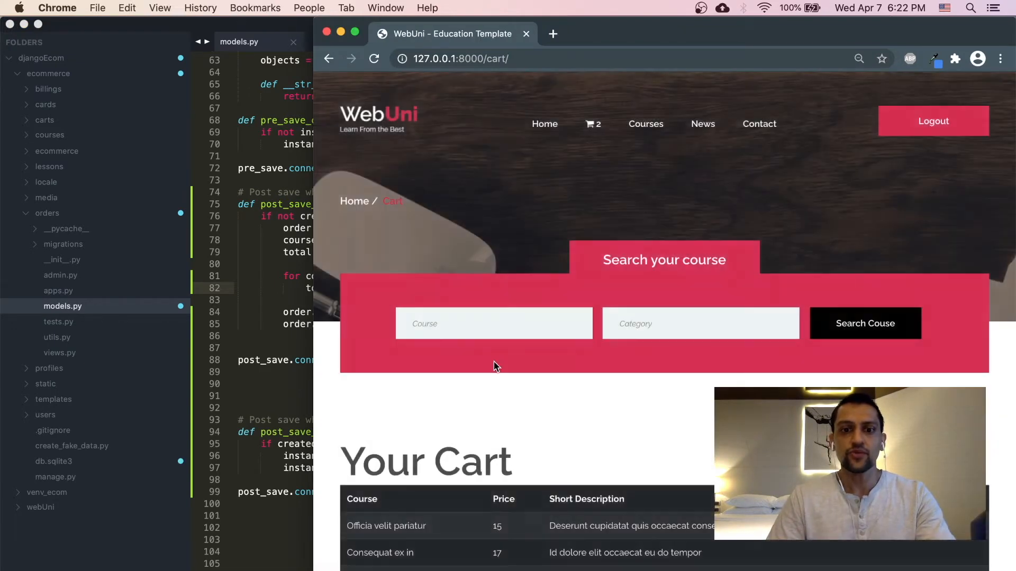
# Go from the cart to Checkout and confirm the Review Your Order total is 32.
pyautogui.scroll(-3)
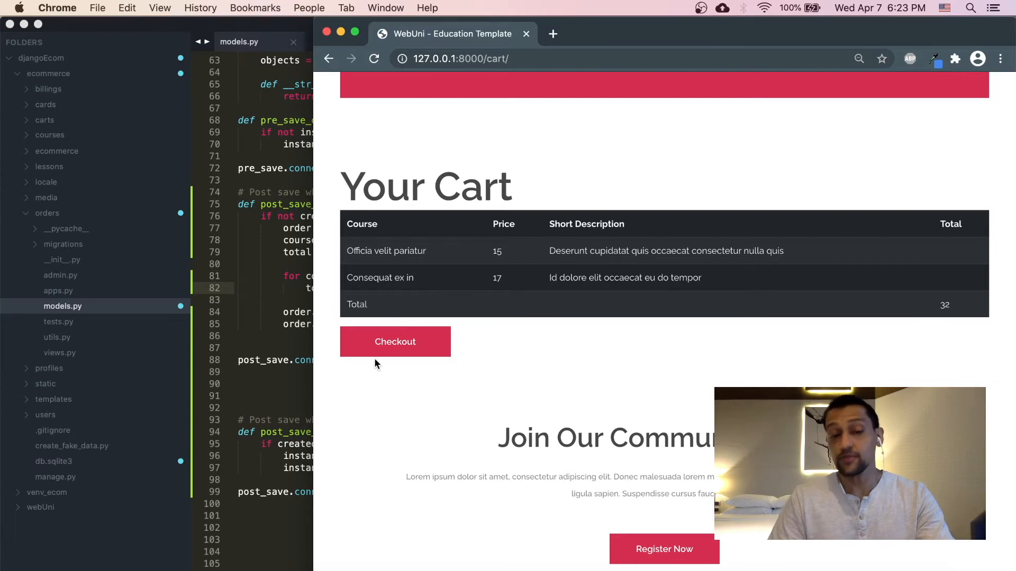
pyautogui.click(394, 342)
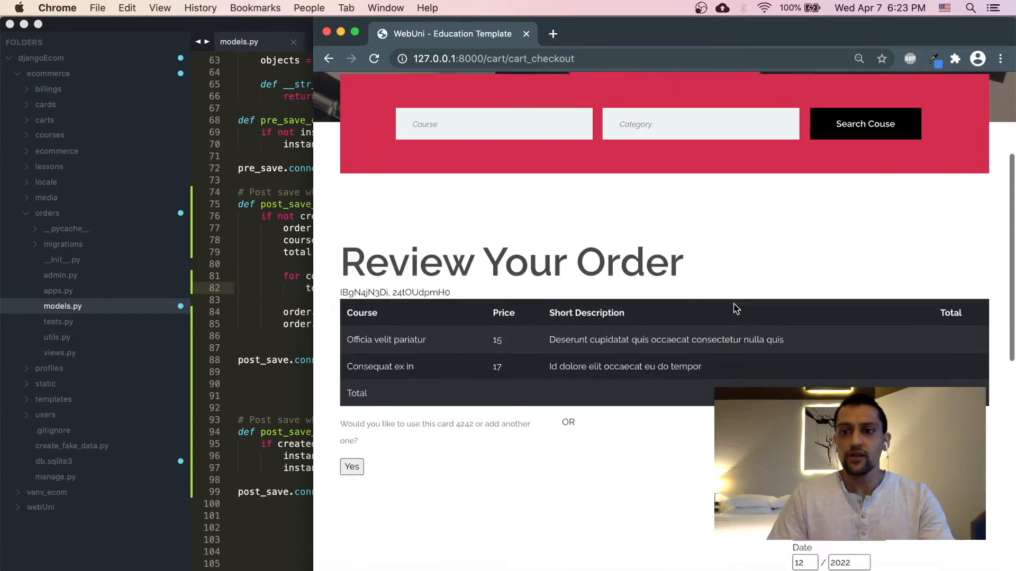
pyautogui.scroll(-3)
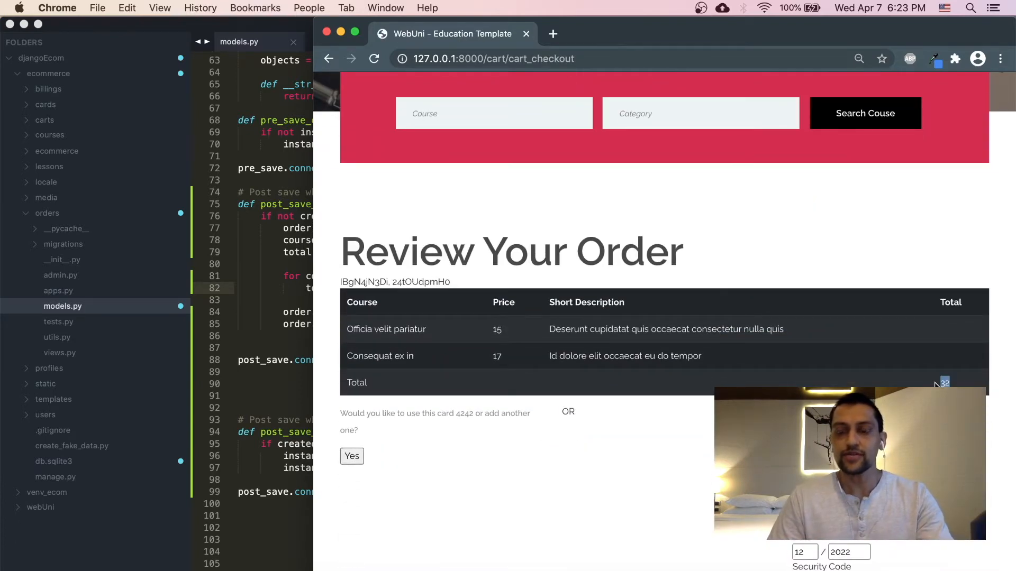
pyautogui.moveTo(888, 372)
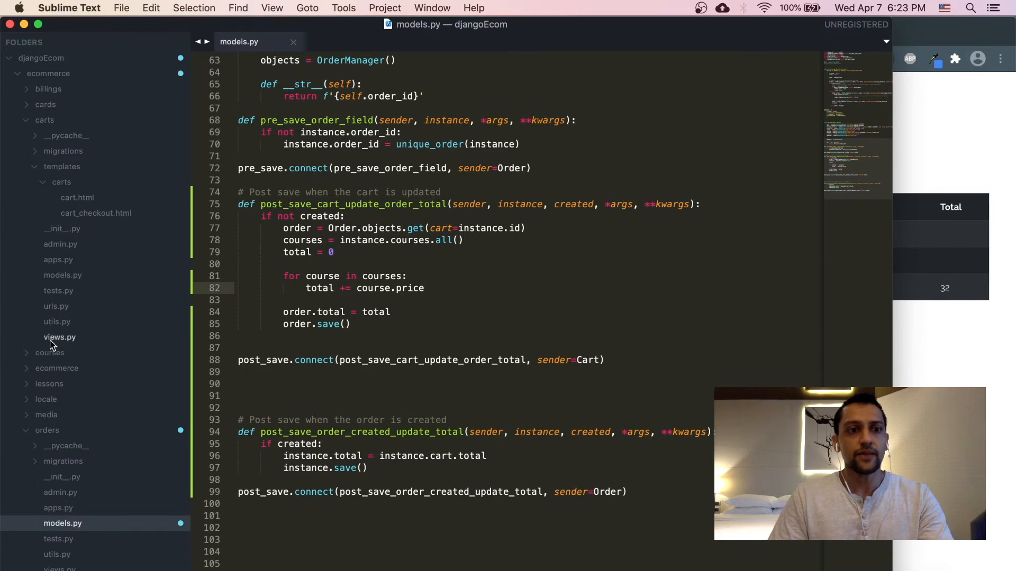
# Add an empty def place_order(request): stub with pass to carts/views.py.
pyautogui.click(59, 336)
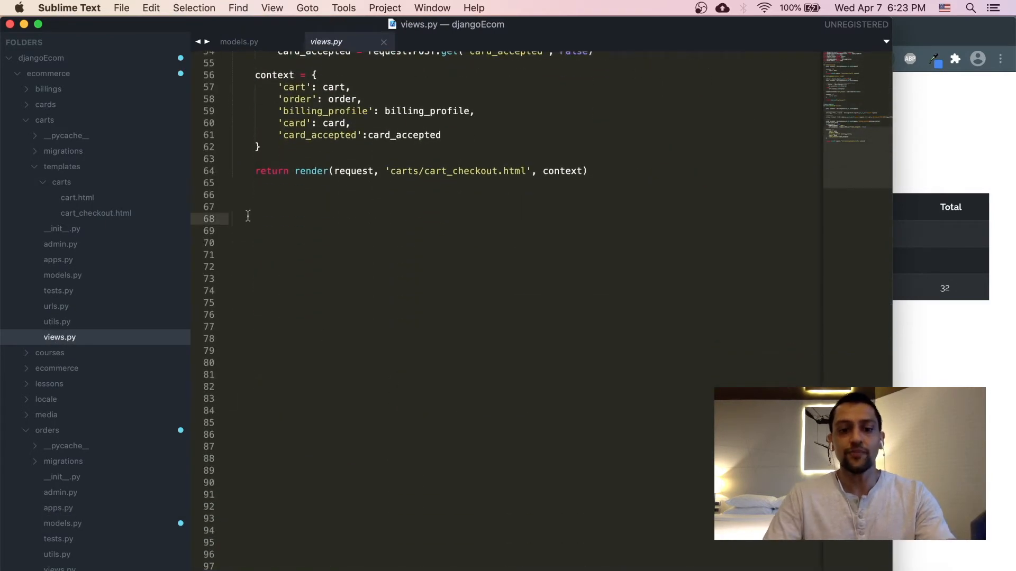
pyautogui.write('def place_or')
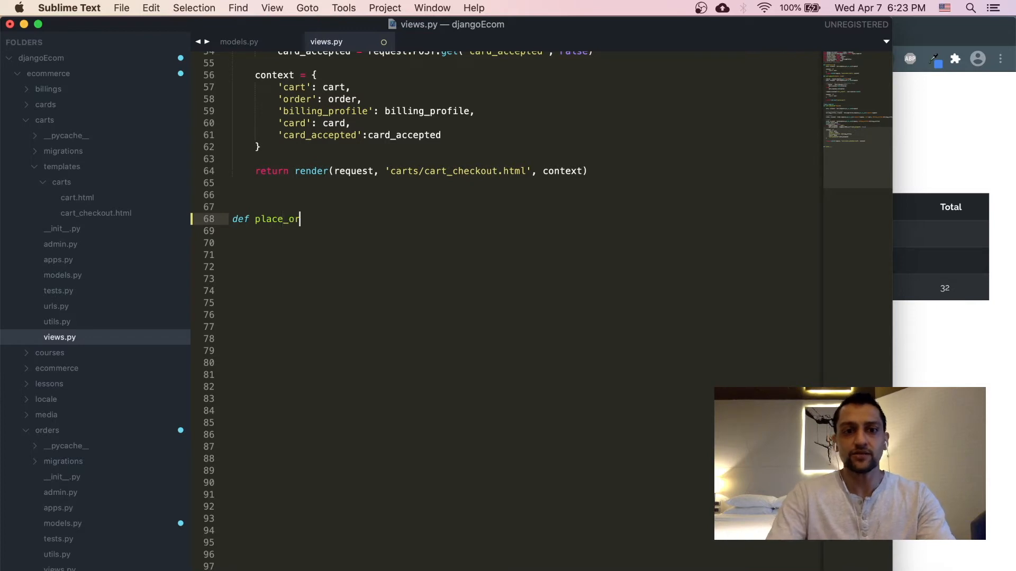
pyautogui.write('der(request)')
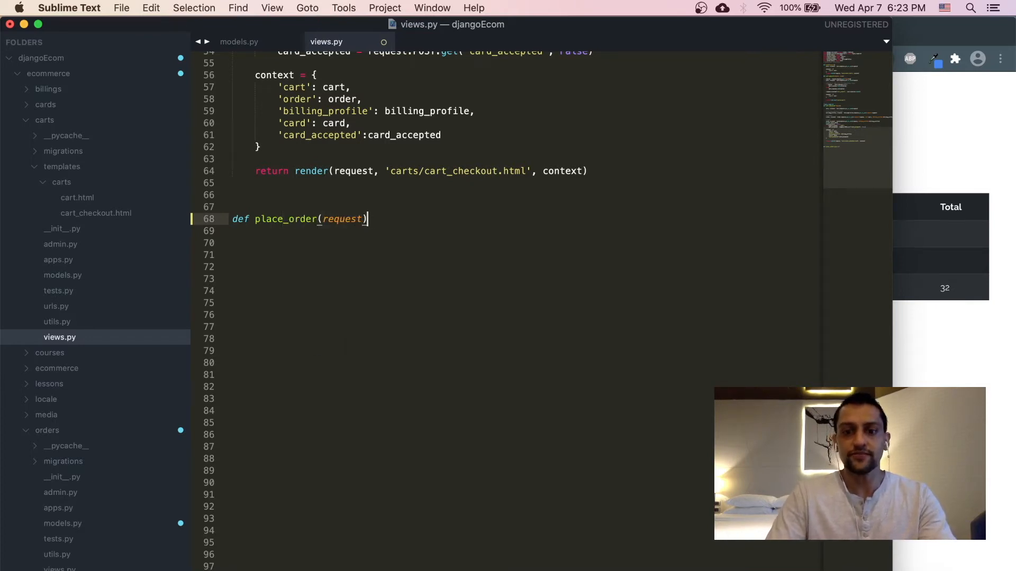
pyautogui.write(':')
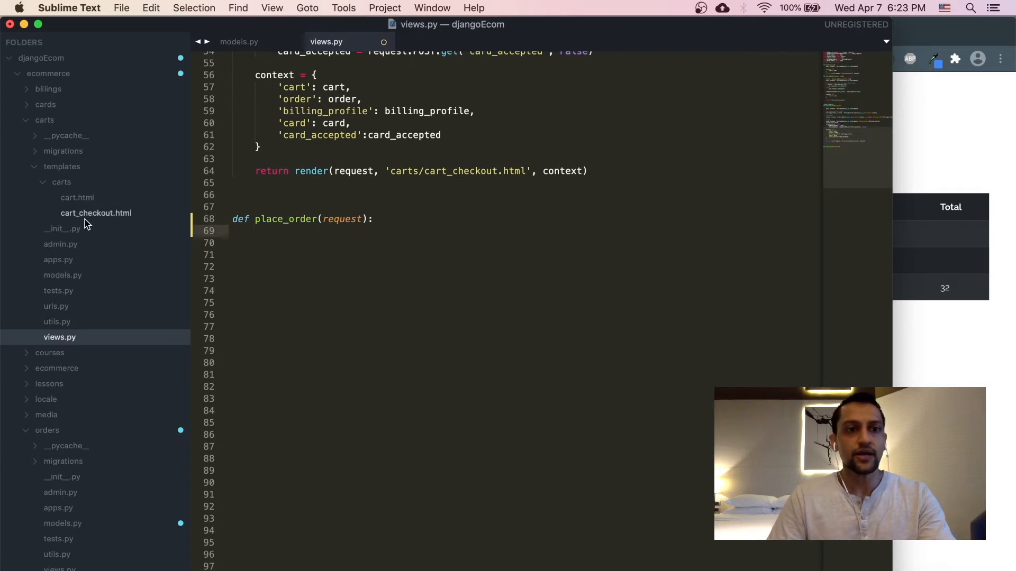
pyautogui.write('pas')
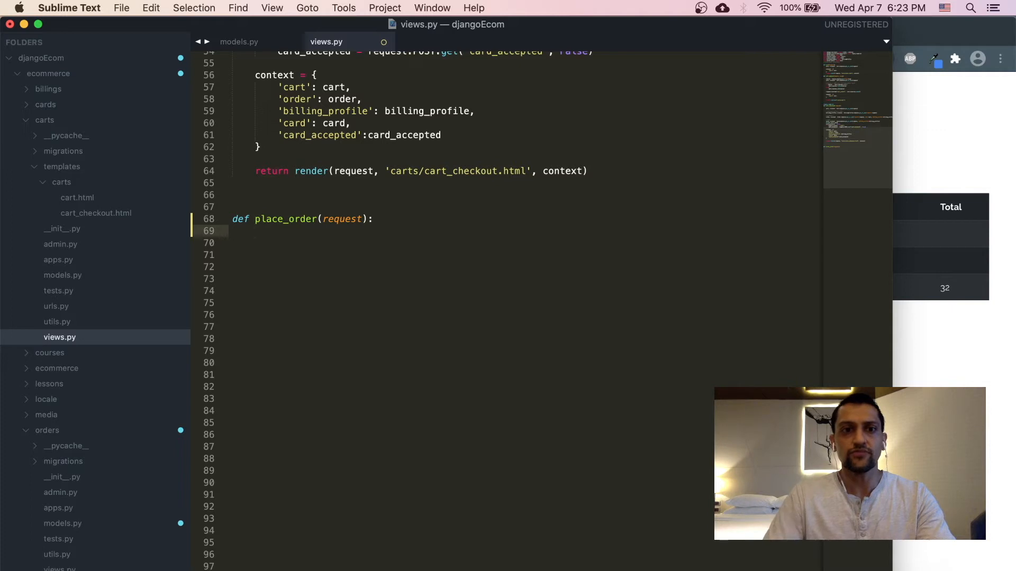
pyautogui.write('pass')
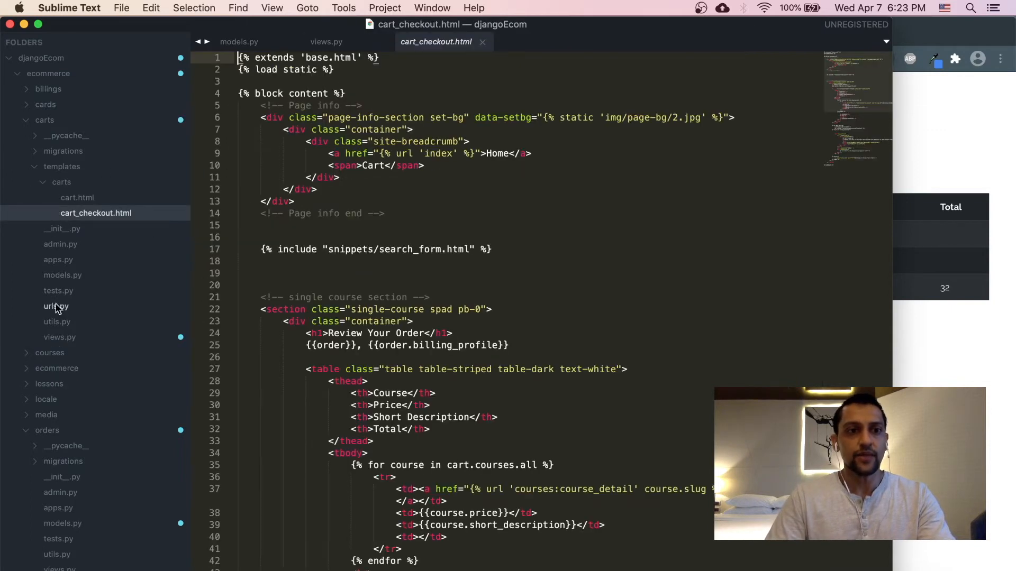
# Add a place_order route in urls.py and a carts:place_order link in cart_checkout.html, then reload checkout.
pyautogui.click(56, 306)
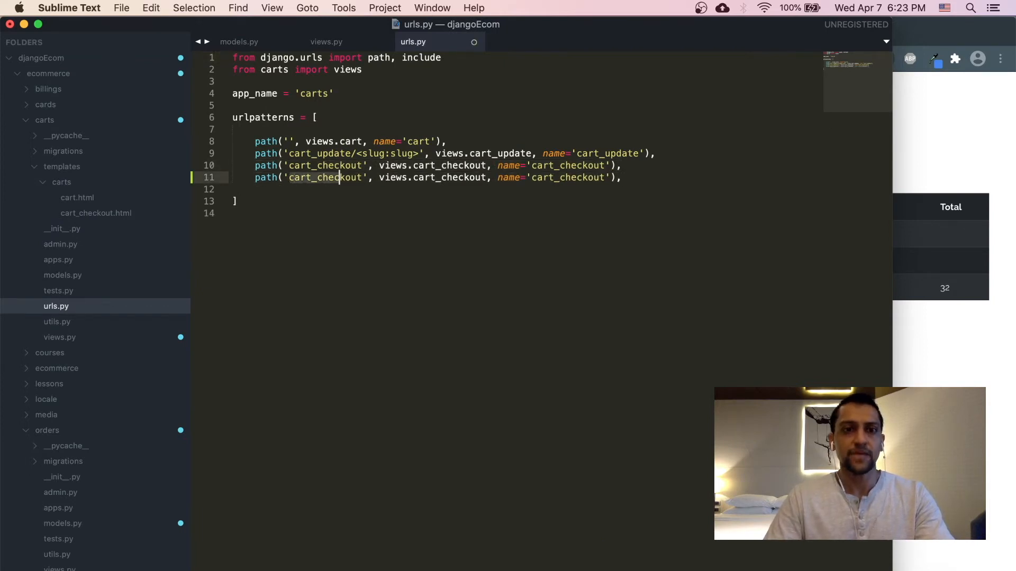
pyautogui.doubleClick(323, 178)
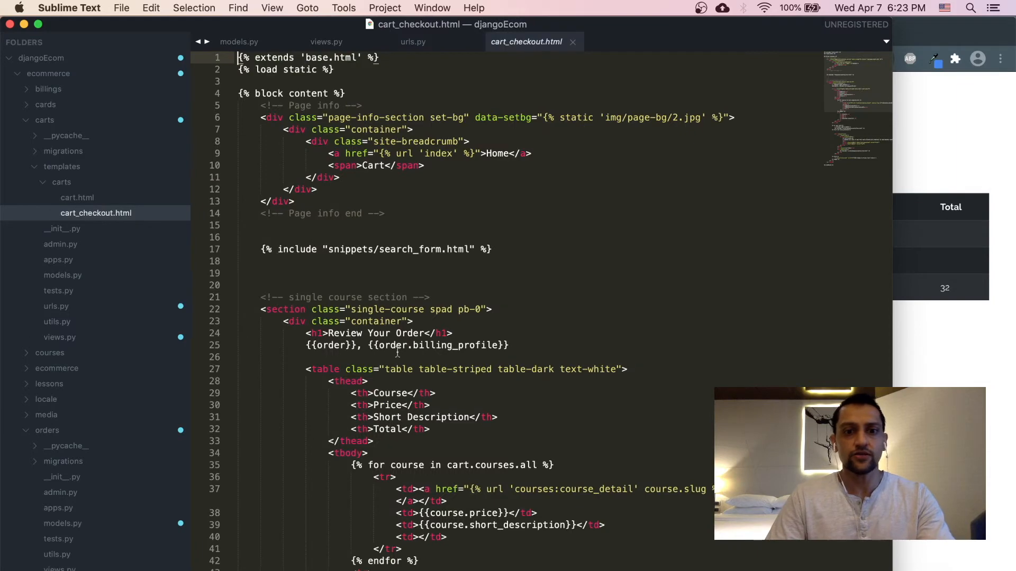
pyautogui.scroll(-3)
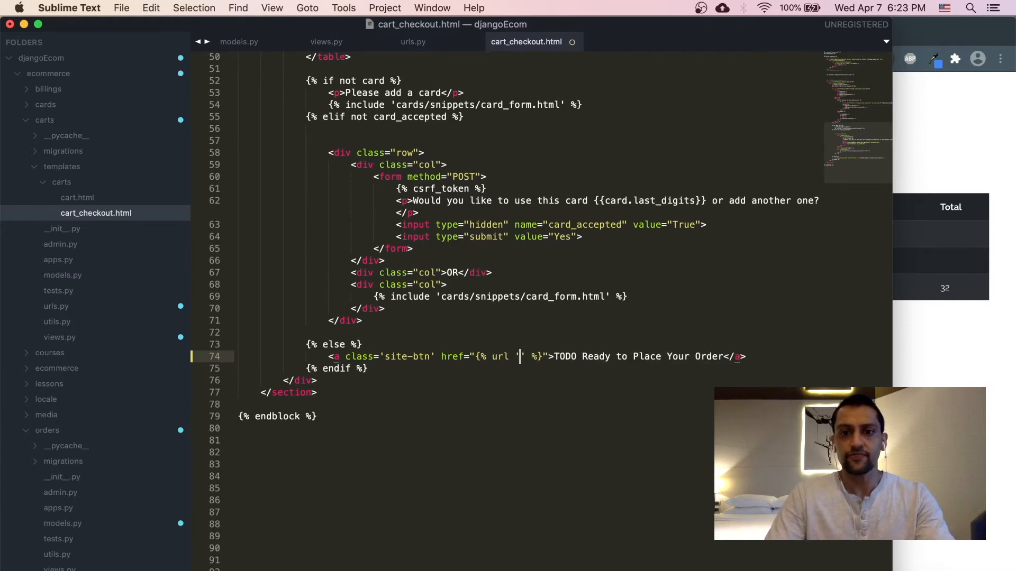
pyautogui.write('carts:place_')
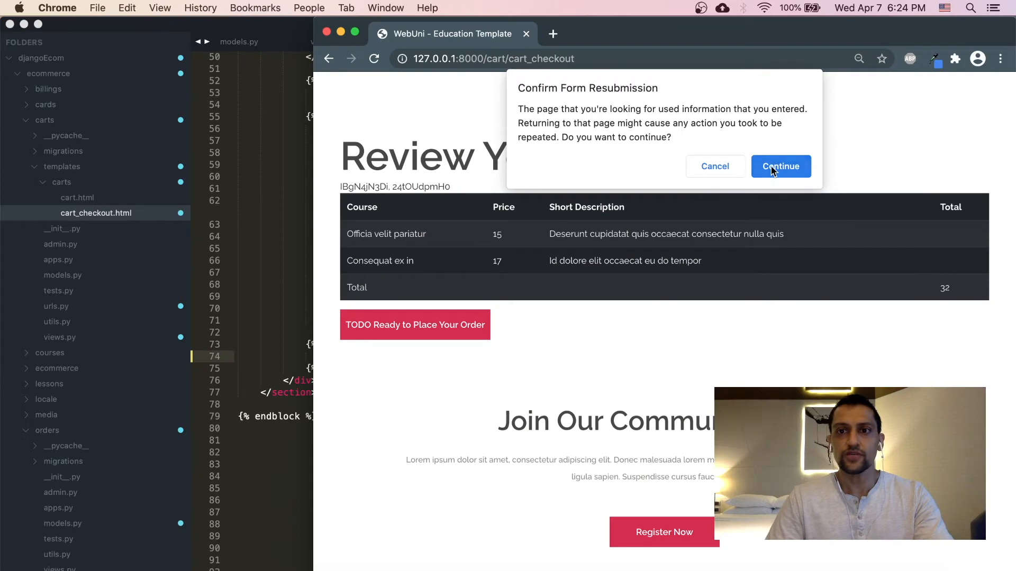
pyautogui.click(779, 166)
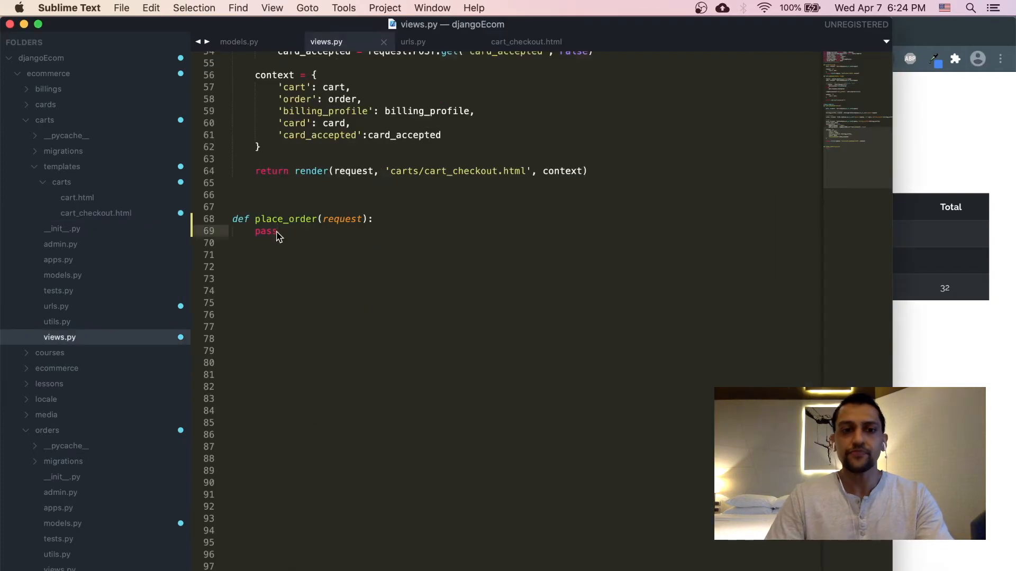
# Replace pass with cart, billing profile, order and card fetches, then begin charge = omise.Charge.
pyautogui.press('backspace')
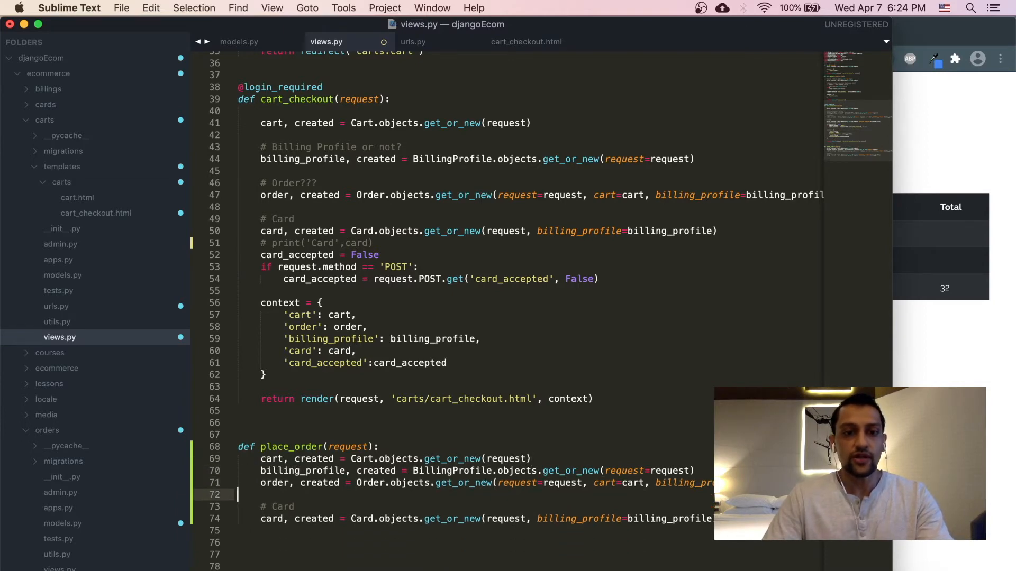
pyautogui.scroll(-3)
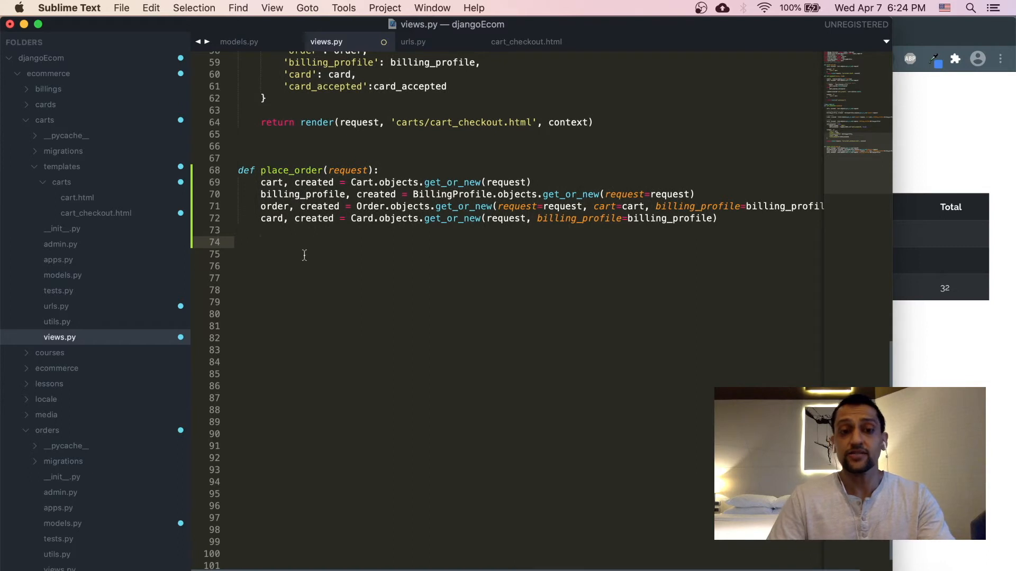
pyautogui.write('charge = c')
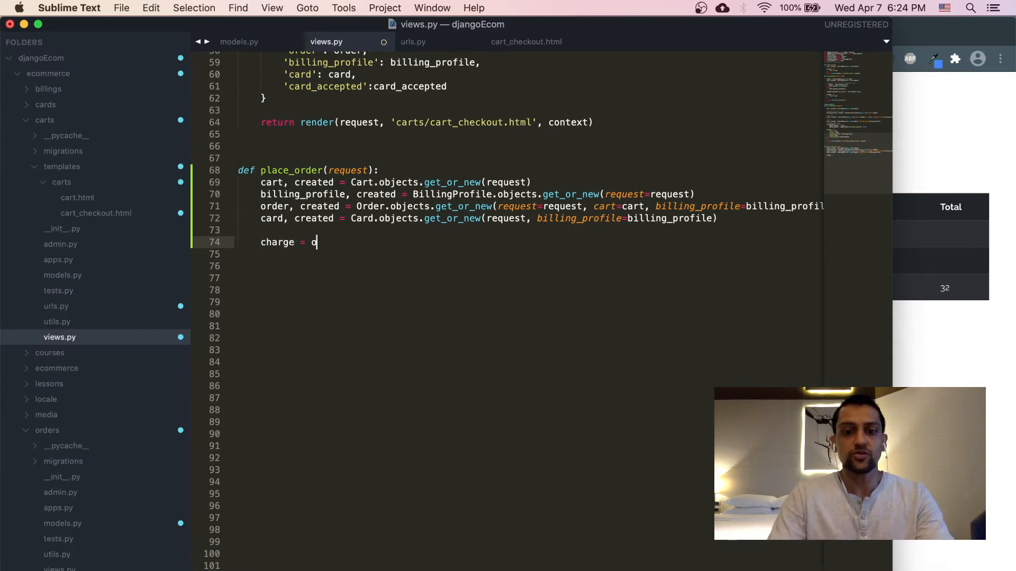
pyautogui.write('mise.Charge')
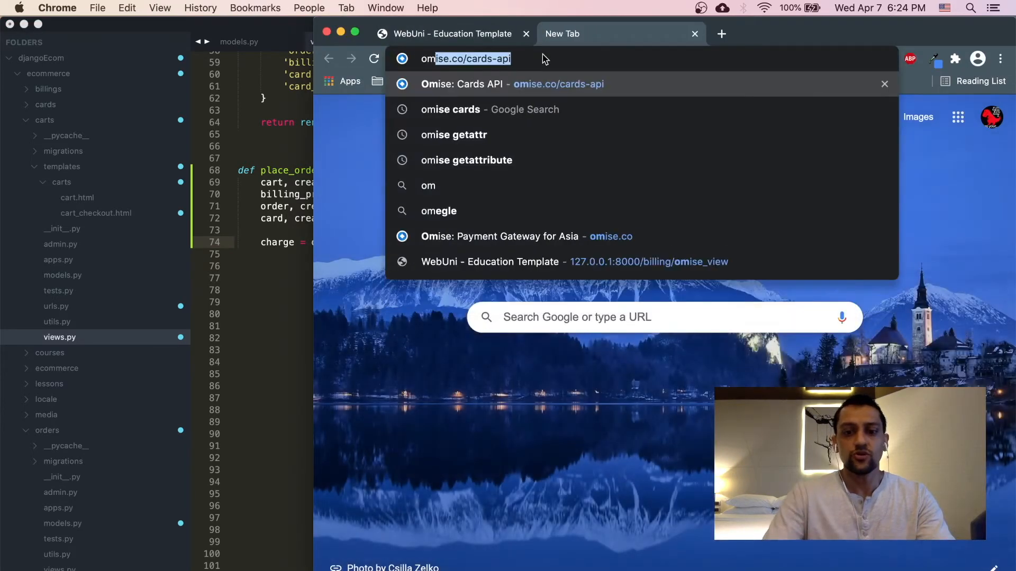
# Search 'omise charges' and select the Python 'charge a card using a customer and a card' example.
pyautogui.write('omise ch')
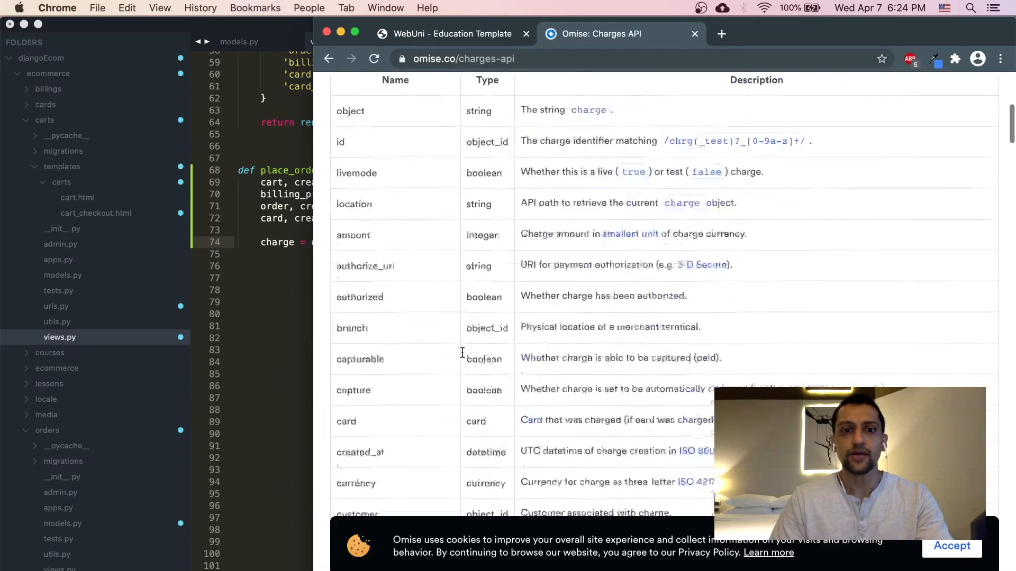
pyautogui.scroll(-3)
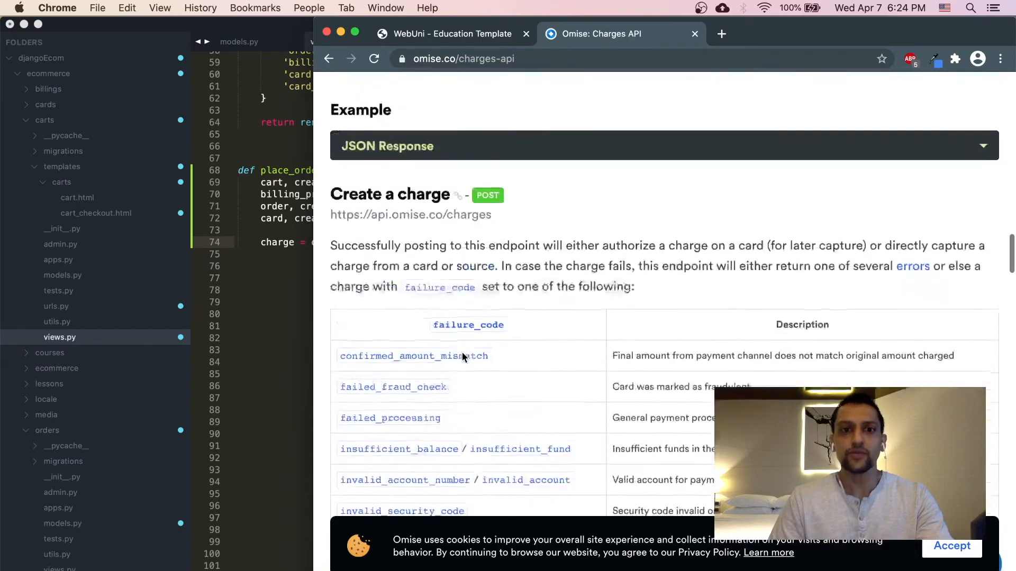
pyautogui.scroll(-3)
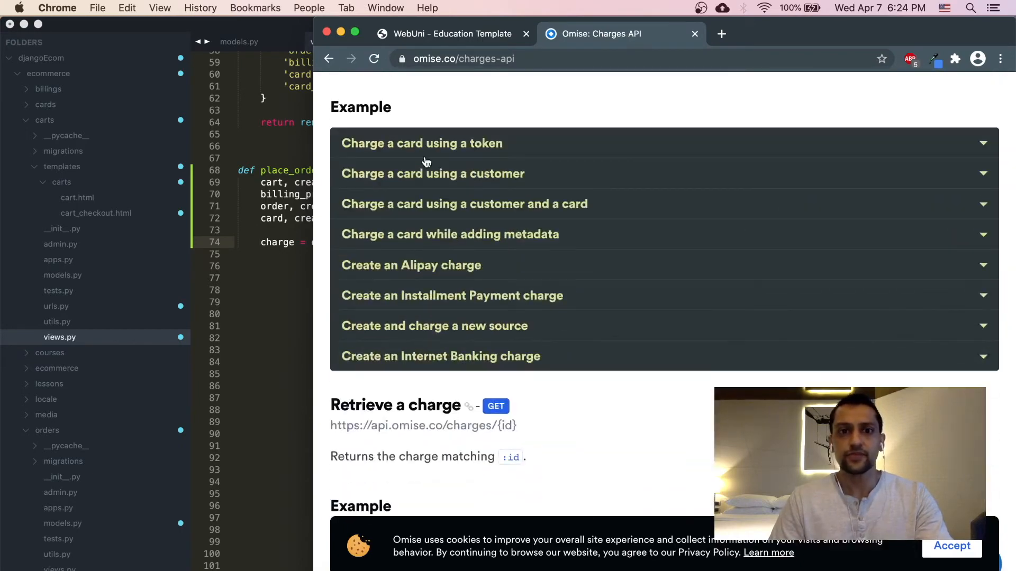
pyautogui.moveTo(402, 205)
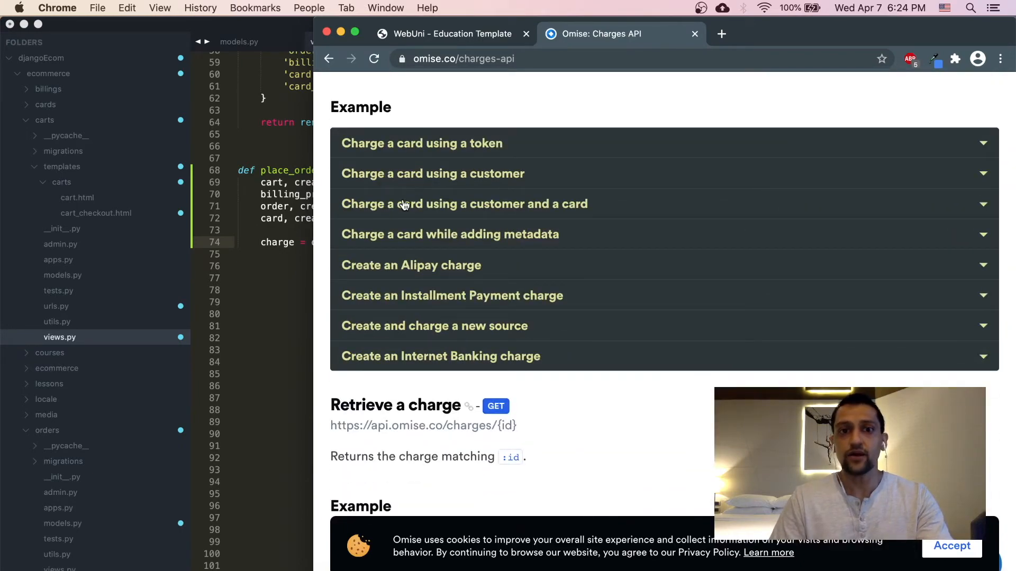
pyautogui.click(464, 203)
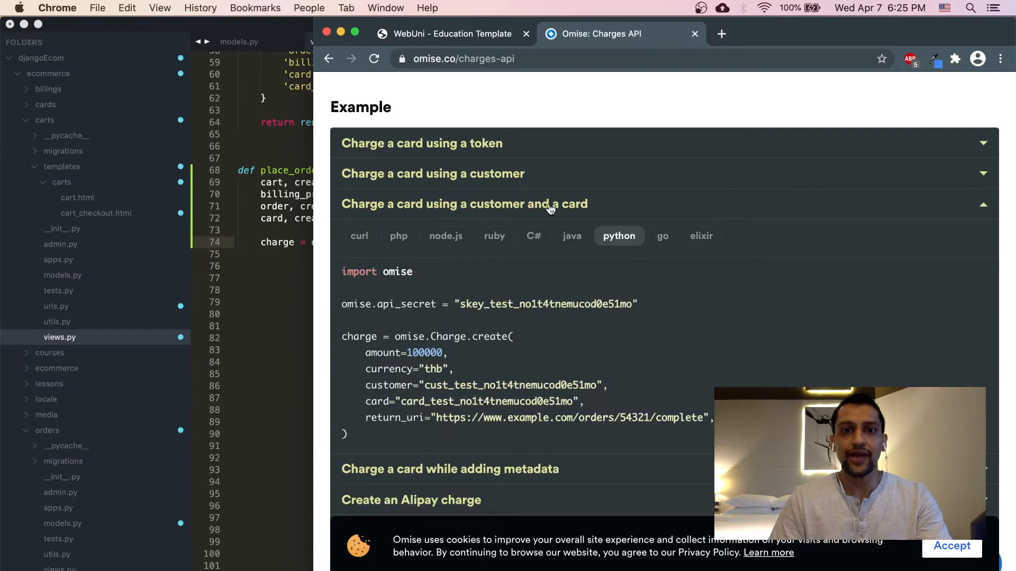
pyautogui.scroll(-3)
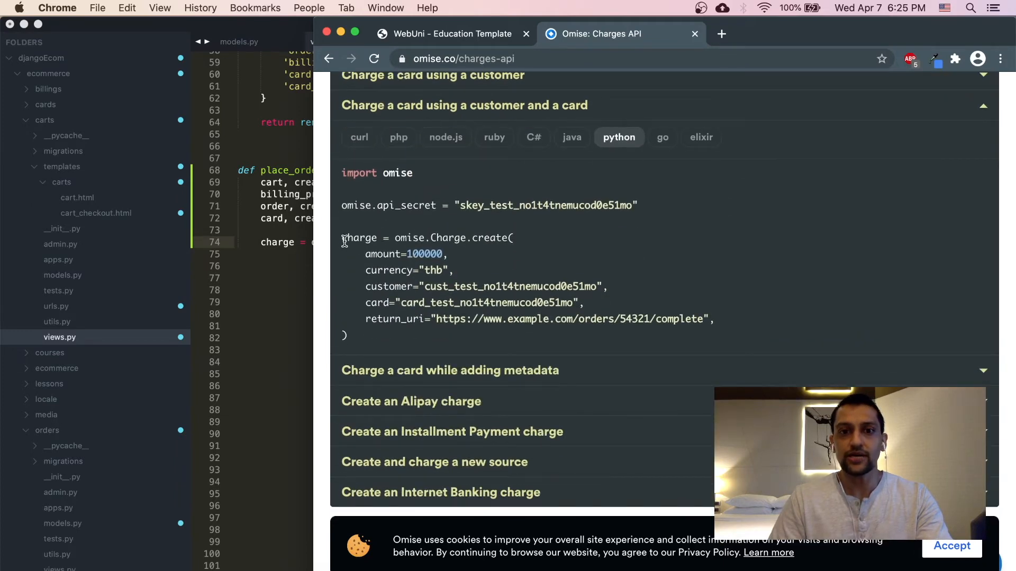
pyautogui.moveTo(342, 238); pyautogui.dragTo(347, 337)
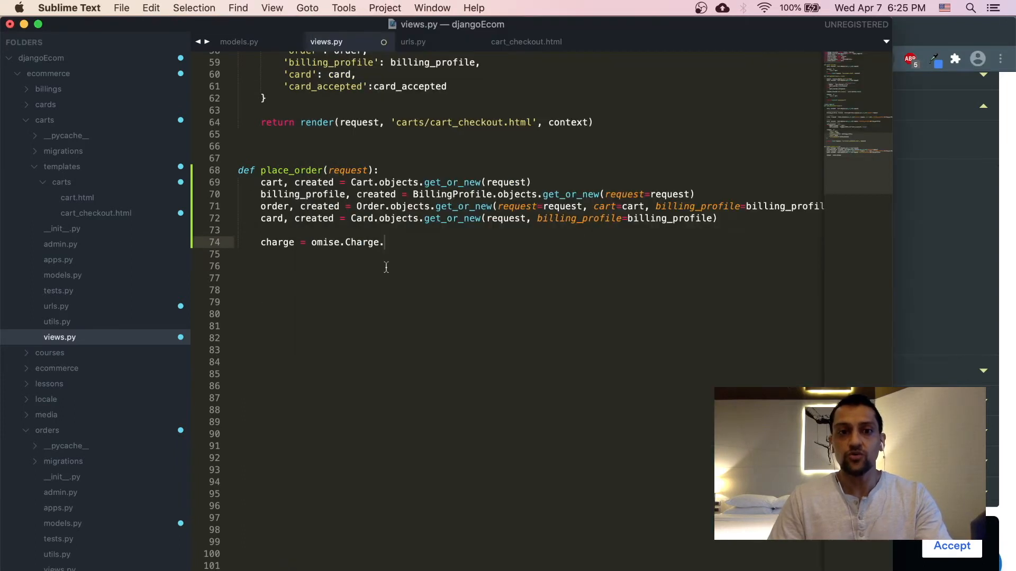
# Call omise.Charge.create with the example arguments, amount order.total * 100 and currency usd.
pyautogui.write('create()')
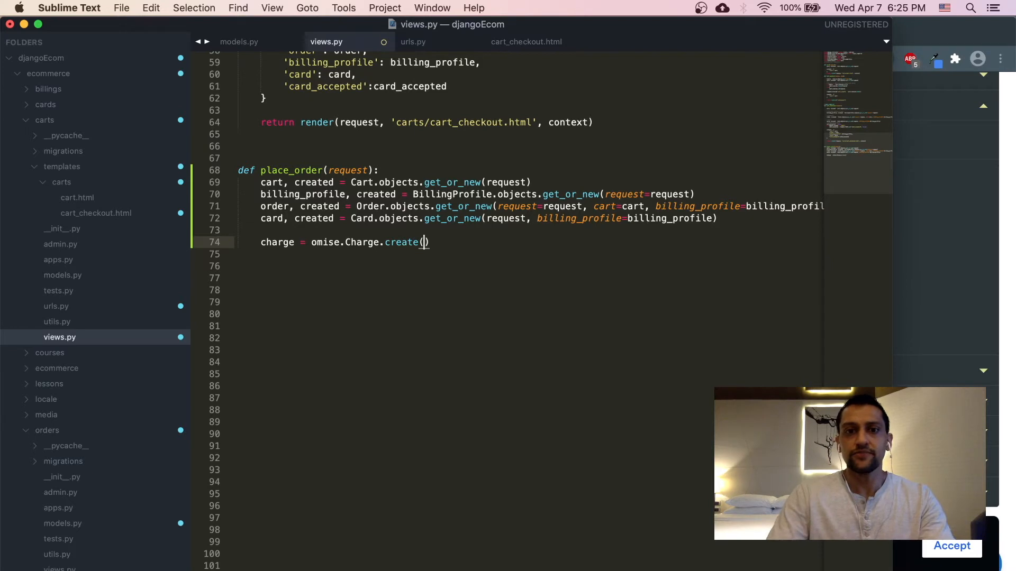
pyautogui.press('enter')
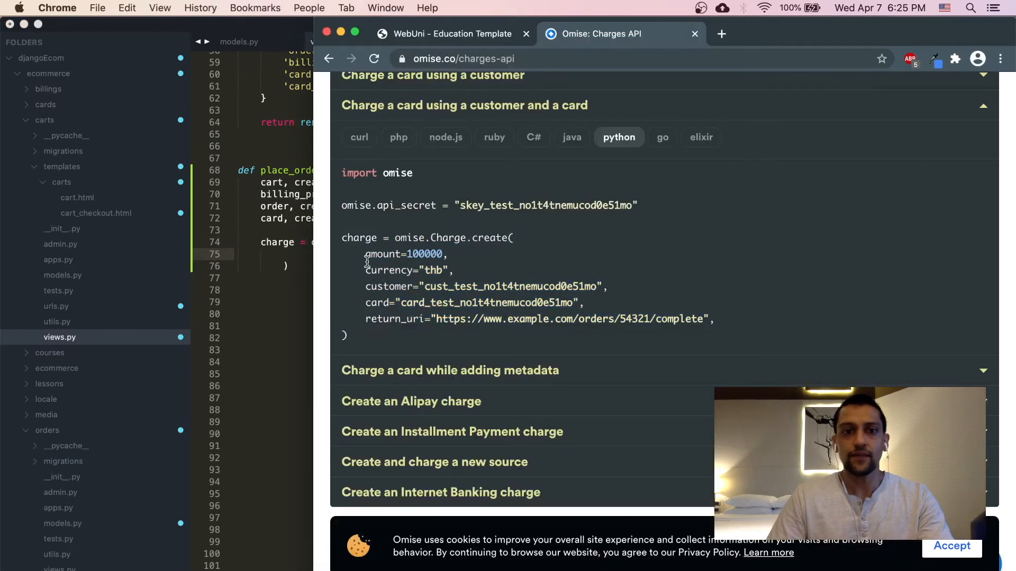
pyautogui.moveTo(365, 254); pyautogui.dragTo(702, 319)
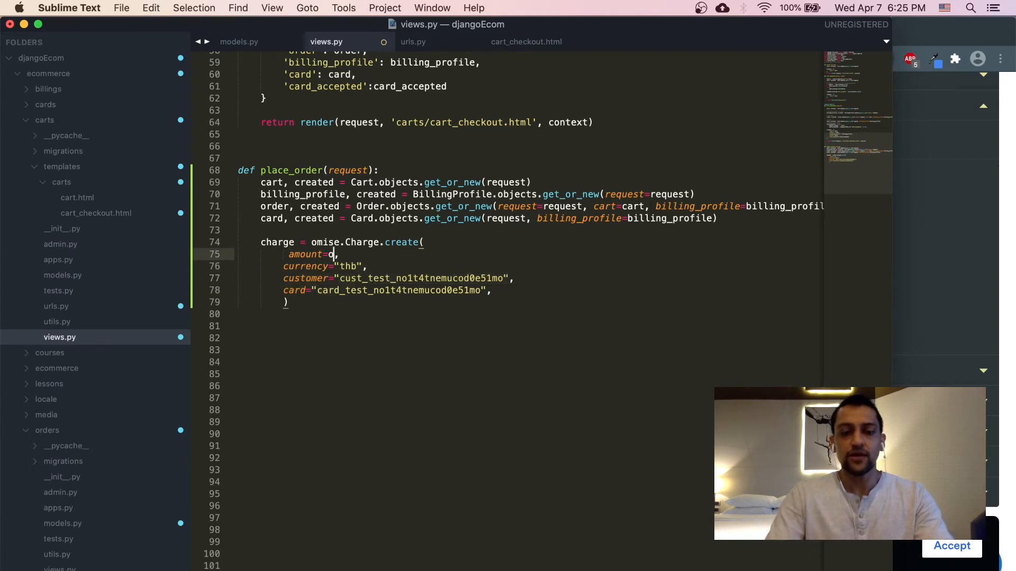
pyautogui.write('rder.total')
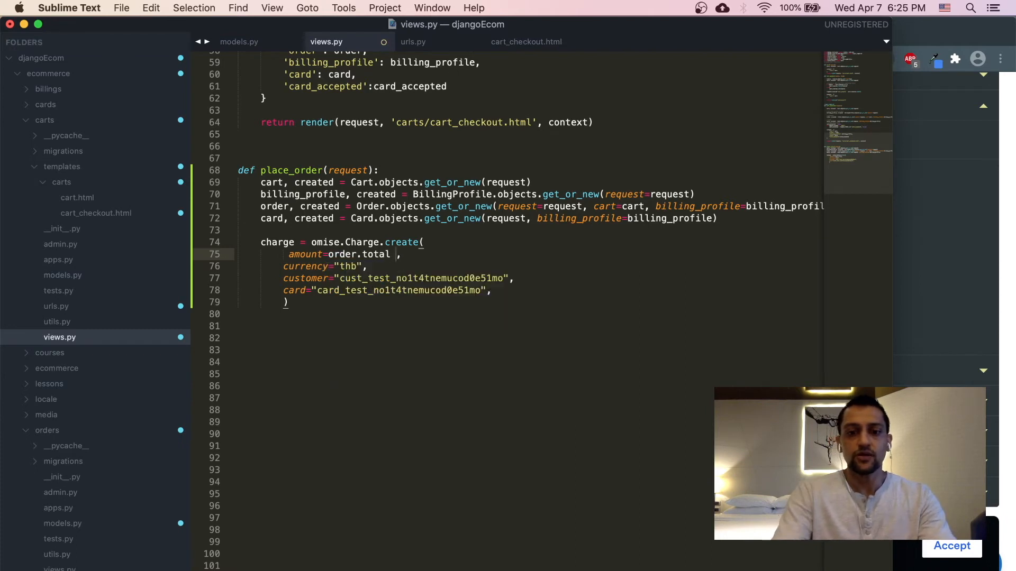
pyautogui.write('* 100')
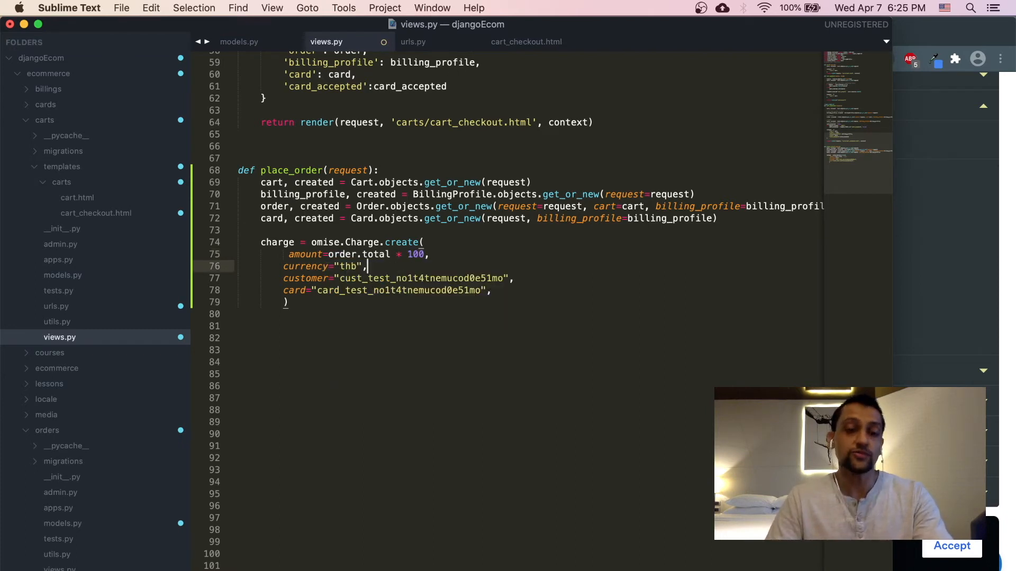
pyautogui.write('us')
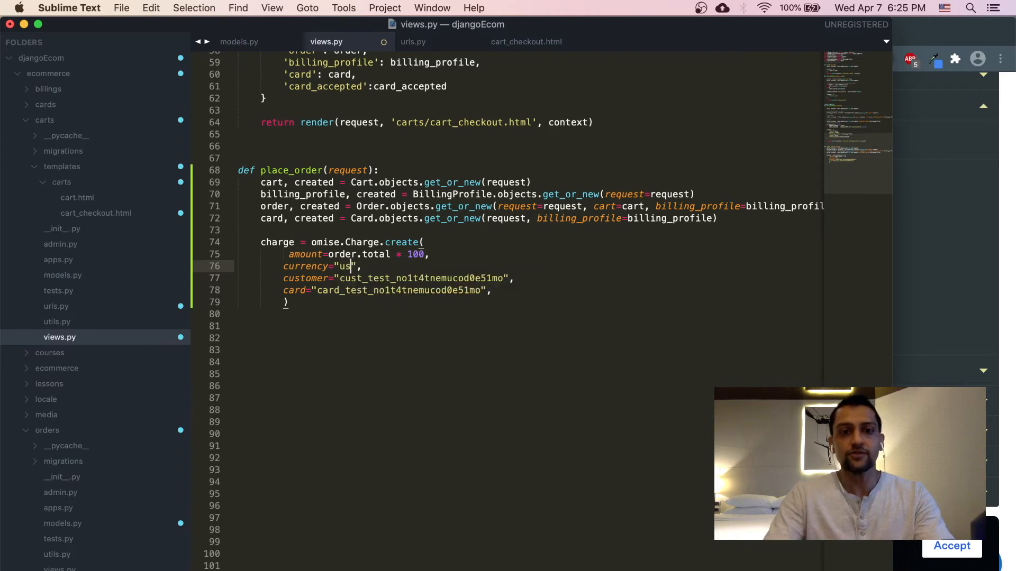
pyautogui.write('d')
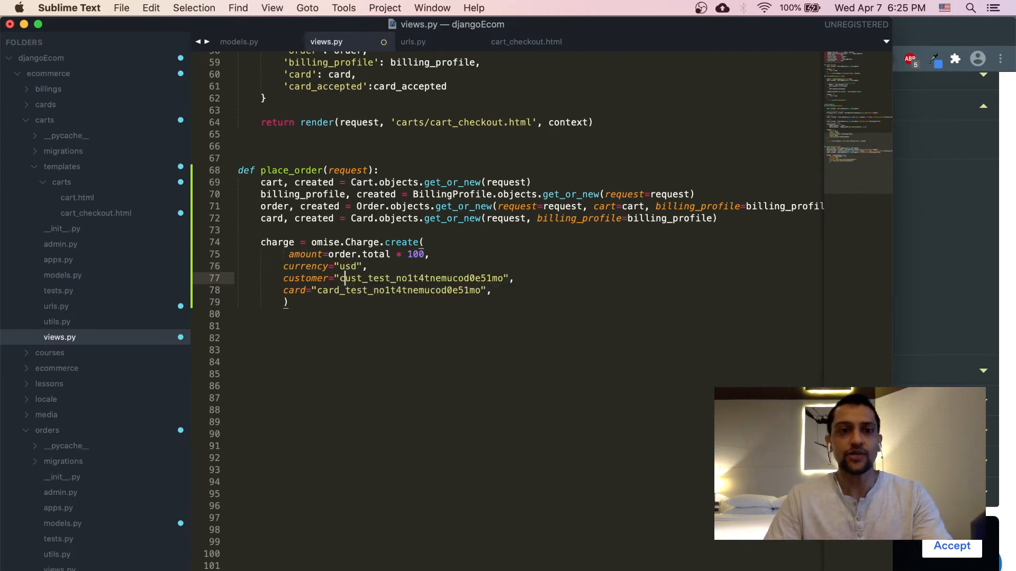
# Set customer to billing_profile.customer_id and card to card.card_id.
pyautogui.doubleClick(421, 278)
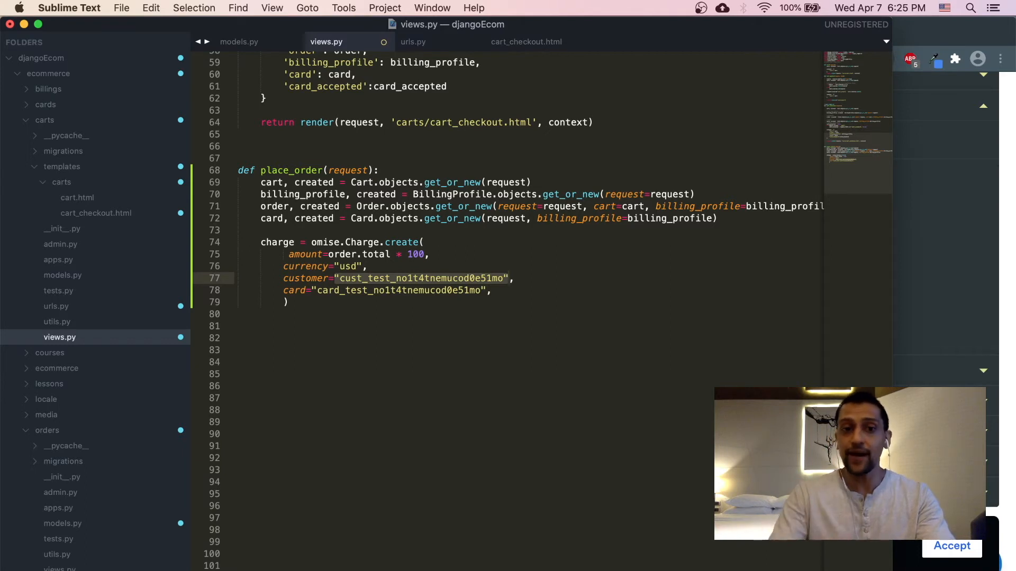
pyautogui.write('billing_profile,')
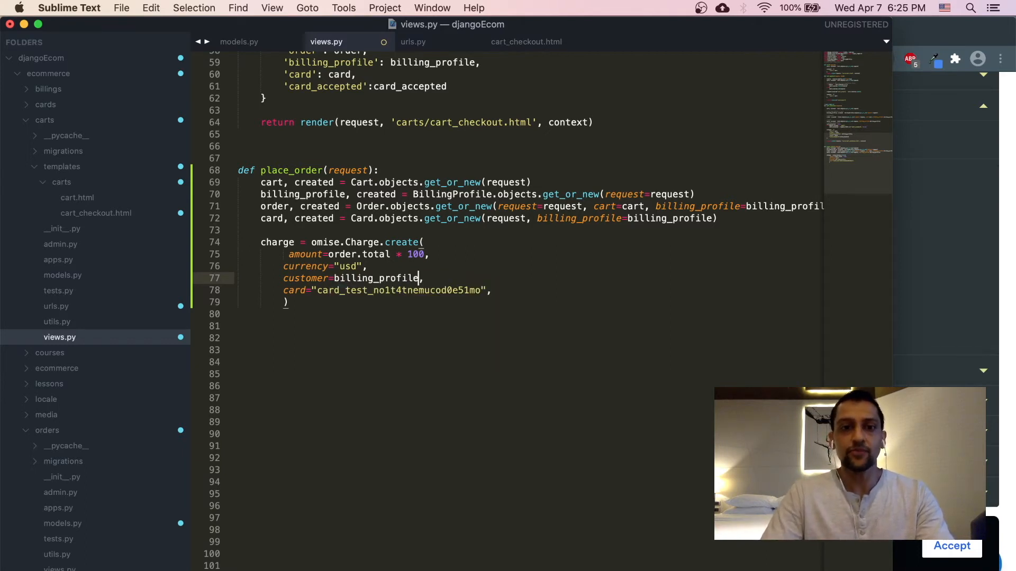
pyautogui.write('.customer_id')
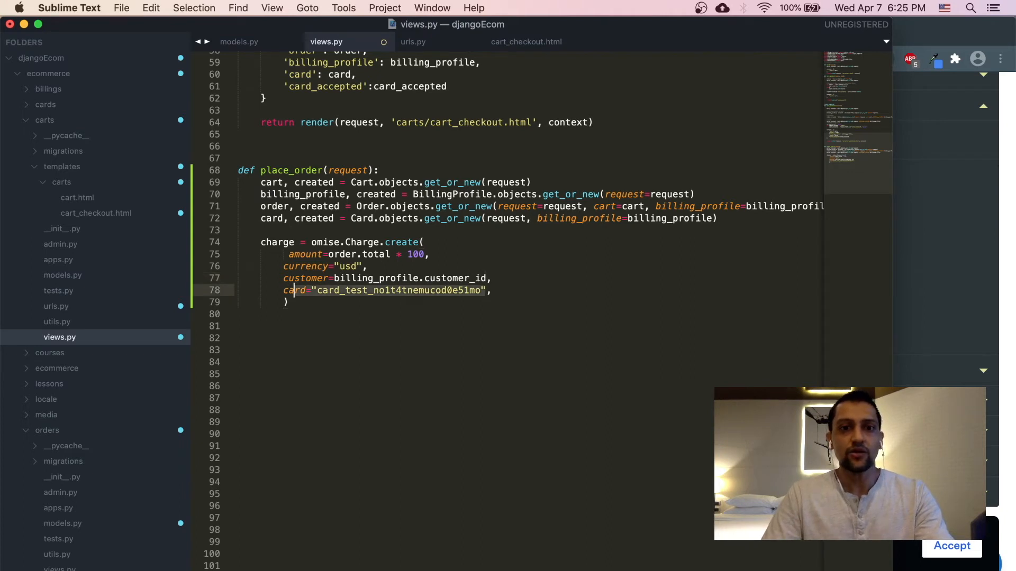
pyautogui.write('card.,')
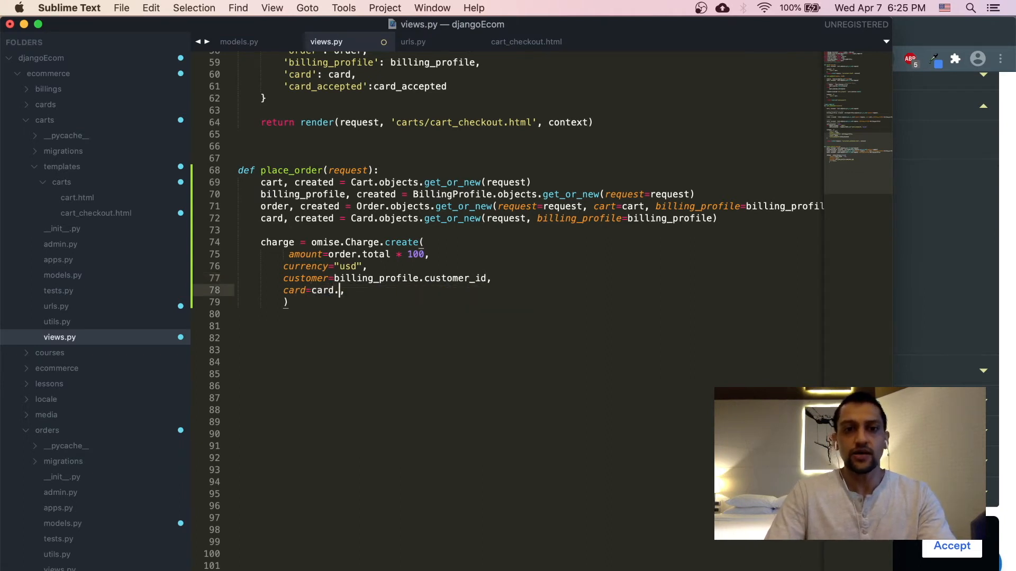
pyautogui.write('card_id')
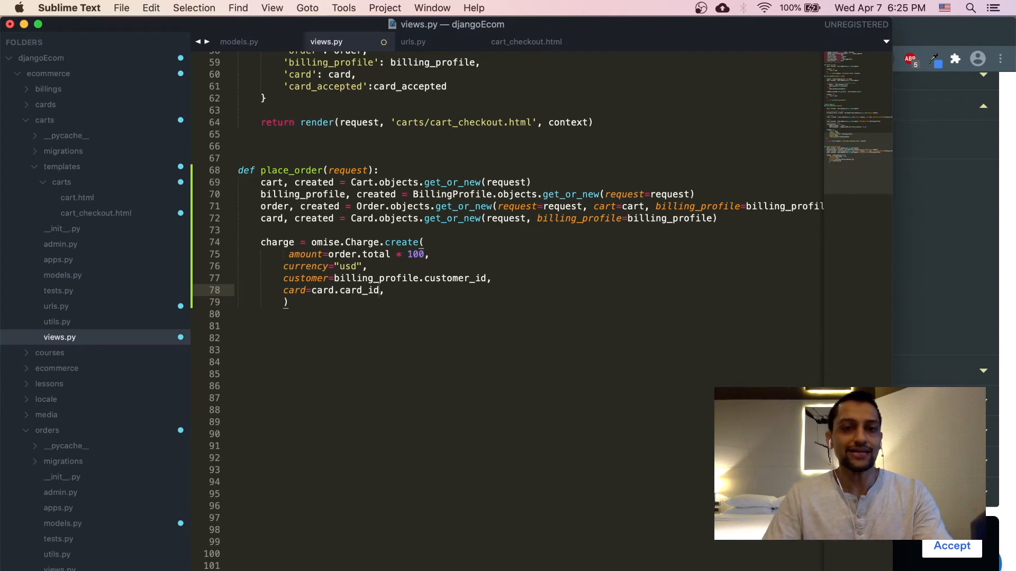
pyautogui.click(289, 254)
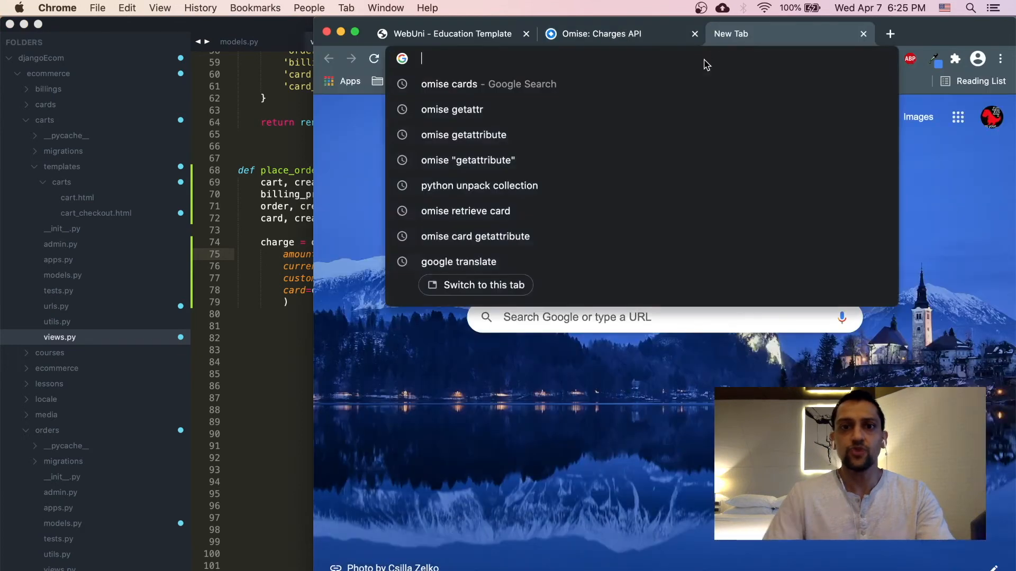
pyautogui.write('omise.co/cards-ap')
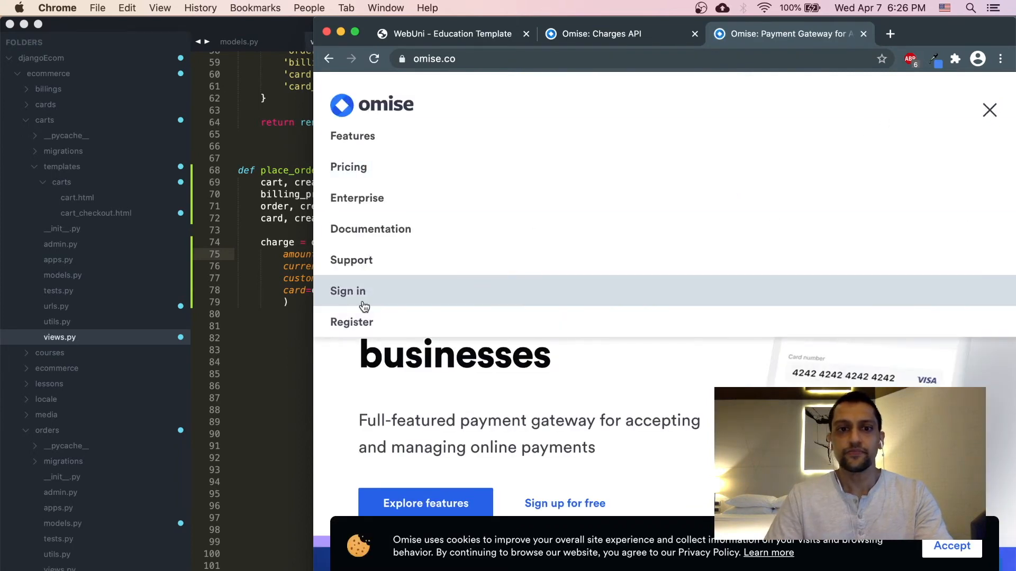
pyautogui.click(349, 291)
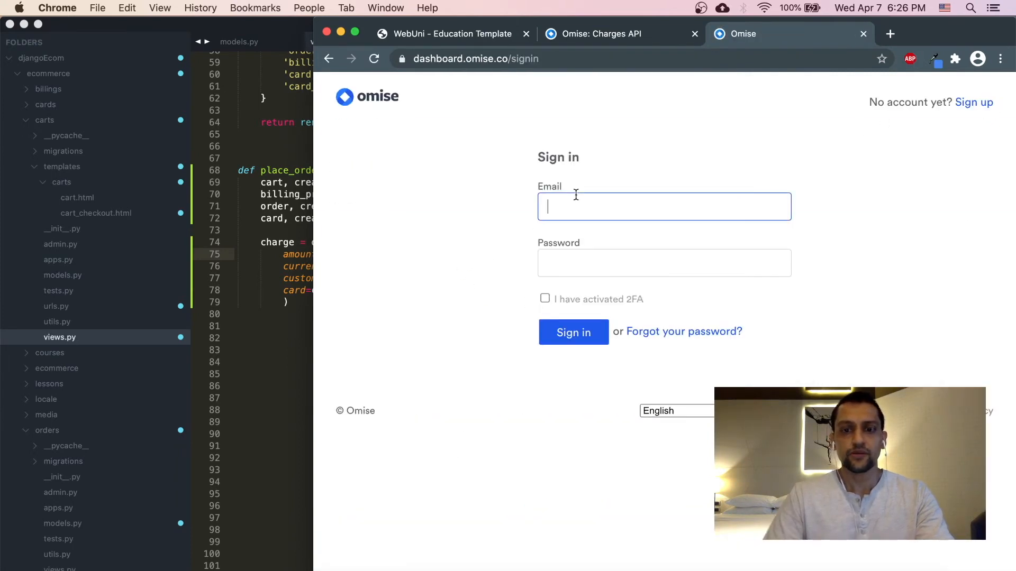
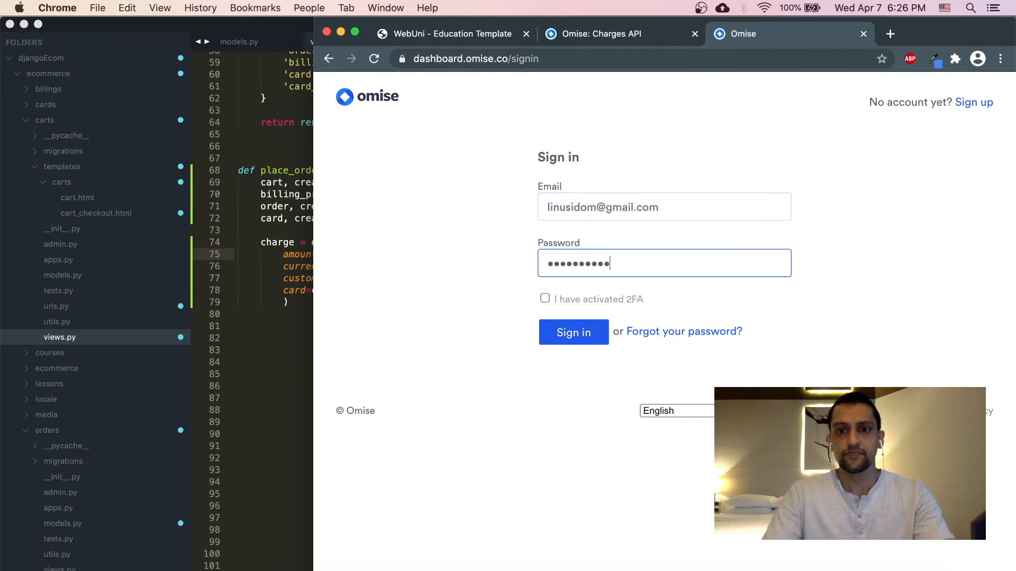
pyautogui.click(572, 331)
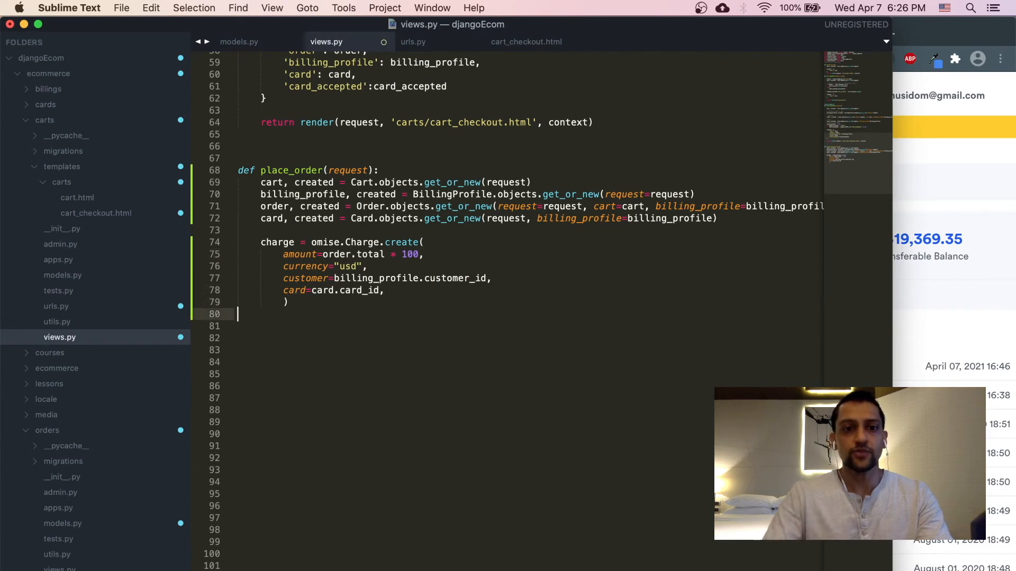
# Add print(charge.__dict__) below the charge call.
pyautogui.write('print(charge.')
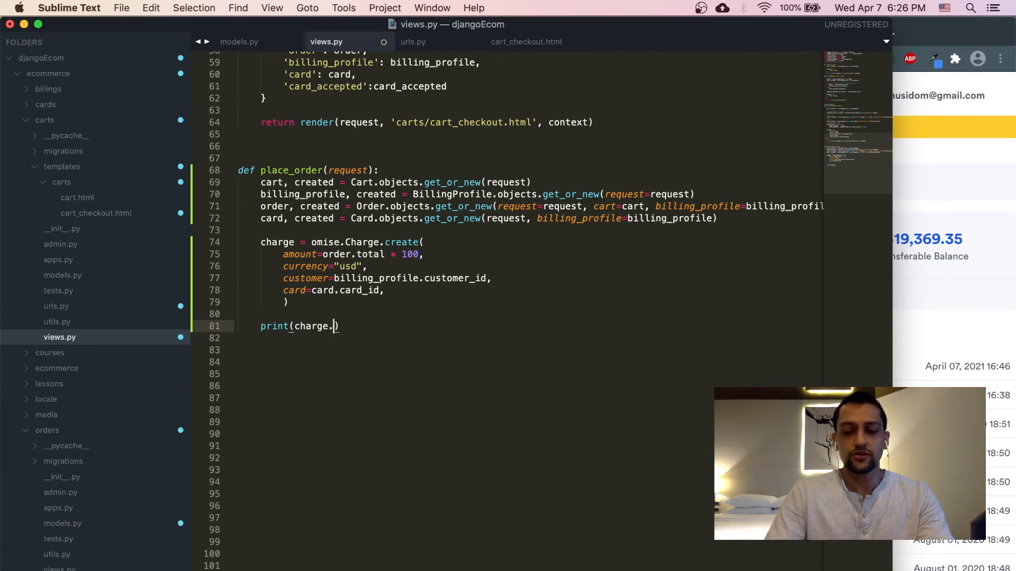
pyautogui.write('__dict__')
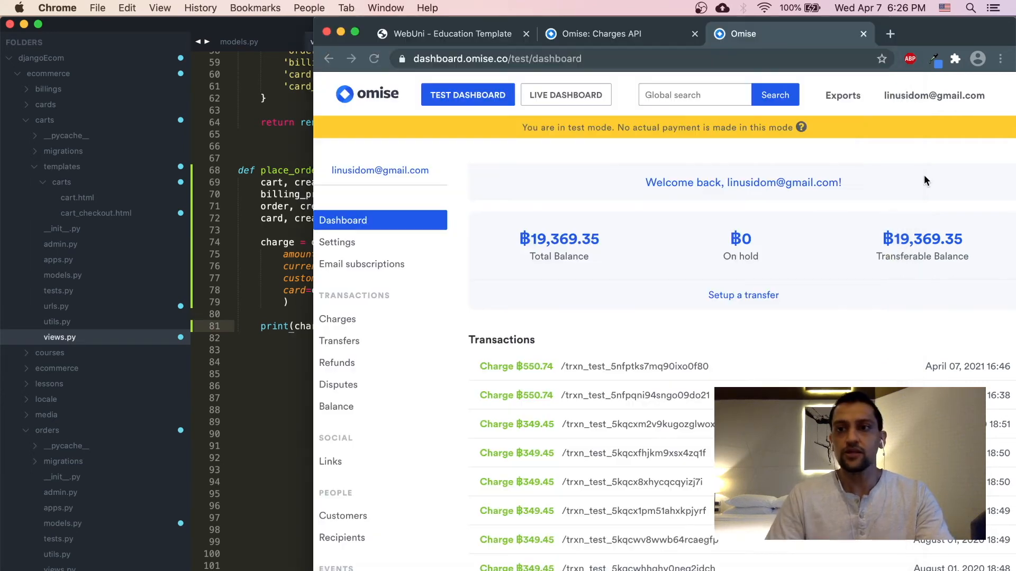
# View the checkout review page with two courses totalling 32, then return to views.py.
pyautogui.click(452, 33)
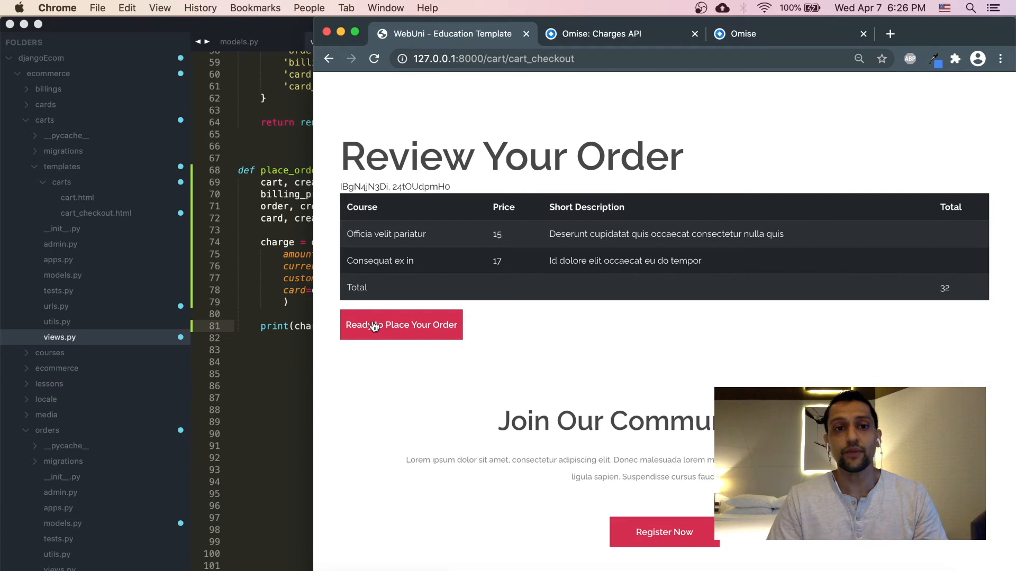
pyautogui.moveTo(635, 370)
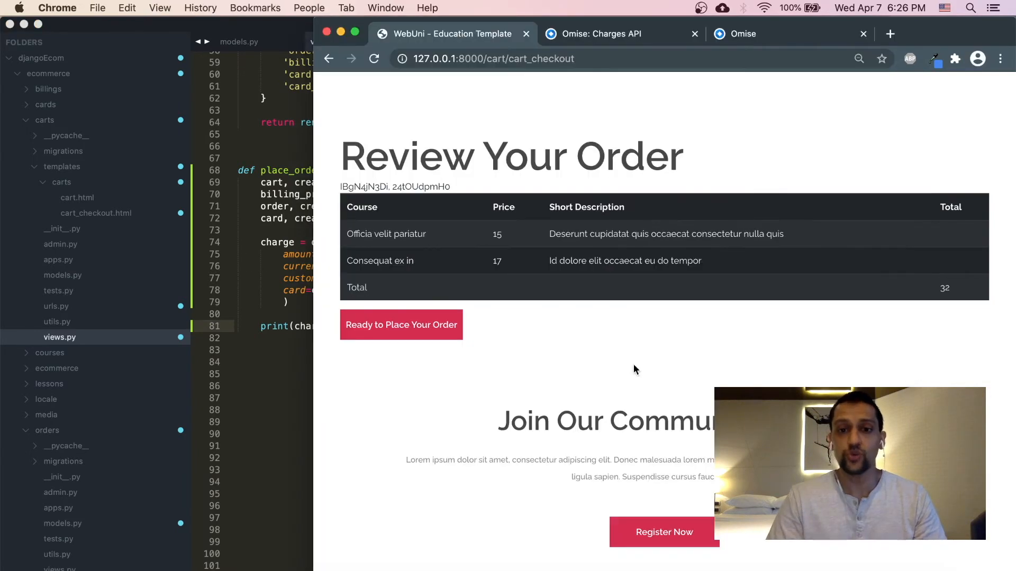
pyautogui.click(400, 325)
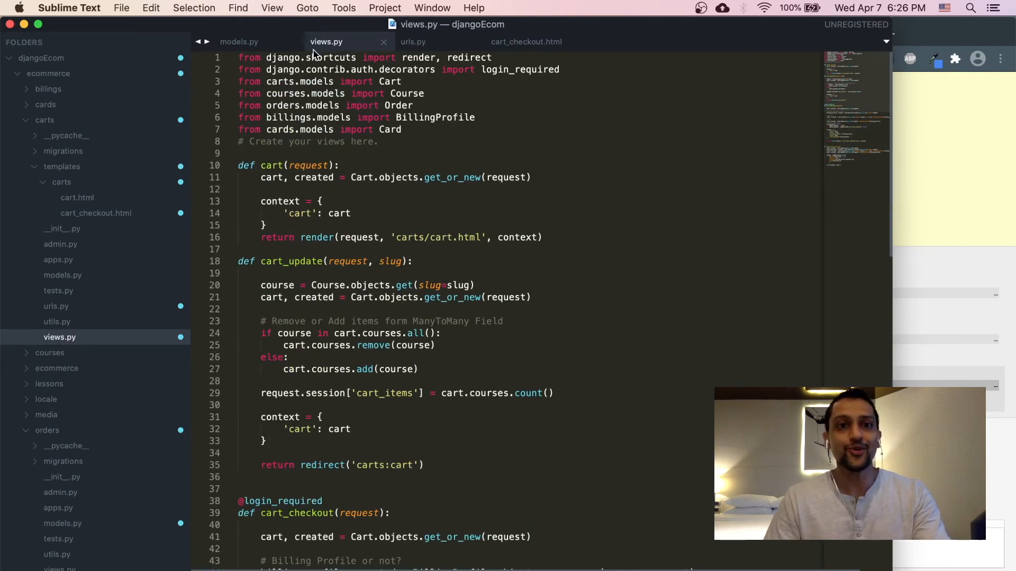
# Import omise and OMISE_PUB_KEY, OMISE_SEC_KEY from billings.omise_keys, setting omise.api_secret.
pyautogui.write('import omise')
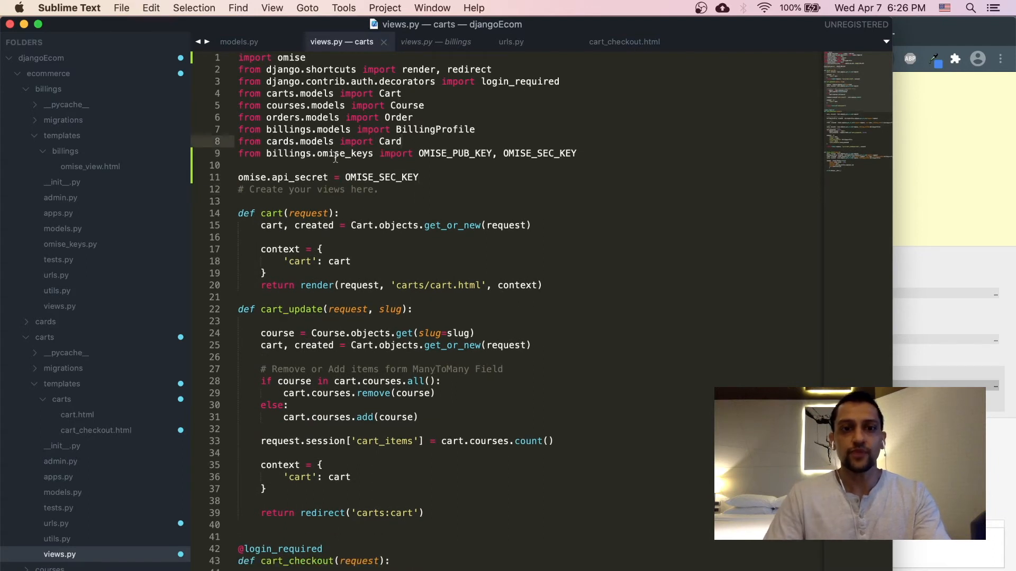
pyautogui.scroll(-3)
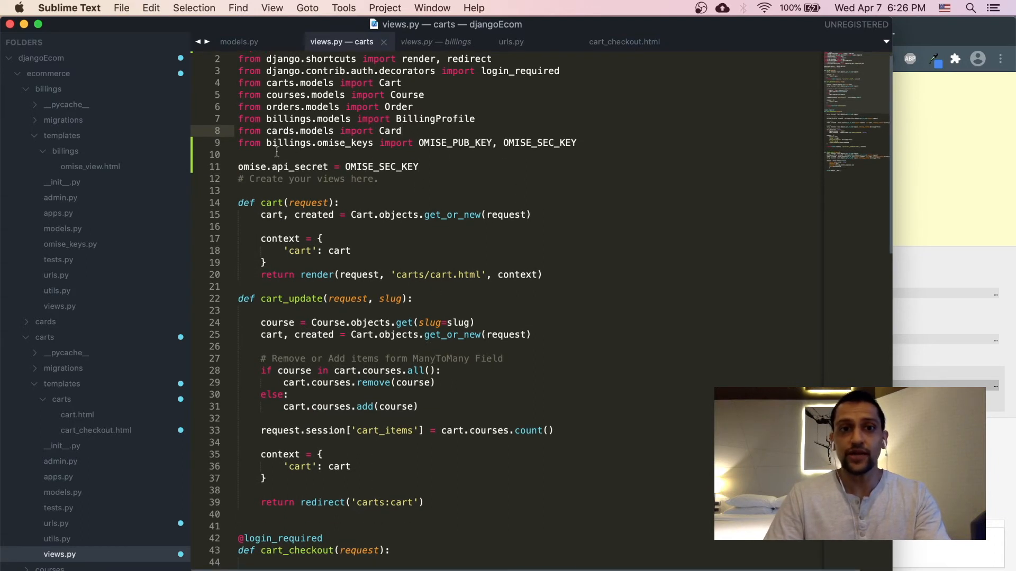
pyautogui.scroll(-3)
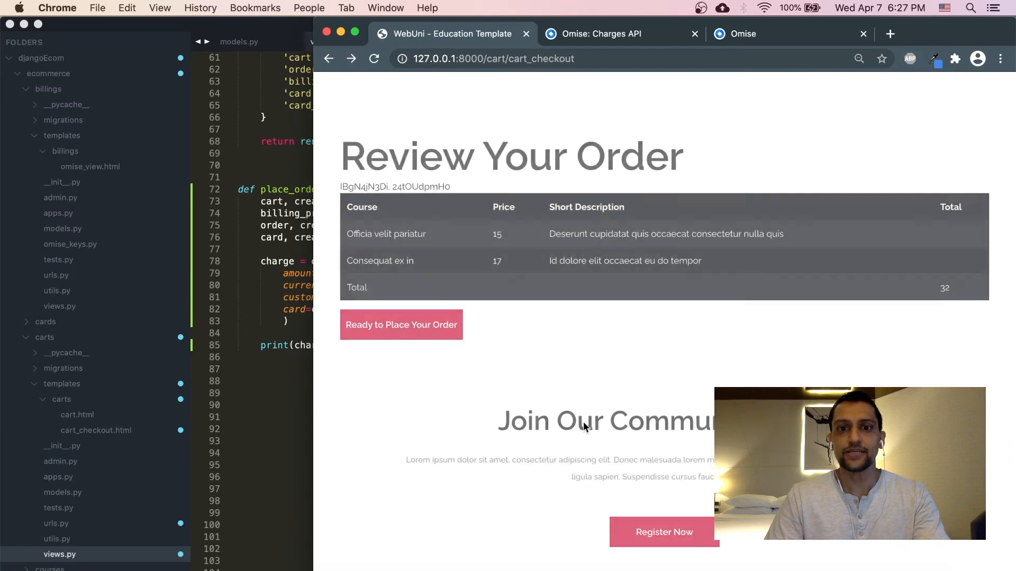
# Place the order and highlight the resulting missing-HttpResponse ValueError.
pyautogui.scroll(-3)
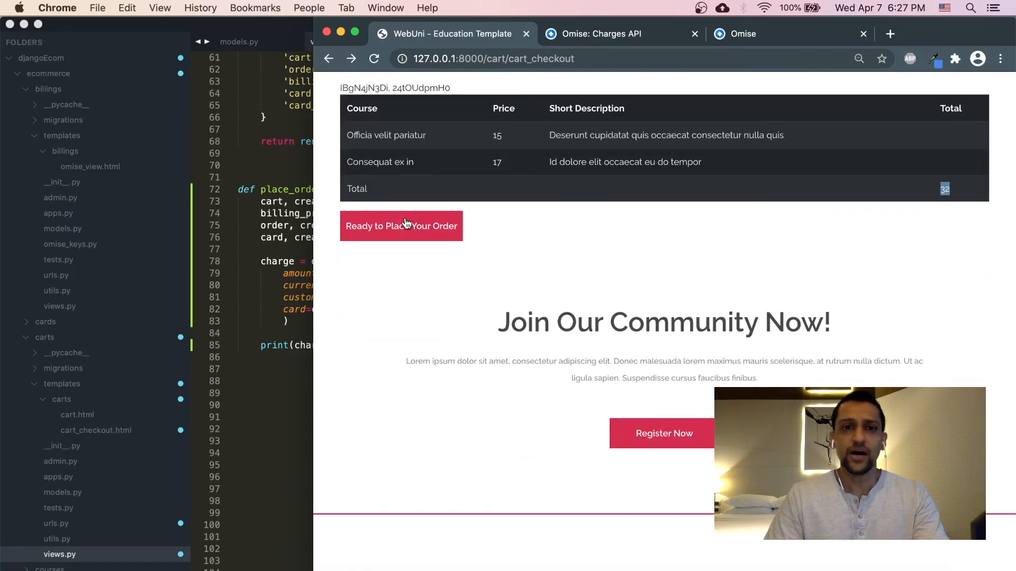
pyautogui.click(401, 227)
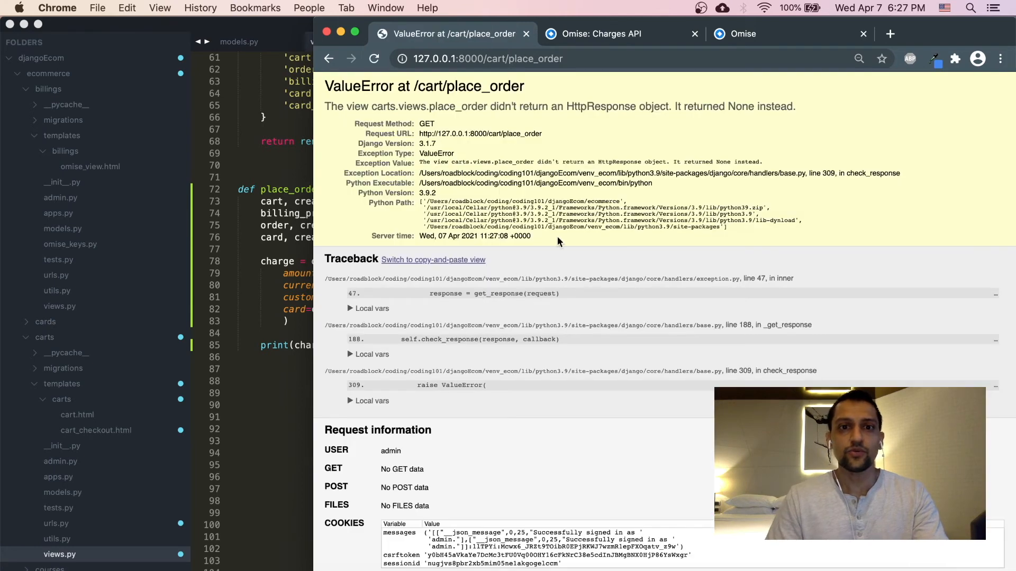
pyautogui.moveTo(351, 106); pyautogui.dragTo(795, 106)
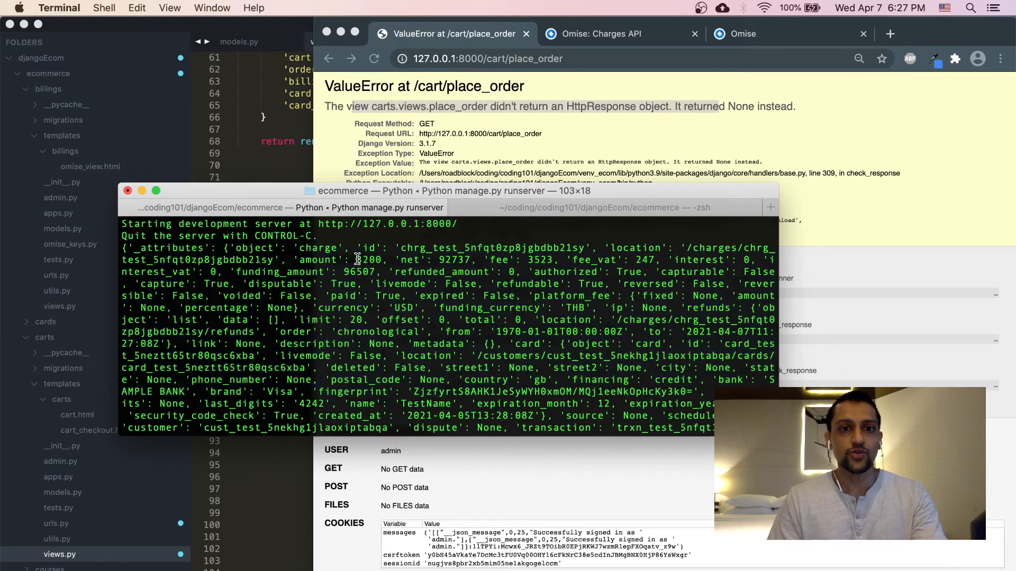
# Check the 3200 amount and transaction id in Terminal, then view the ฿927.37 charge's details.
pyautogui.doubleClick(369, 261)
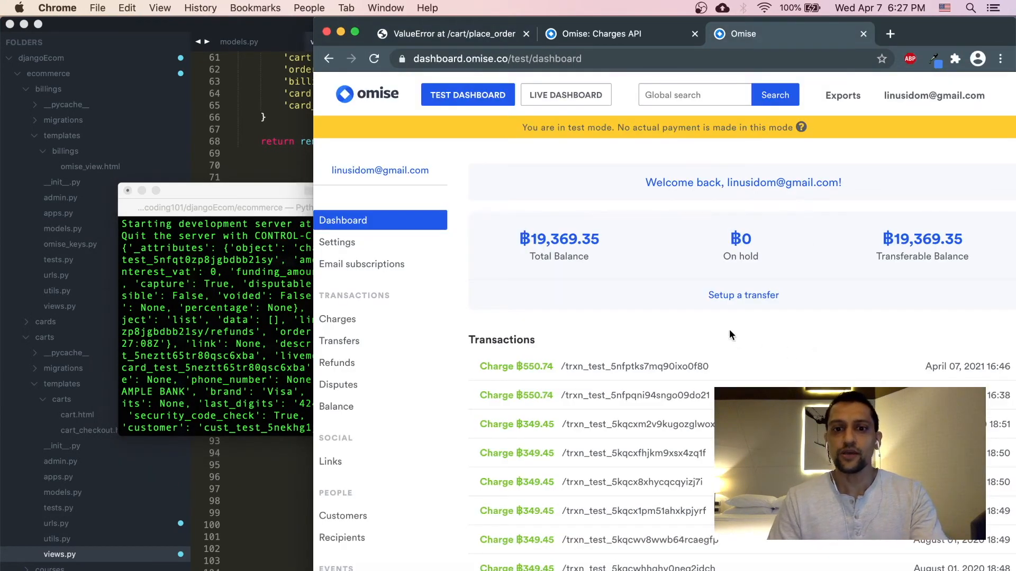
pyautogui.moveTo(855, 323)
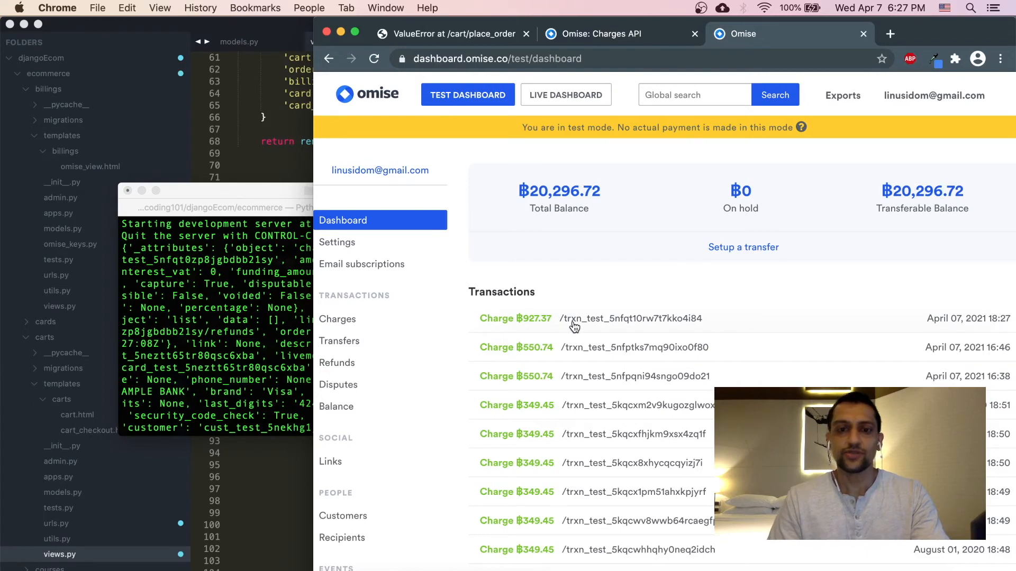
pyautogui.moveTo(691, 326)
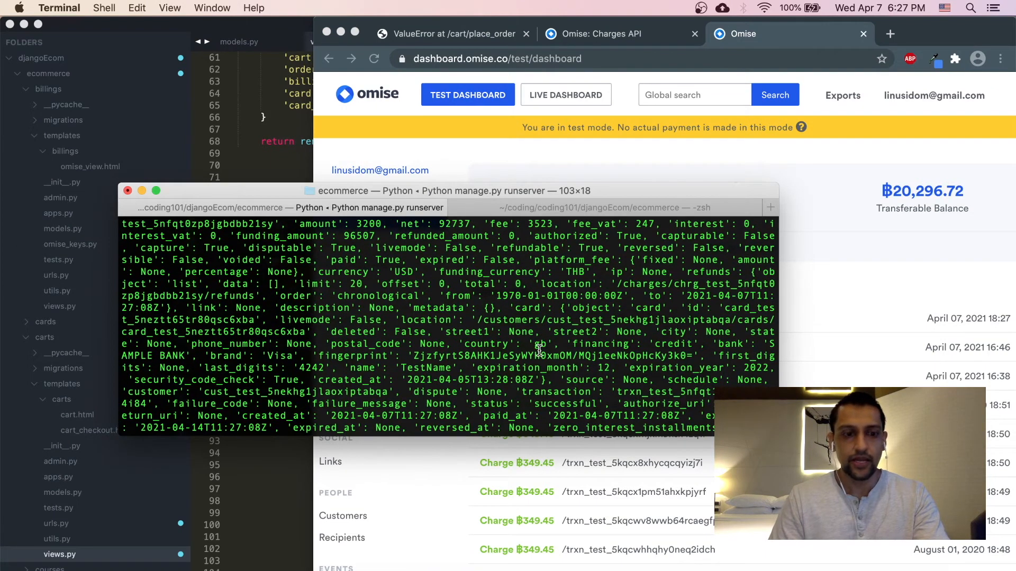
pyautogui.doubleClick(136, 403)
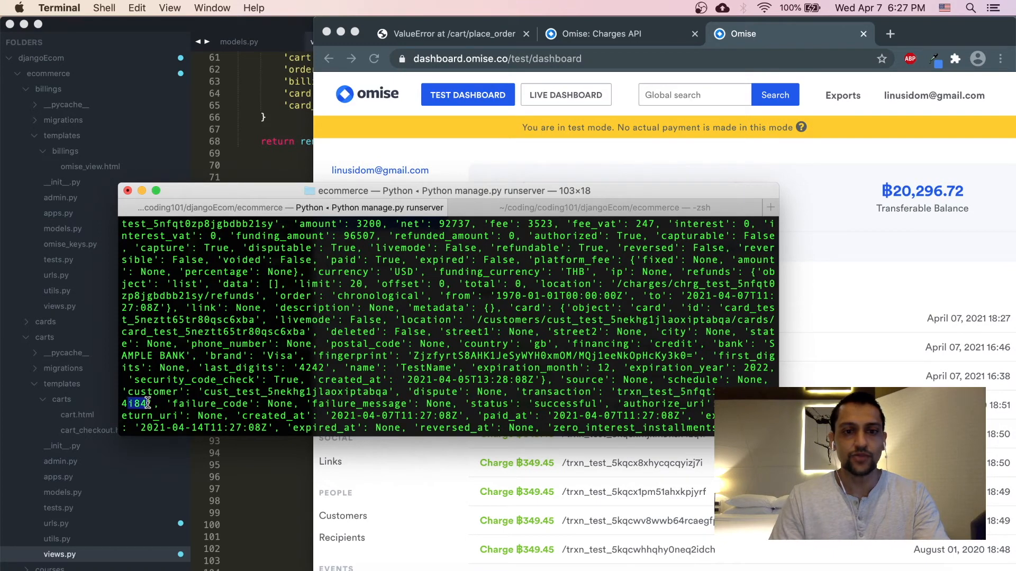
pyautogui.doubleClick(558, 392)
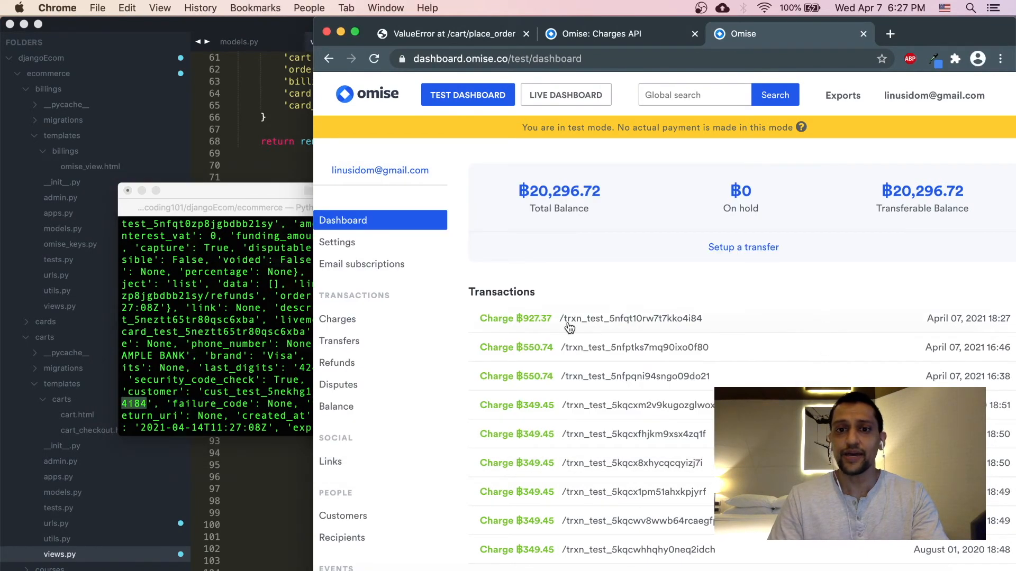
pyautogui.click(515, 319)
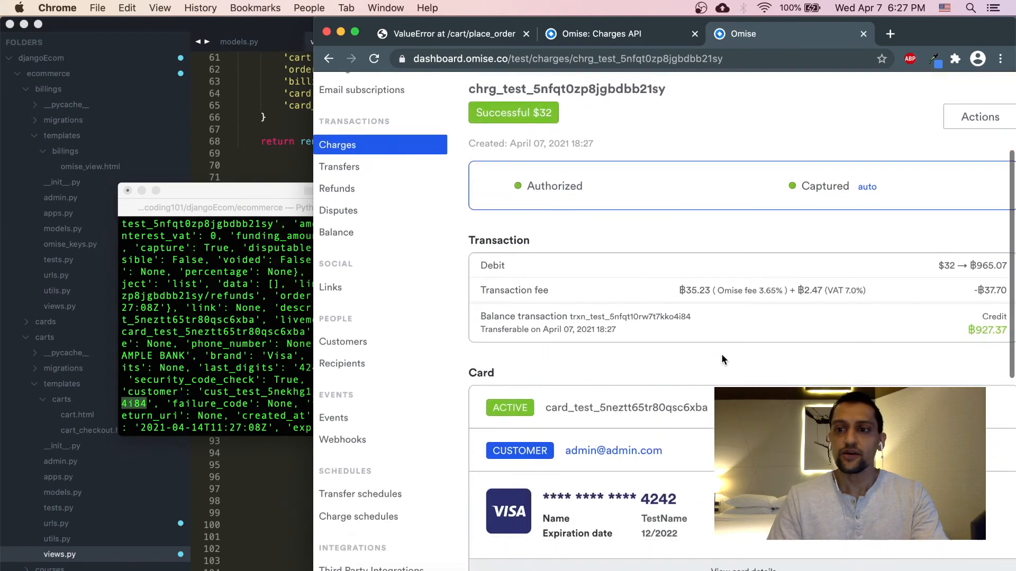
# Scroll through the $32 charge detail page to review it.
pyautogui.scroll(-3)
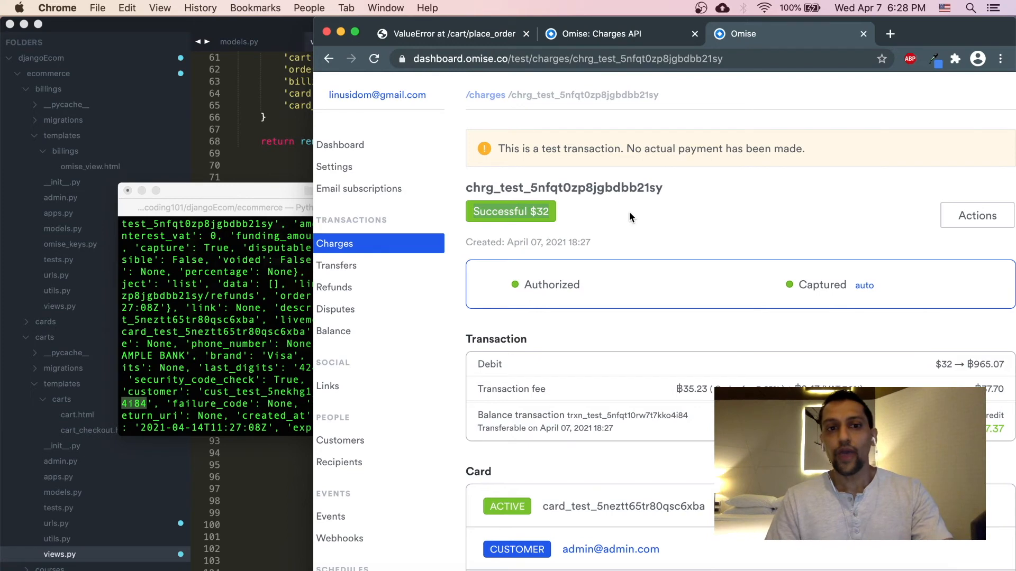
pyautogui.moveTo(515, 302)
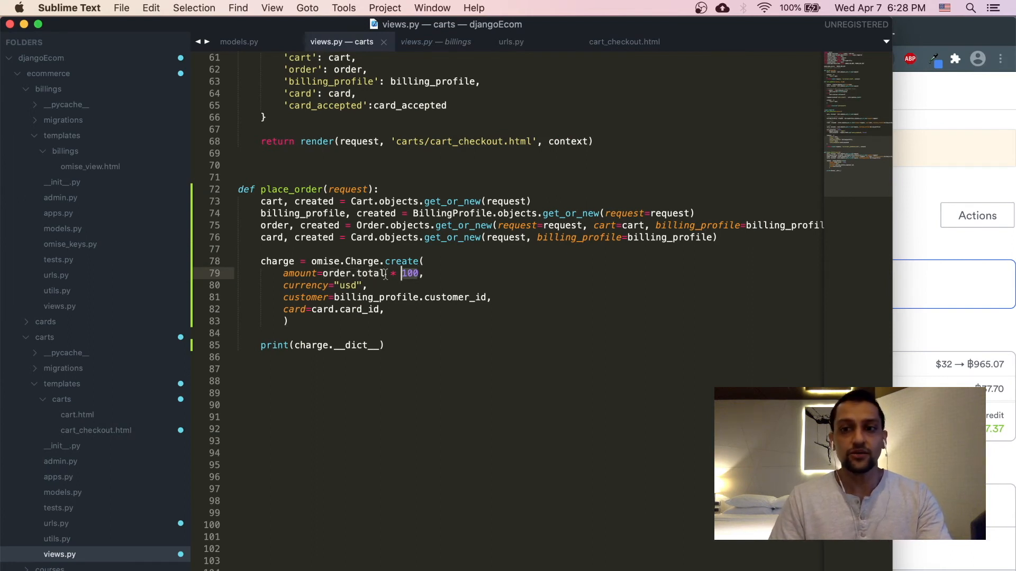
# With the ×100 multiplier removed, place the $32 checkout order again in Chrome.
pyautogui.press('backspace')
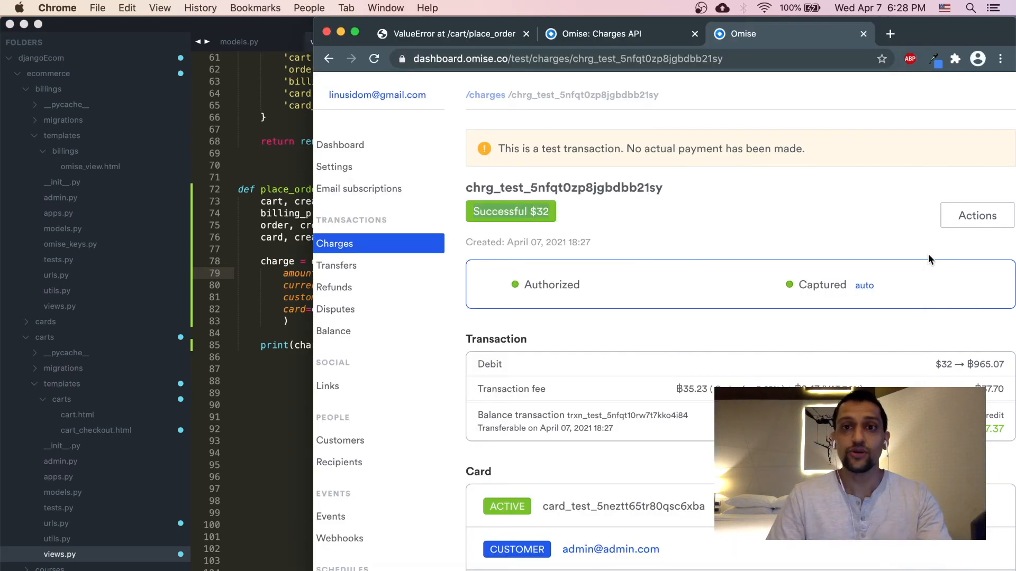
pyautogui.click(455, 33)
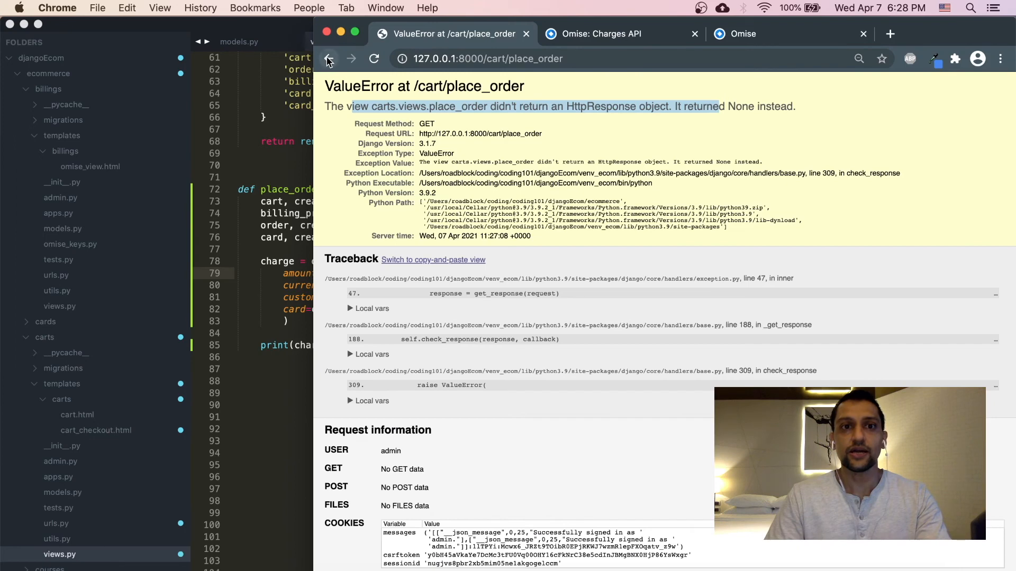
pyautogui.click(328, 58)
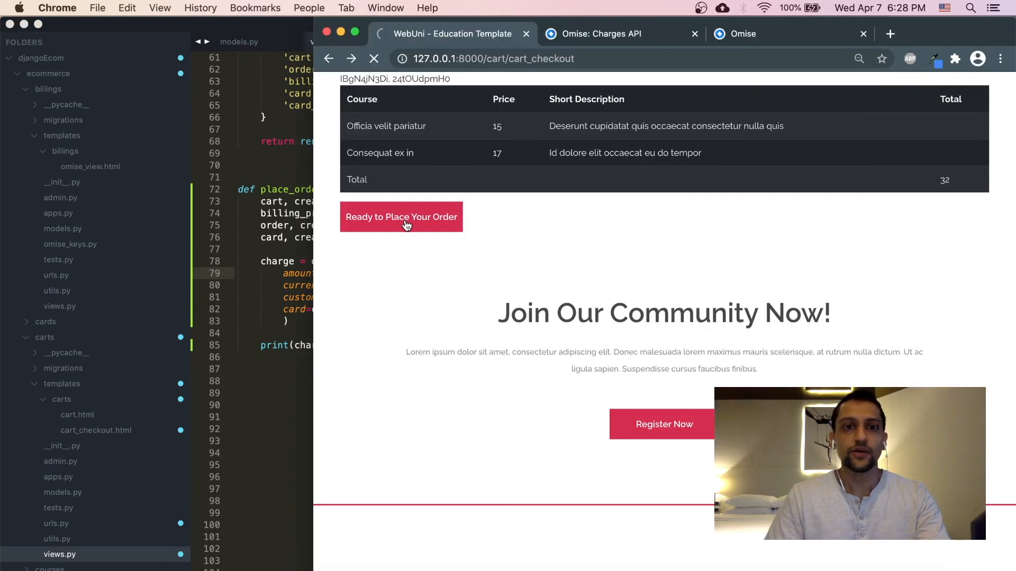
pyautogui.click(400, 216)
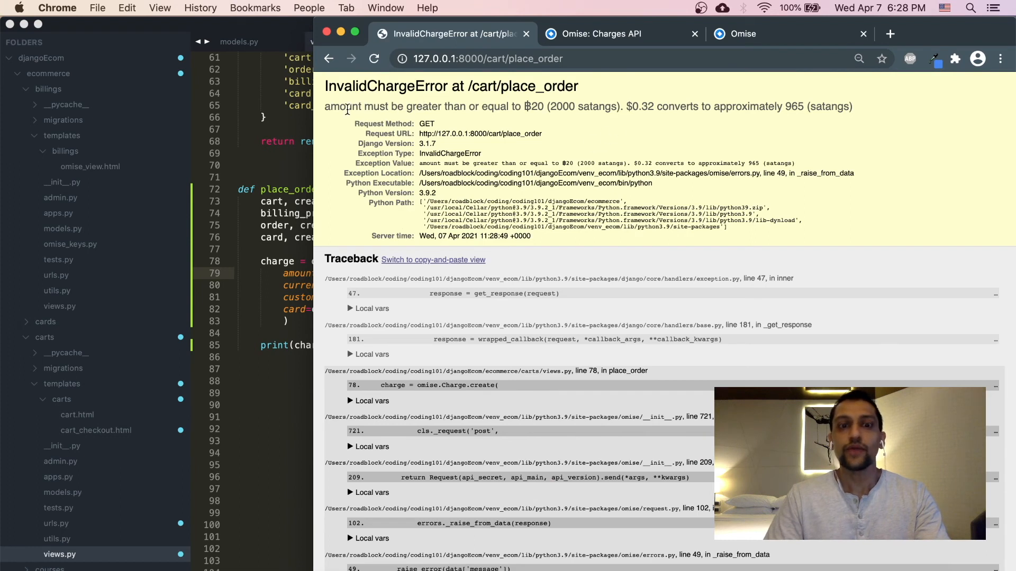
# Highlight the $0.32 below-฿20-minimum amount in the InvalidChargeError, then return to the code.
pyautogui.moveTo(347, 106); pyautogui.dragTo(703, 106)
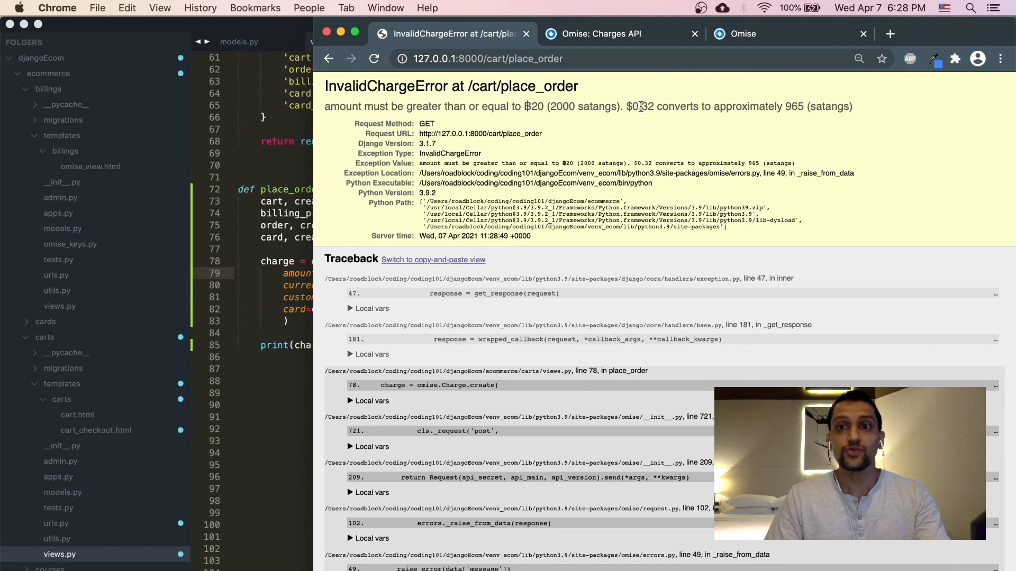
pyautogui.doubleClick(647, 106)
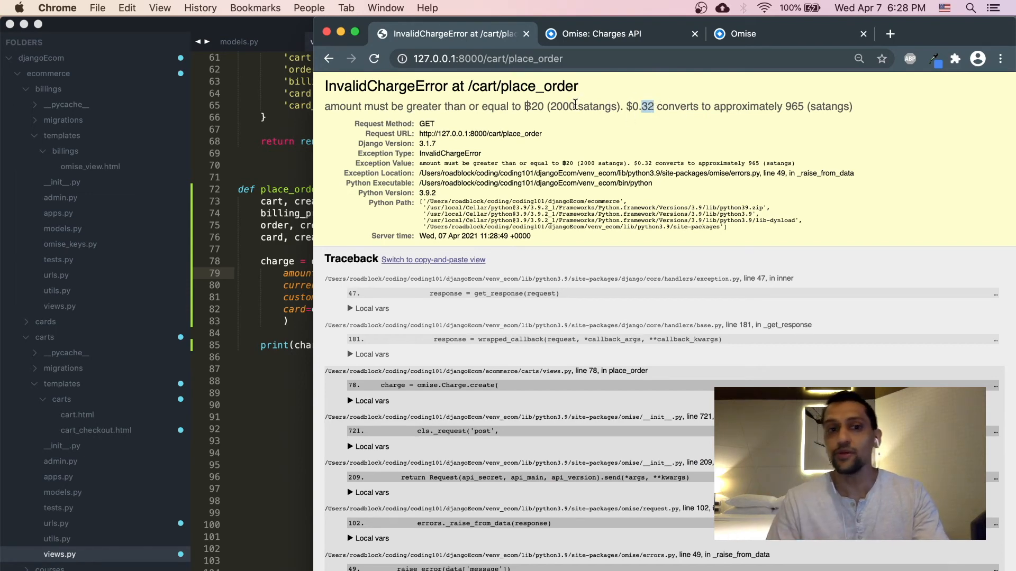
pyautogui.press('cmd+tab')
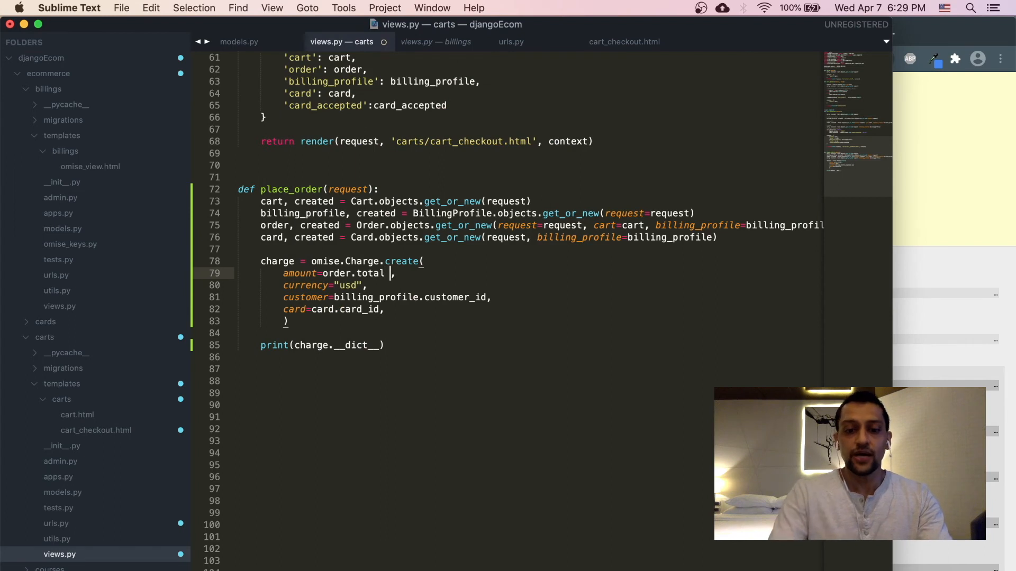
# Change the charge amount to order.total * 100 with a #100000 comment beside it.
pyautogui.write('*100')
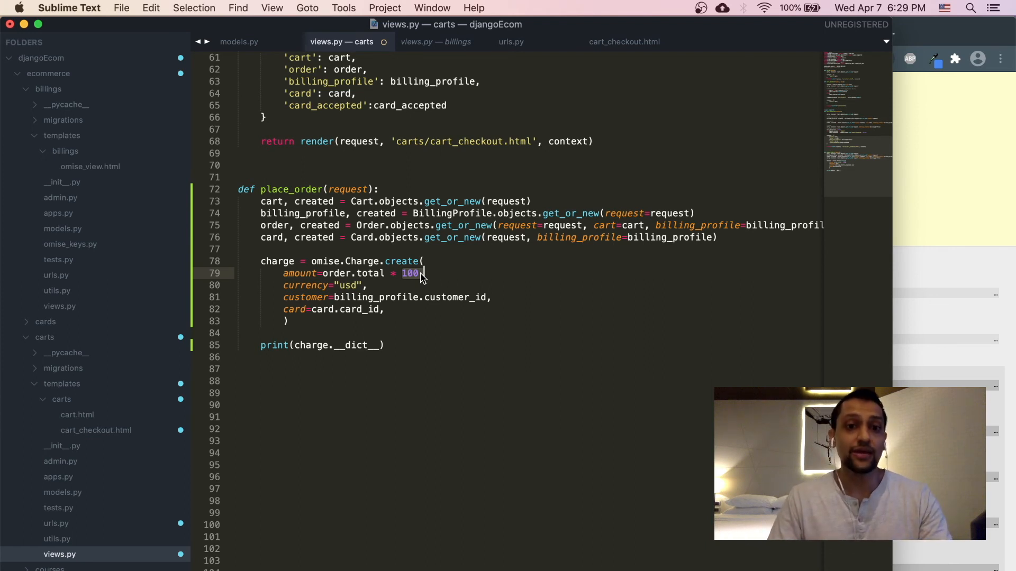
pyautogui.write(',')
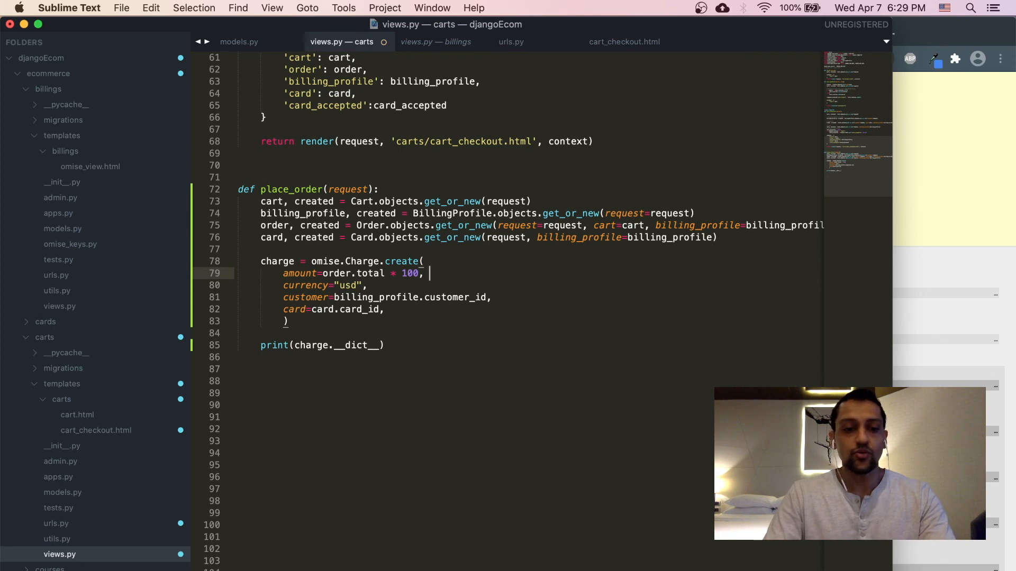
pyautogui.write('#1000')
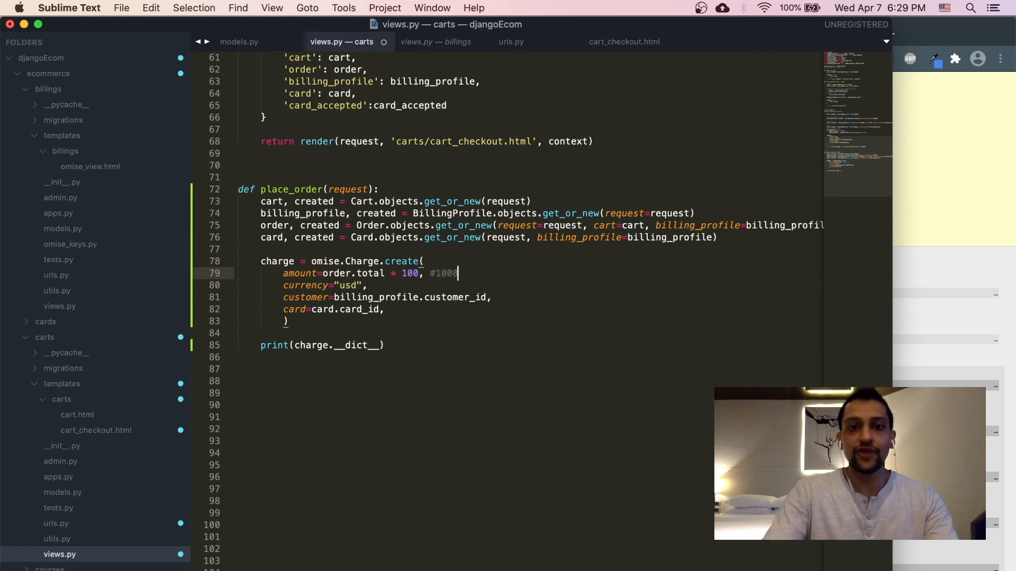
pyautogui.write('00')
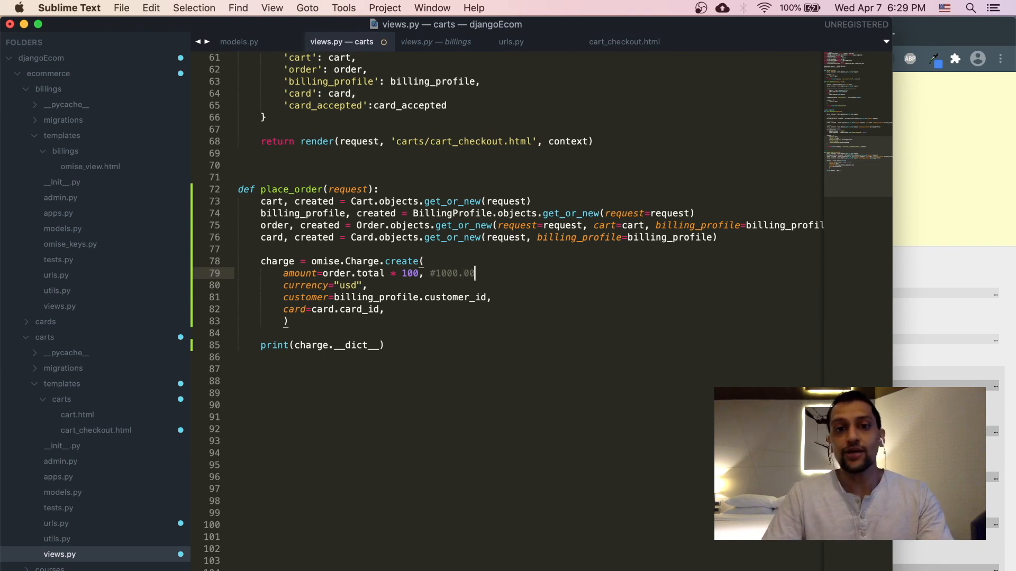
pyautogui.press('backspace')
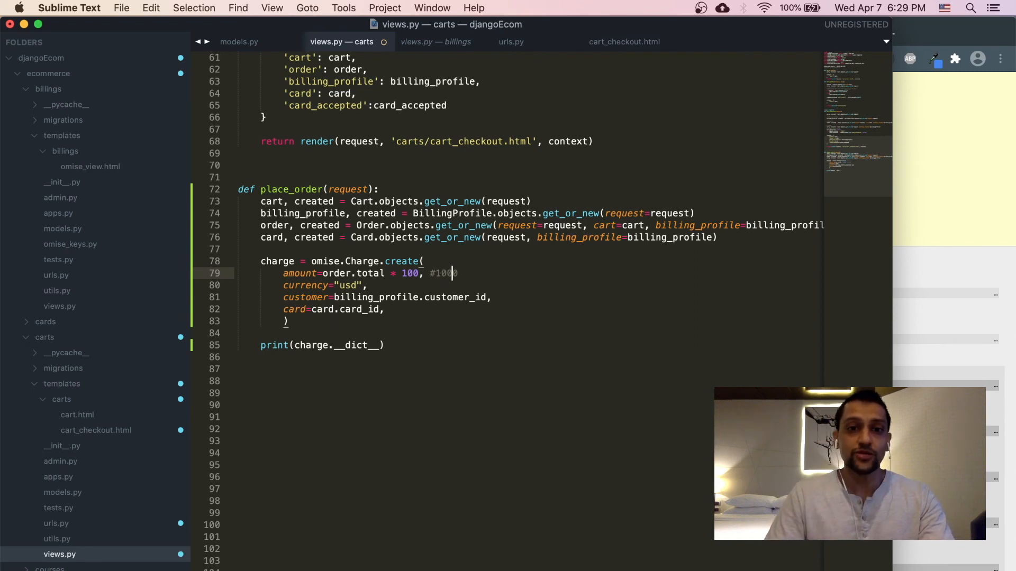
pyautogui.write('00')
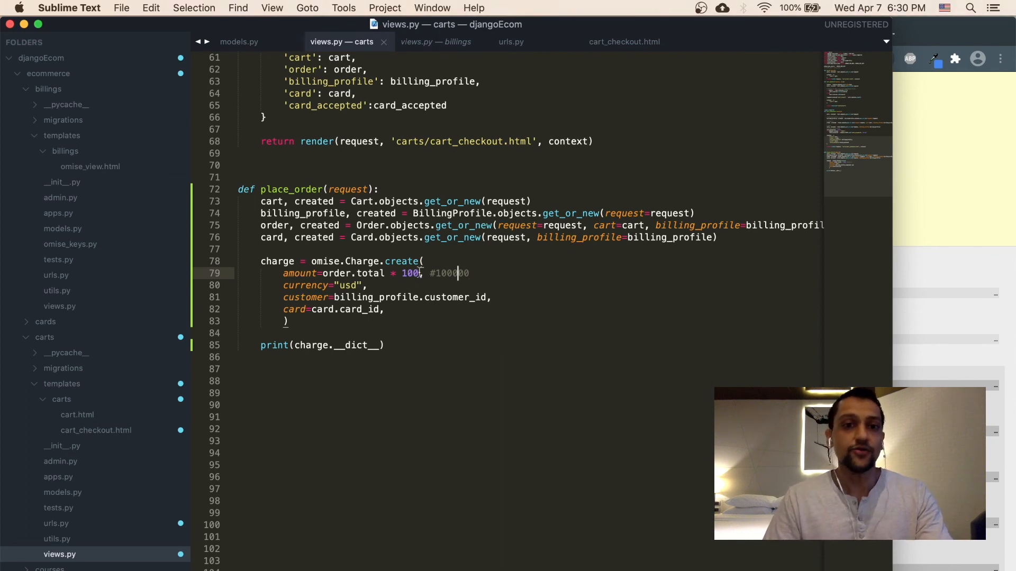
pyautogui.click(368, 285)
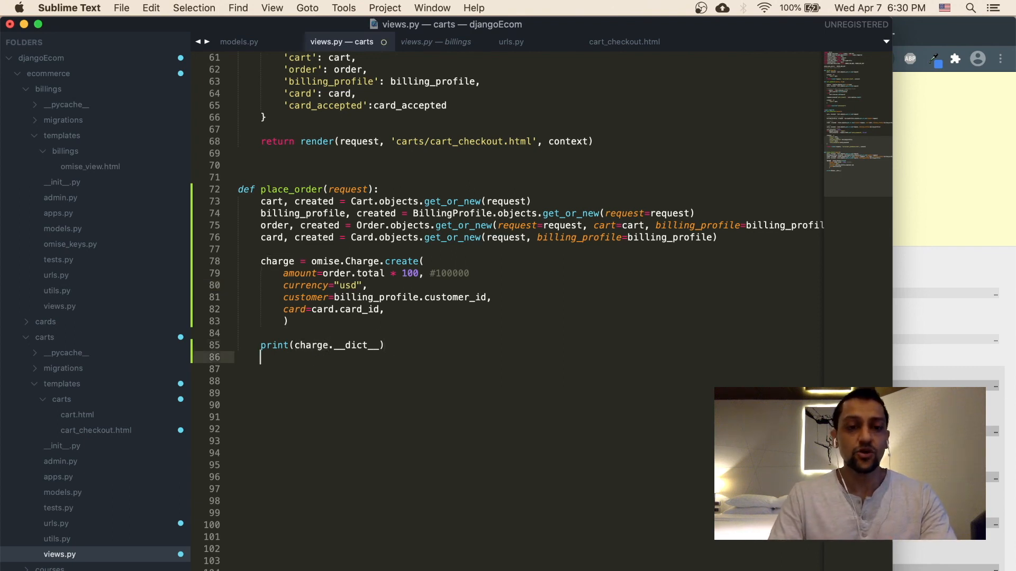
# Add TODO comments: create a charge model for our Admin Dashboard, and add the course to profile.
pyautogui.write('#')
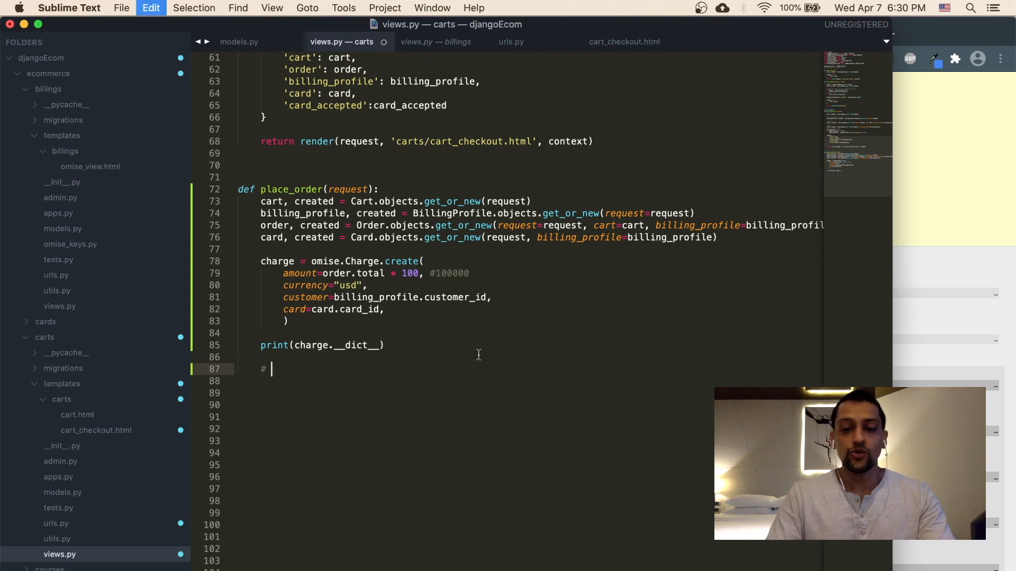
pyautogui.write('Add thi')
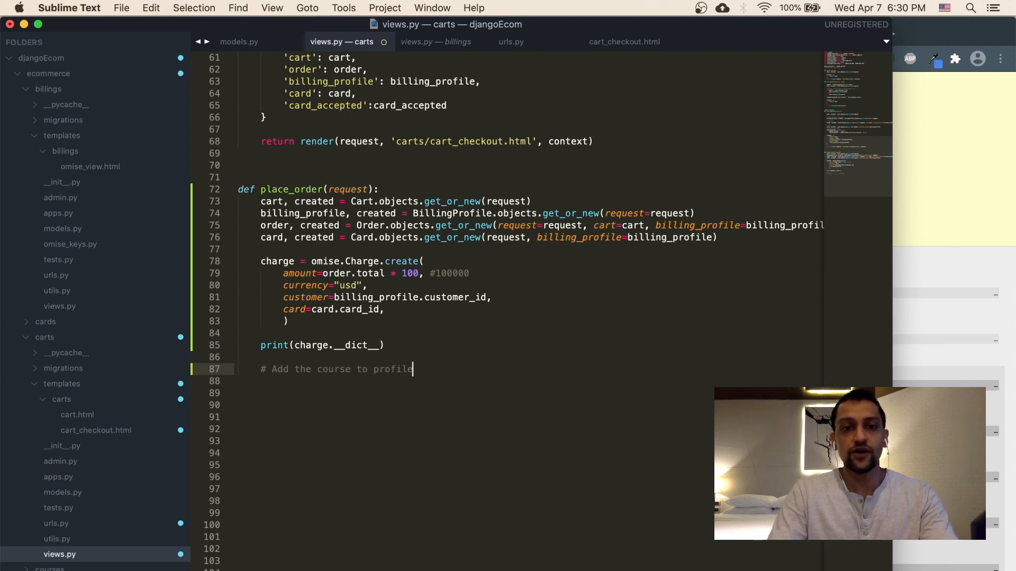
pyautogui.press('Enter')
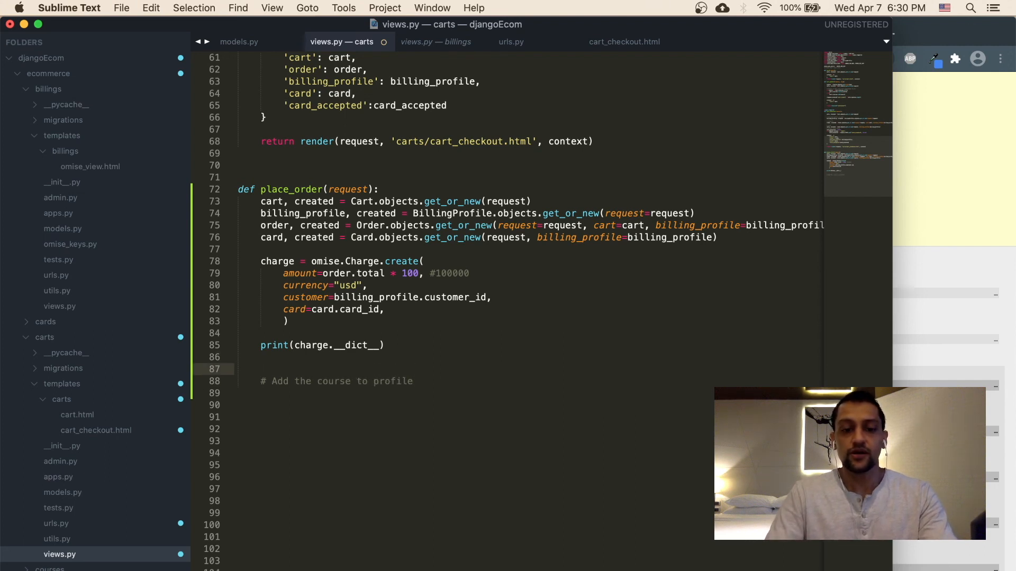
pyautogui.write('# Create a charge model to show on a')
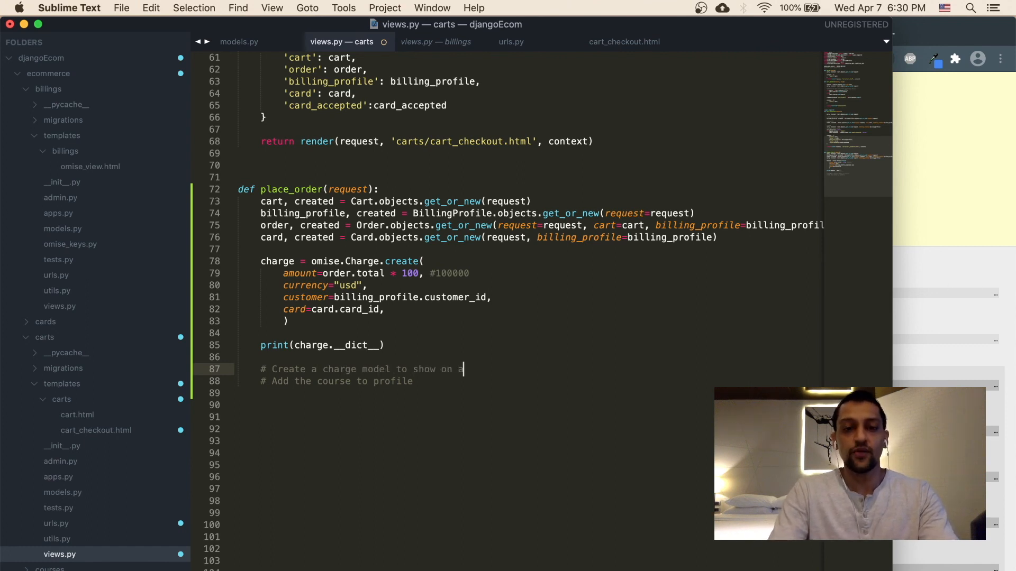
pyautogui.write('our Admin Dash')
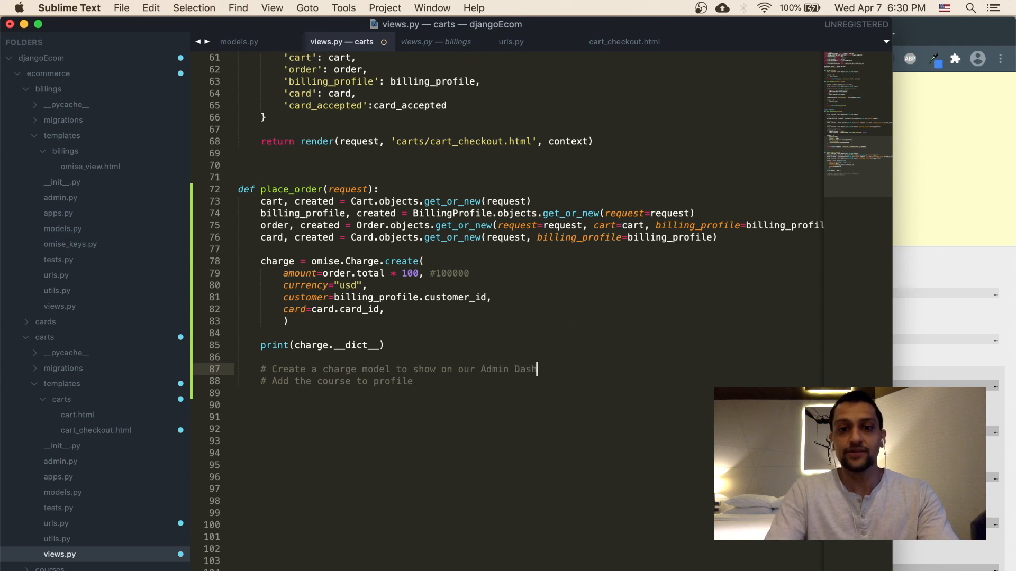
pyautogui.write('board')
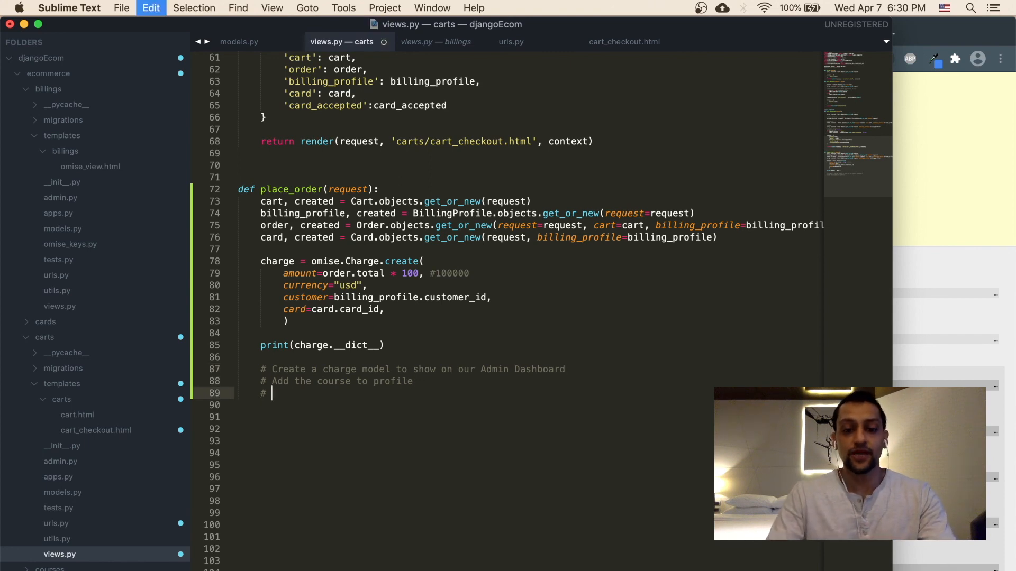
# Start the TODO comment to clean the Cart and remove all items.
pyautogui.write('Cleranup')
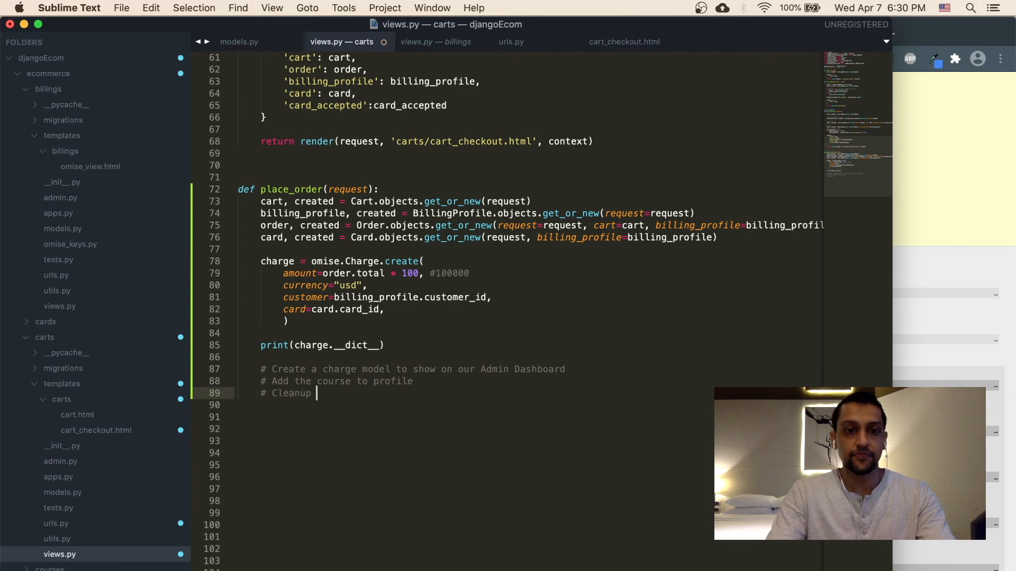
pyautogui.write('the Cart and')
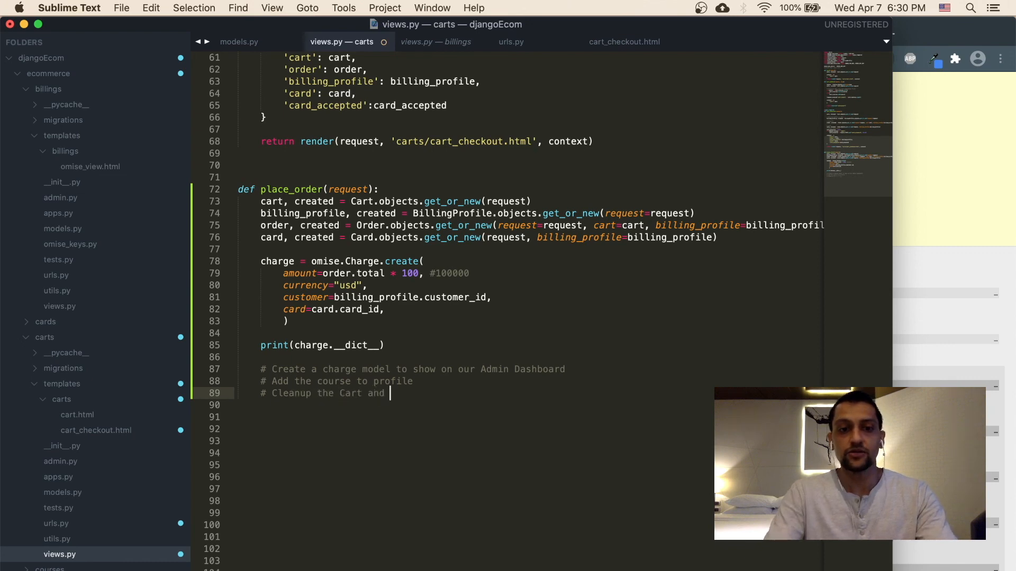
pyautogui.write('remove al')
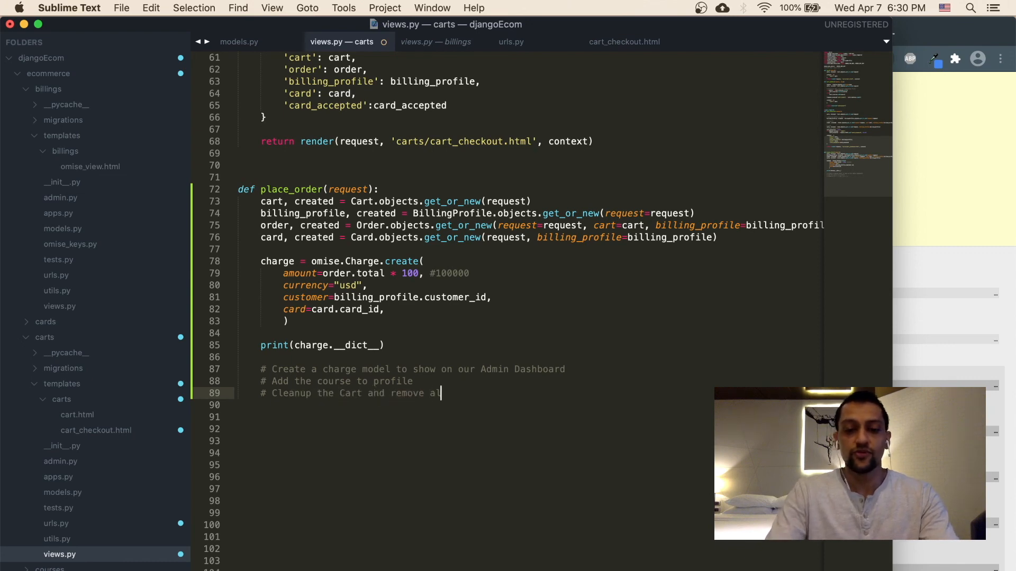